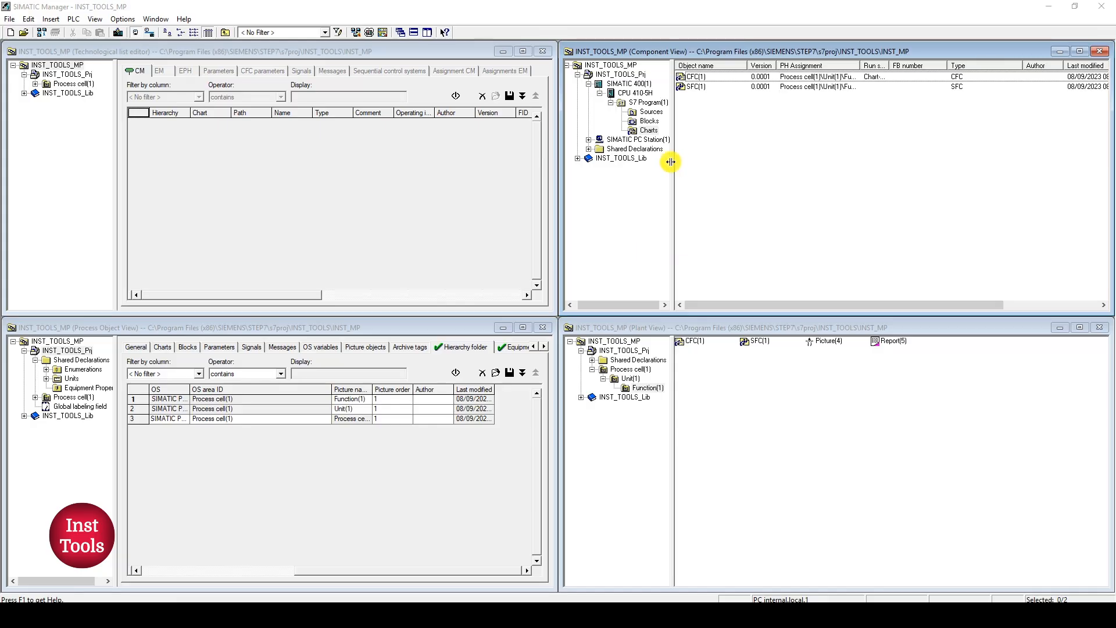
mouse_move(209, 217)
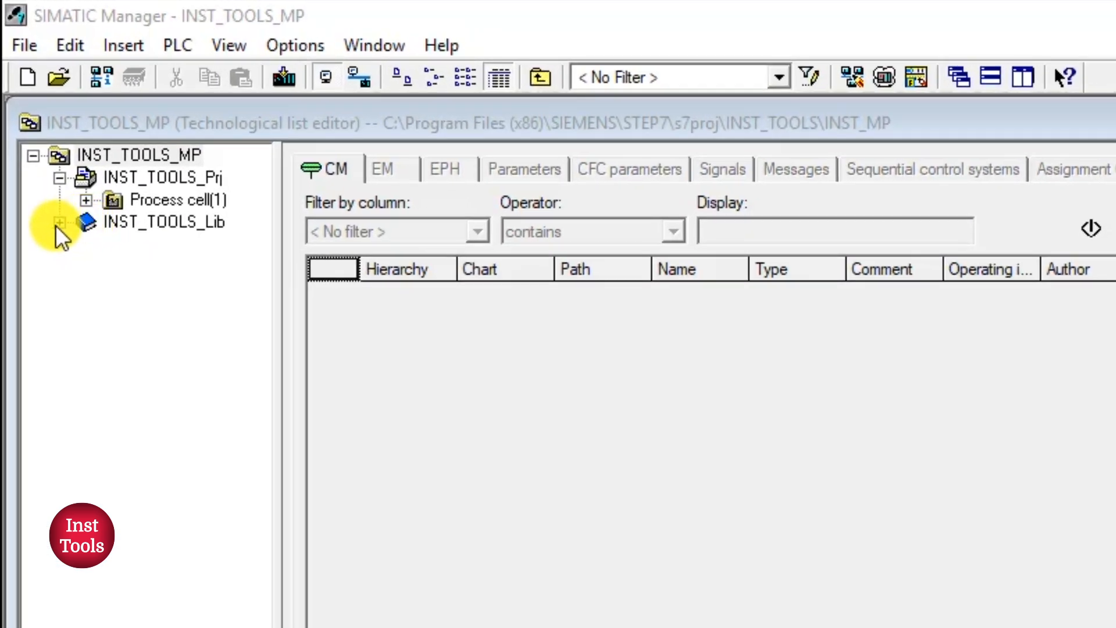
Expand and select the INST_TOOLS_Lib library, then select the INST_TOOLS_MP multiproject.
left_click(60, 221)
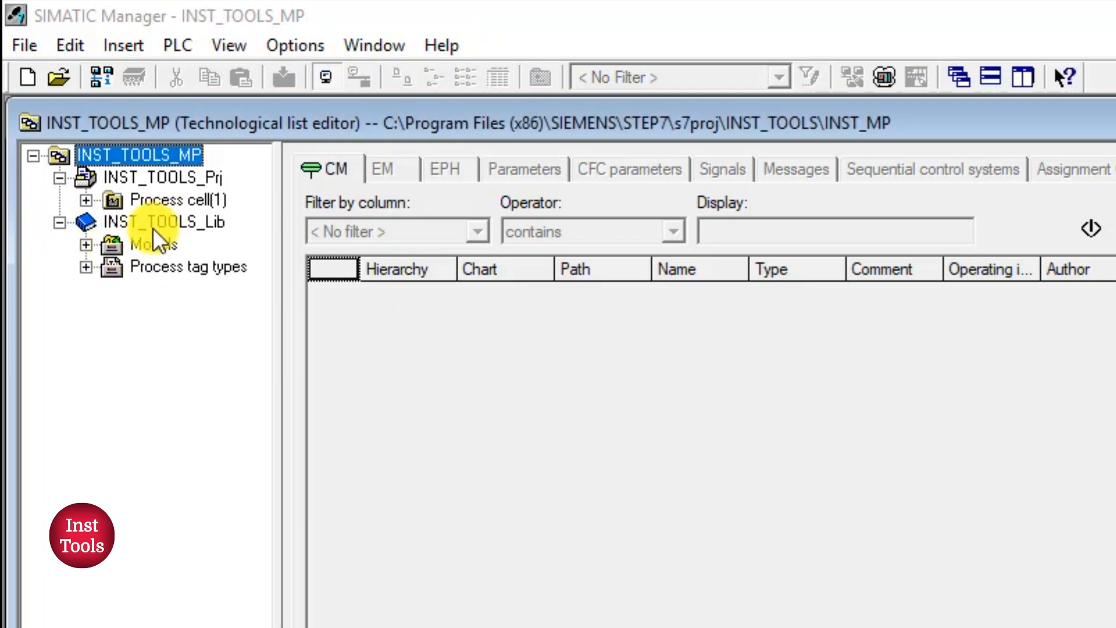
left_click(164, 221)
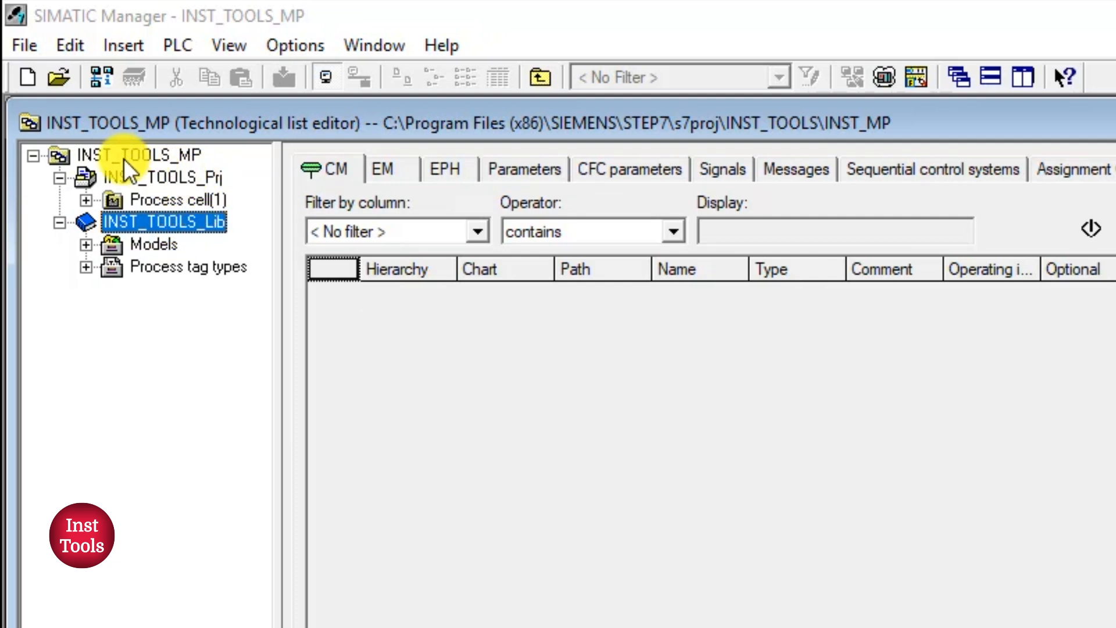
left_click(139, 155)
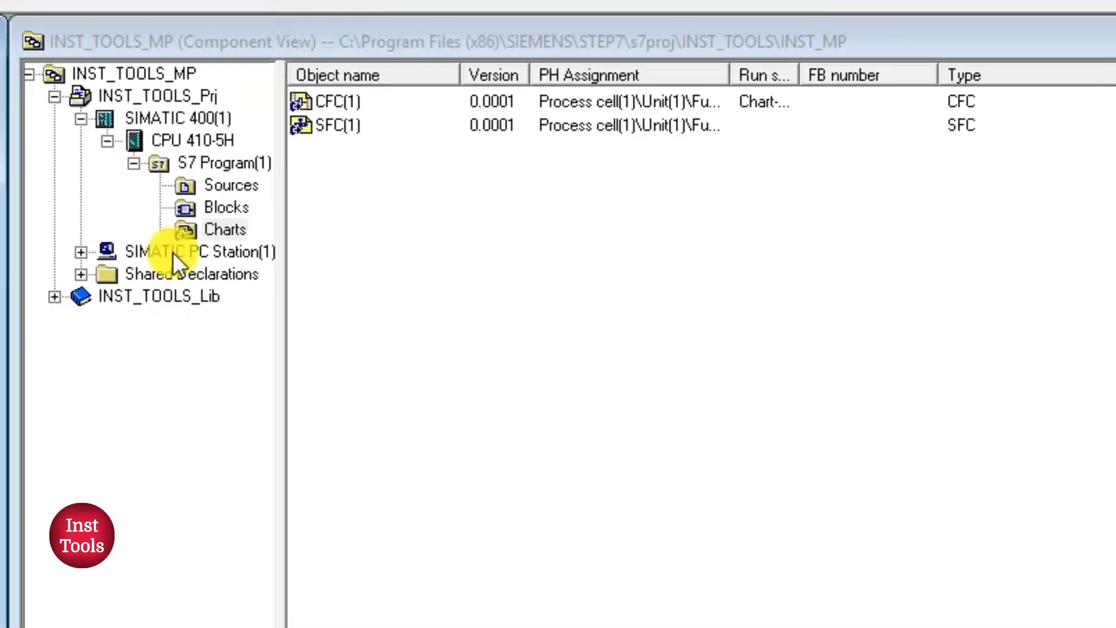
Start a new project in INST_TOOLS_MP via Create in Multiproject and name it Area1.
left_click(133, 73)
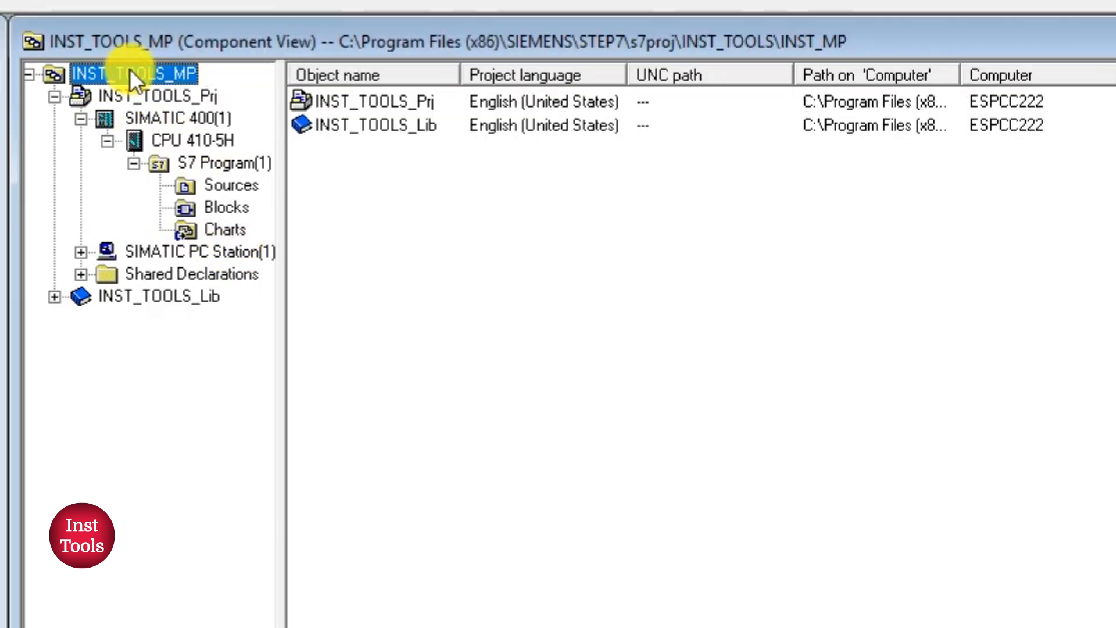
right_click(132, 73)
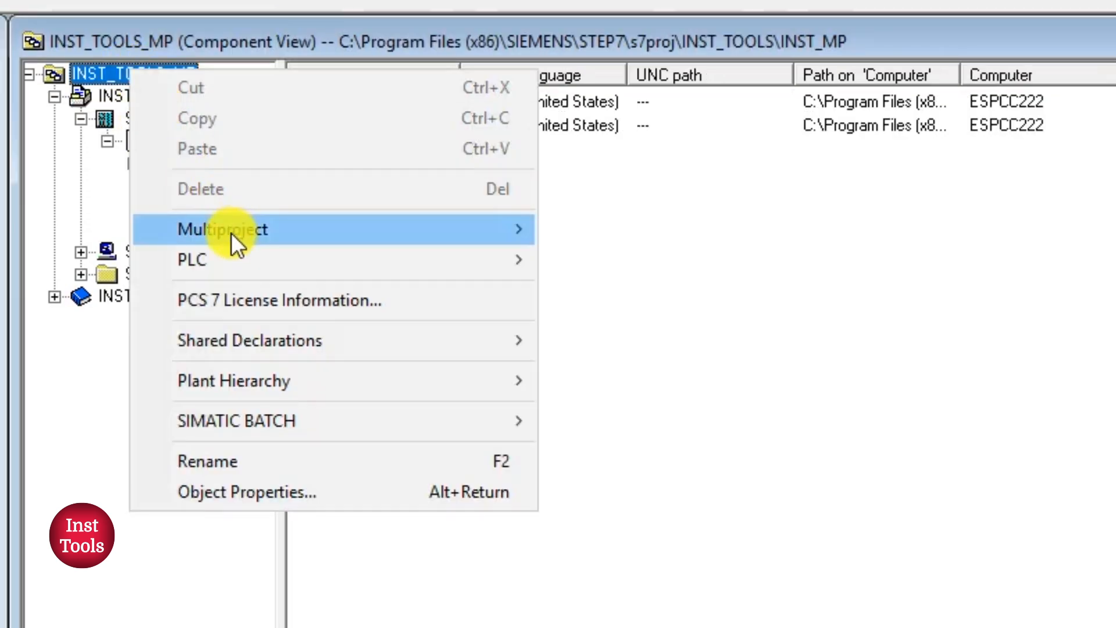
mouse_move(223, 228)
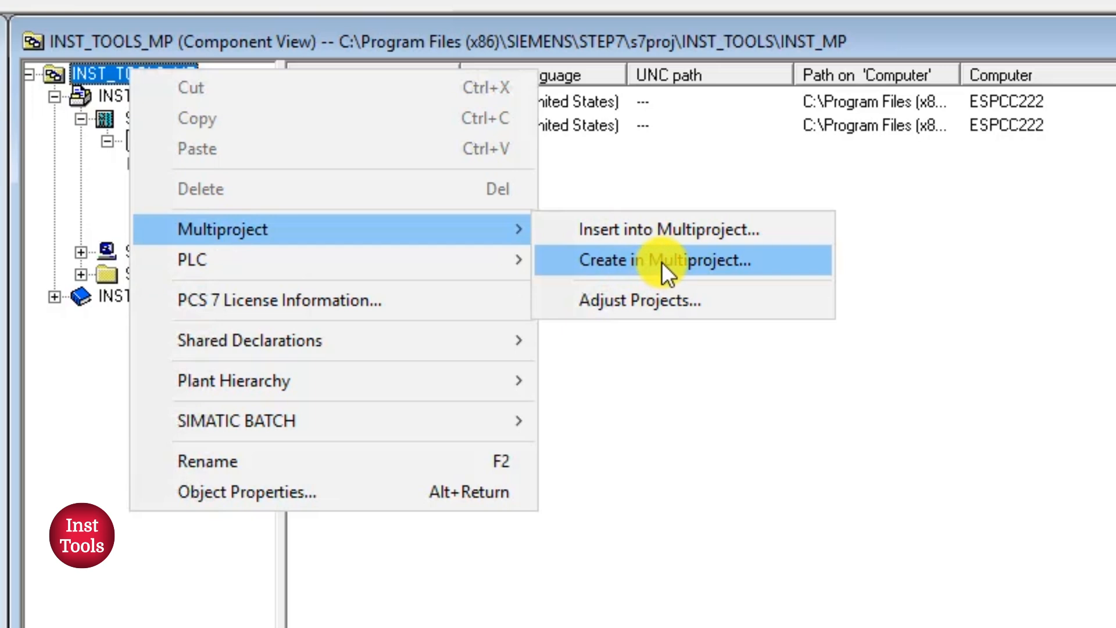
left_click(665, 259)
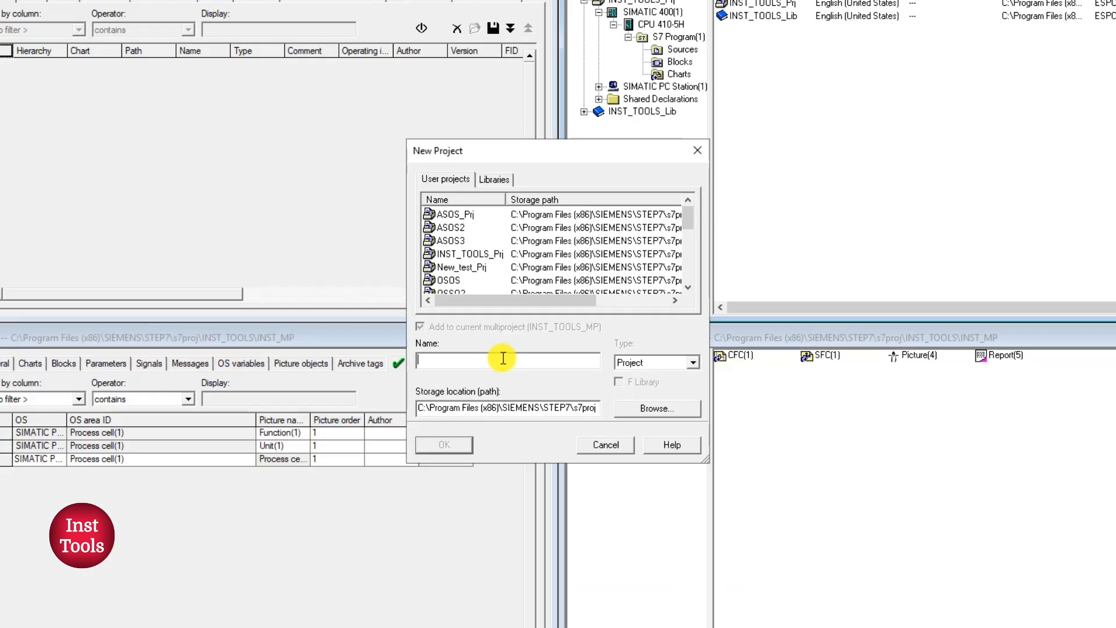
type("are")
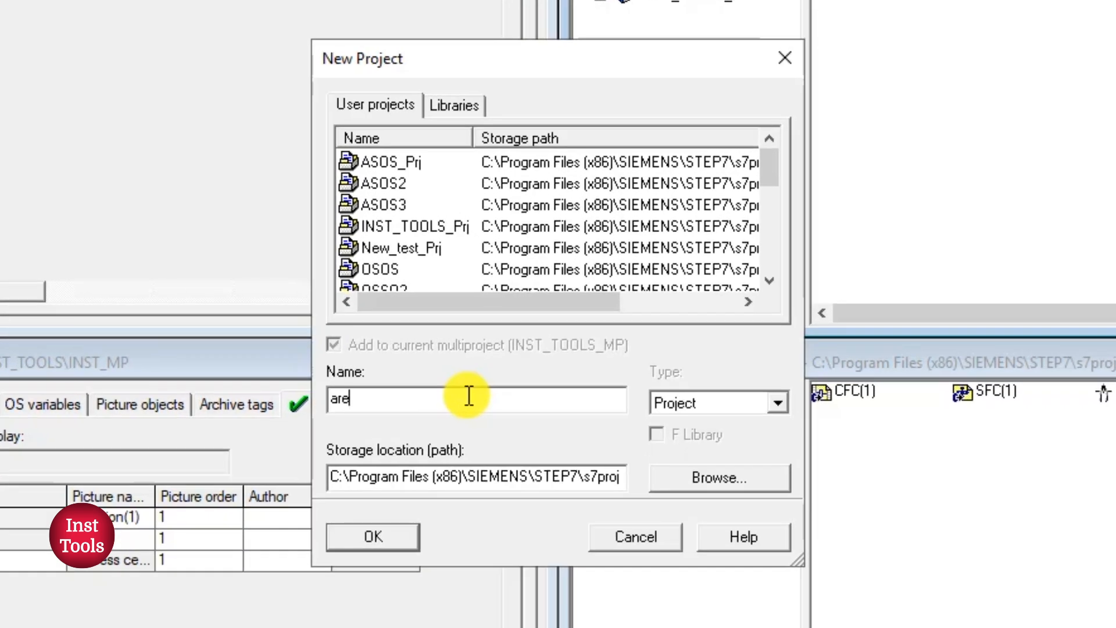
type("a")
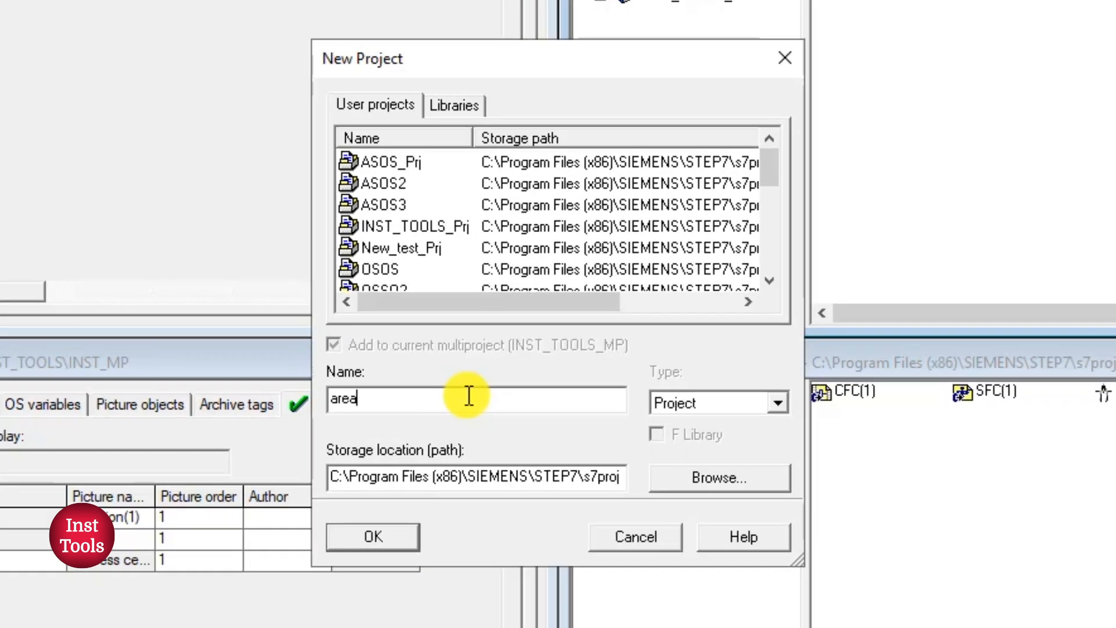
type("Area1")
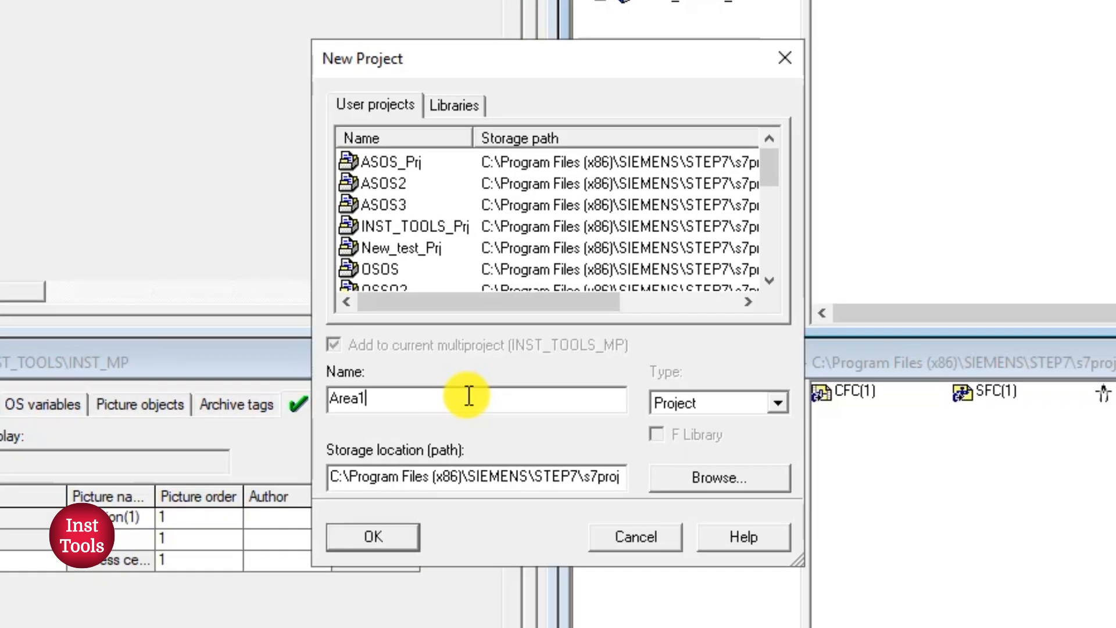
left_click(776, 402)
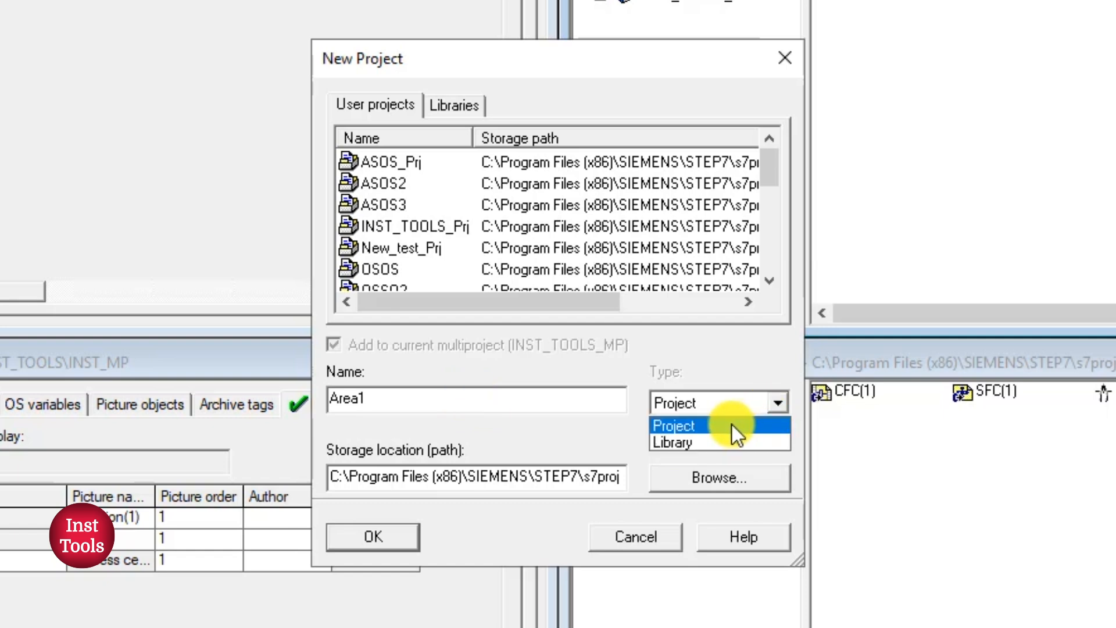
mouse_move(485, 399)
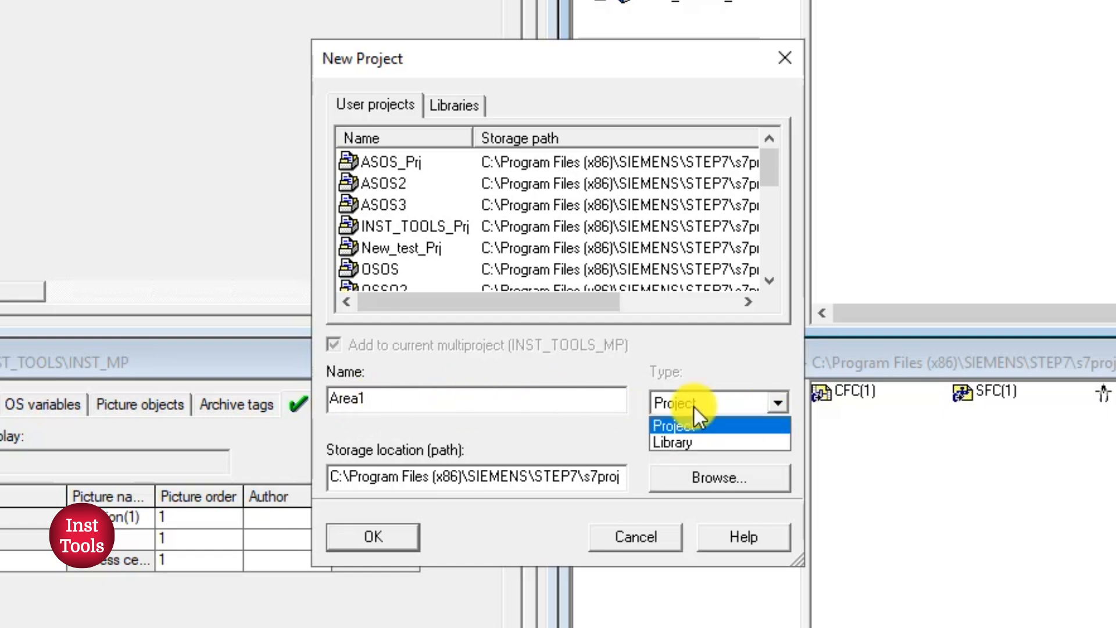
mouse_move(708, 444)
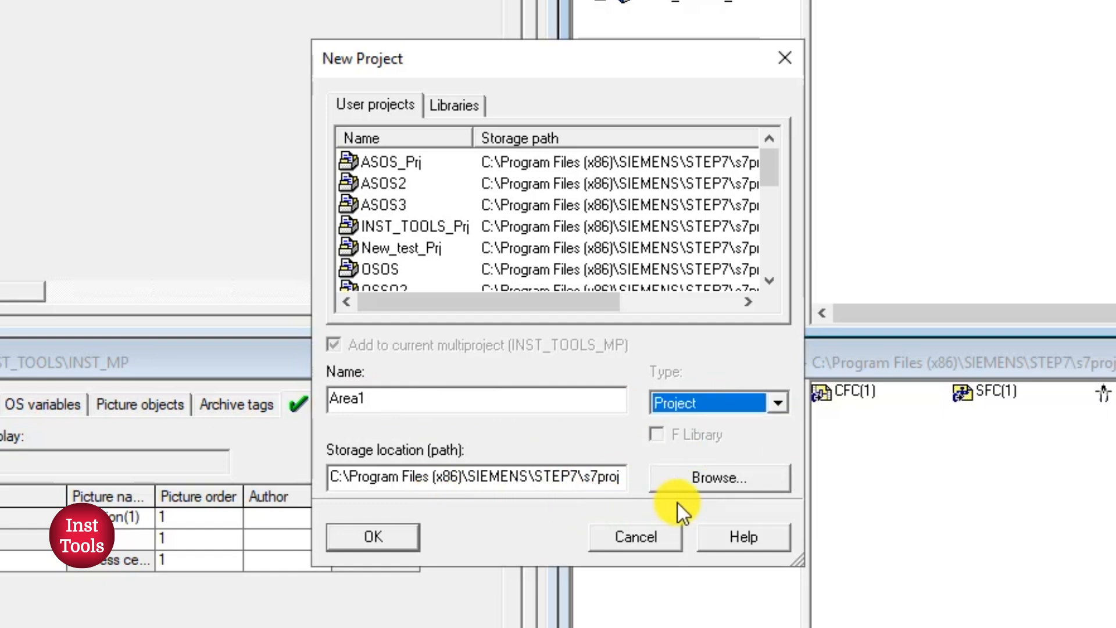
mouse_move(711, 494)
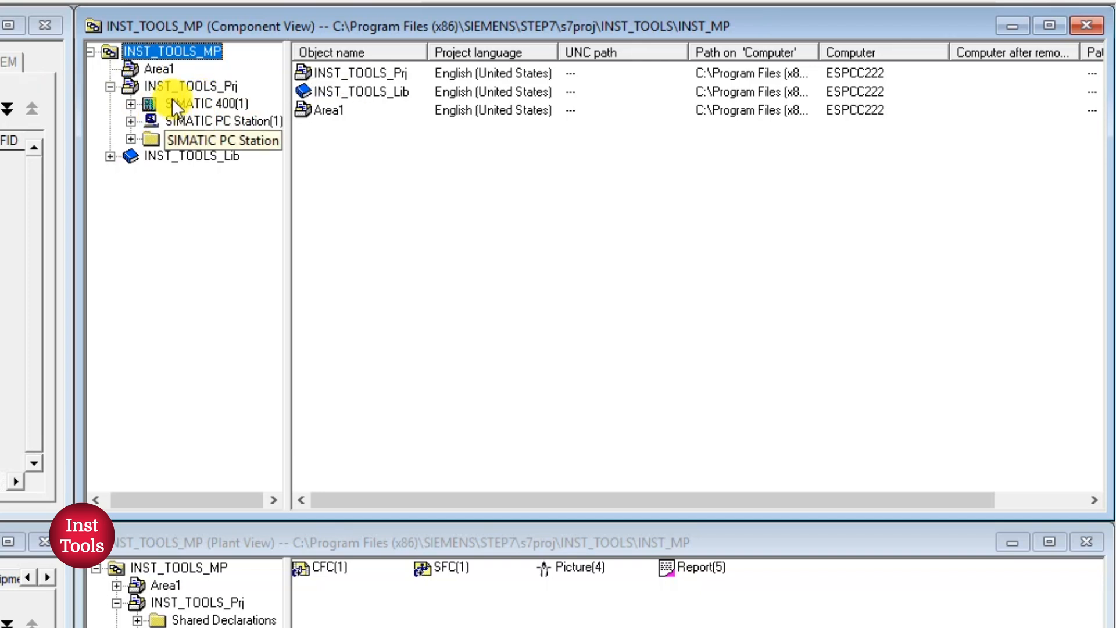
Insert a preconfigured station into the Area1 project from its context menu.
left_click(162, 69)
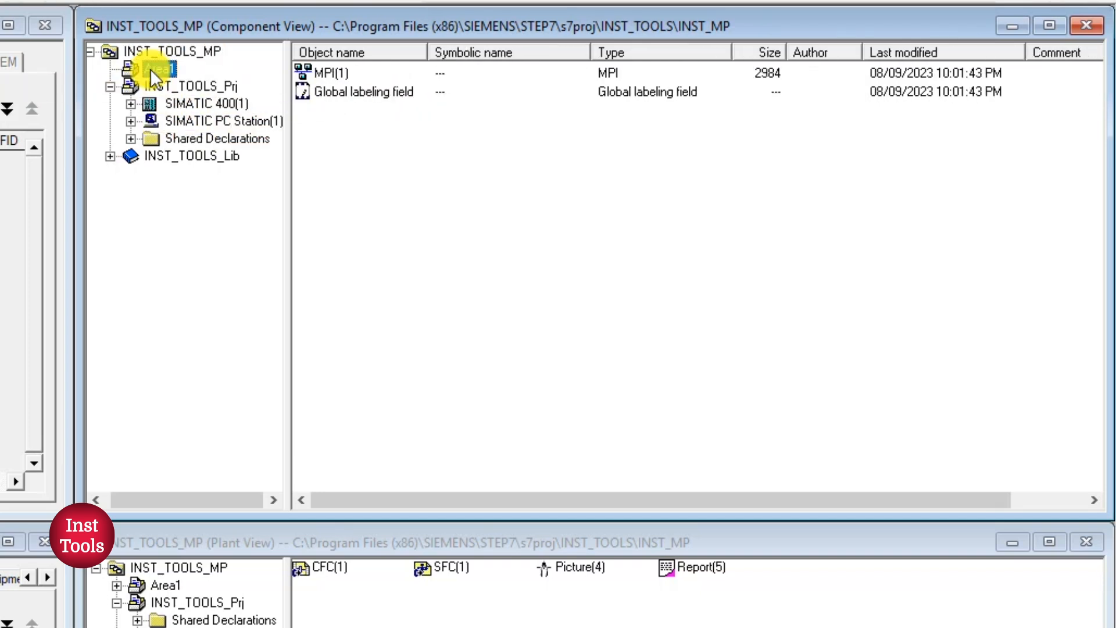
right_click(152, 69)
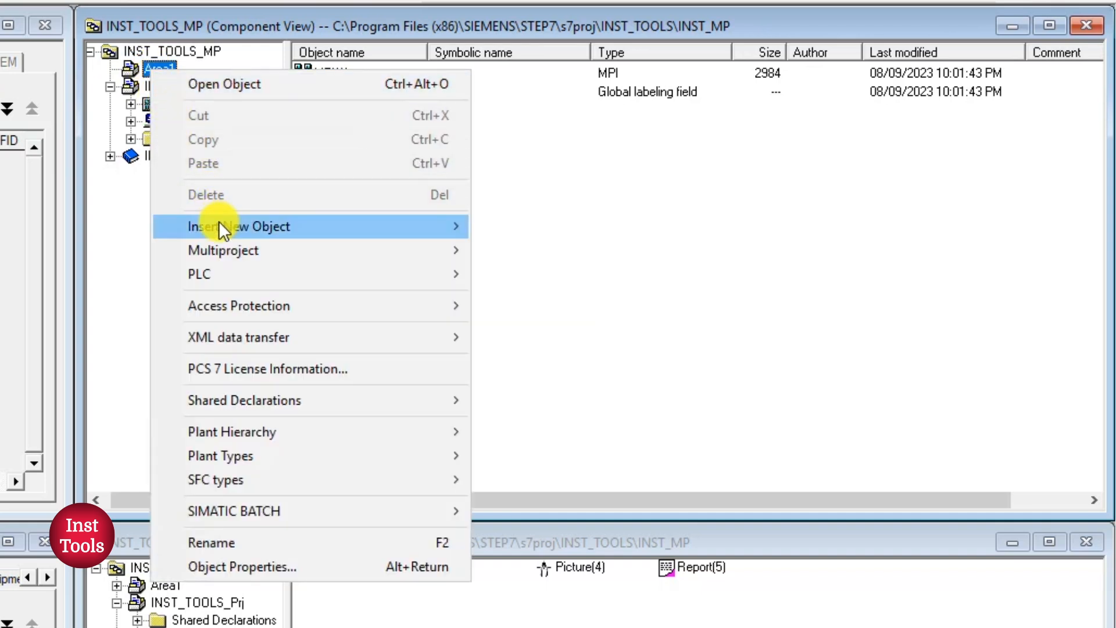
mouse_move(284, 181)
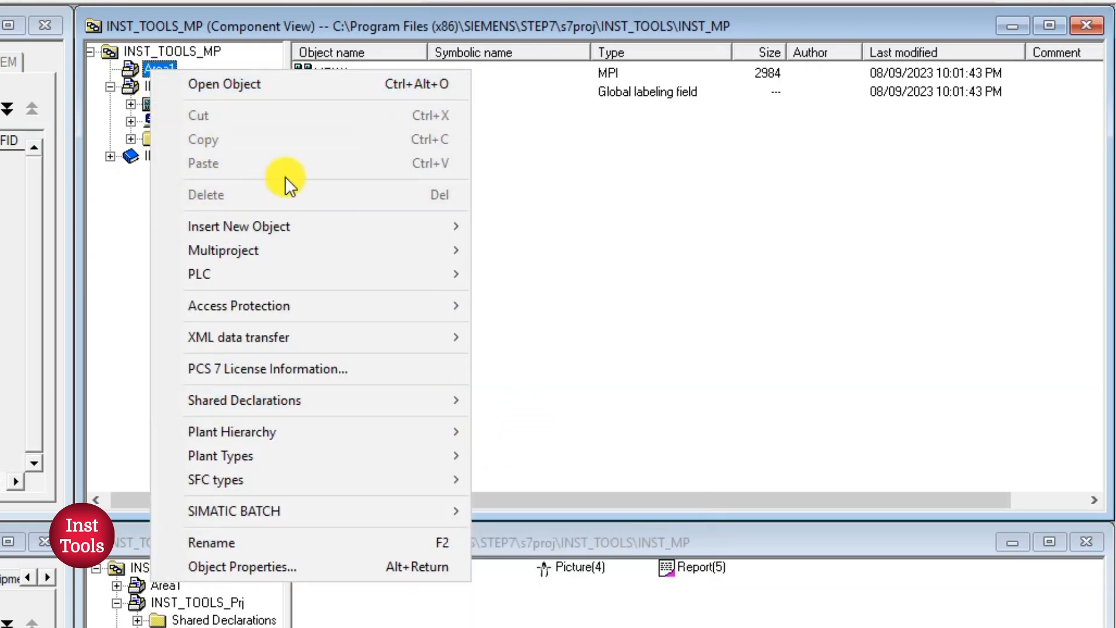
mouse_move(238, 226)
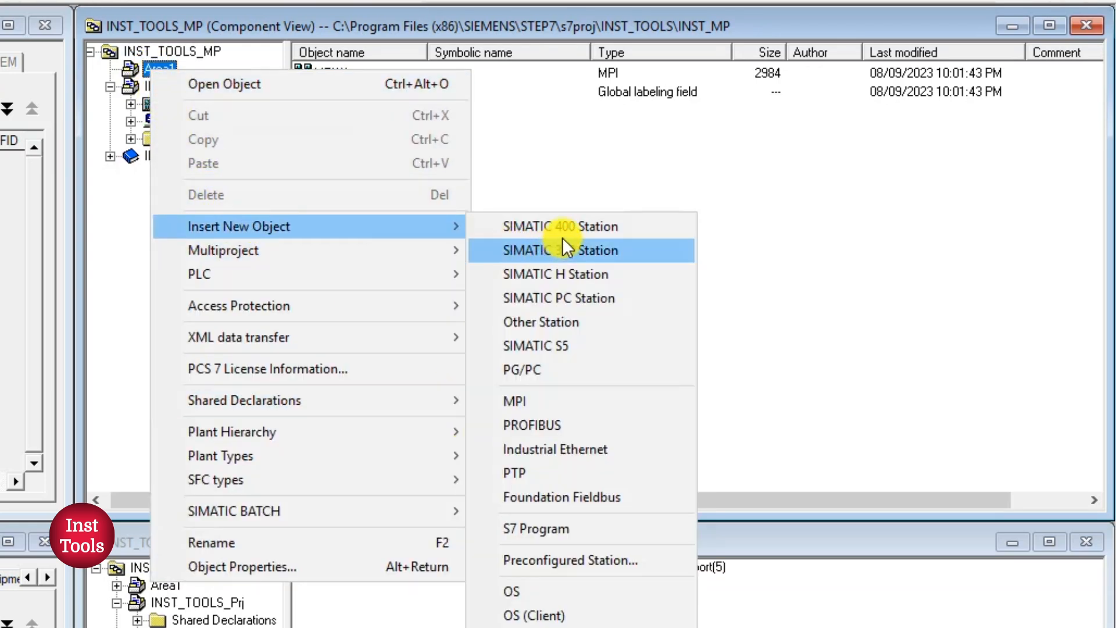
mouse_move(537, 367)
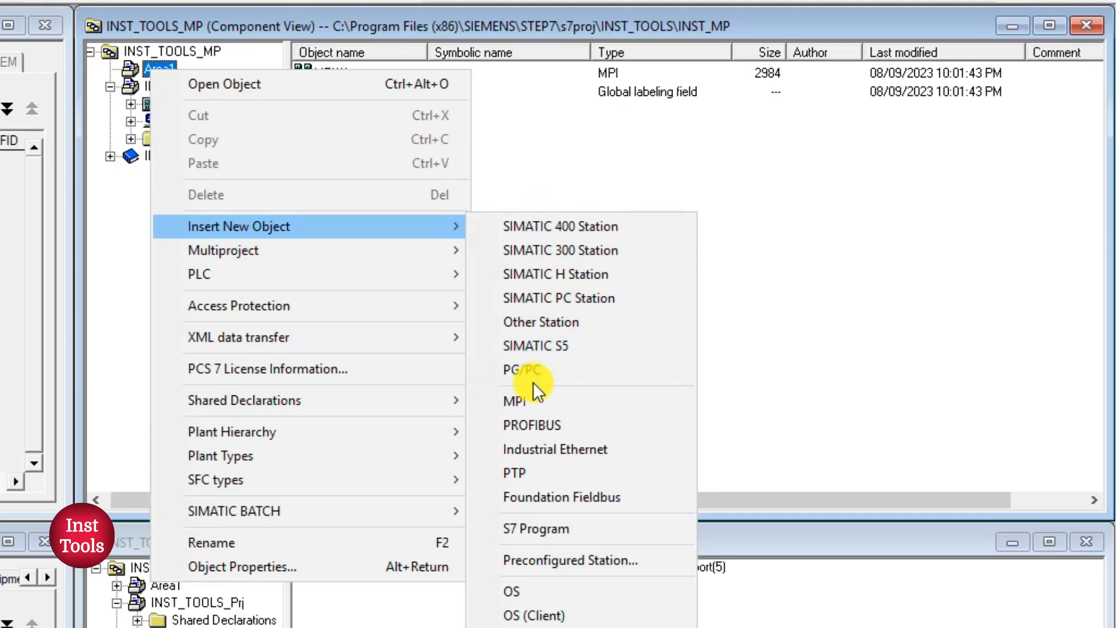
mouse_move(562, 560)
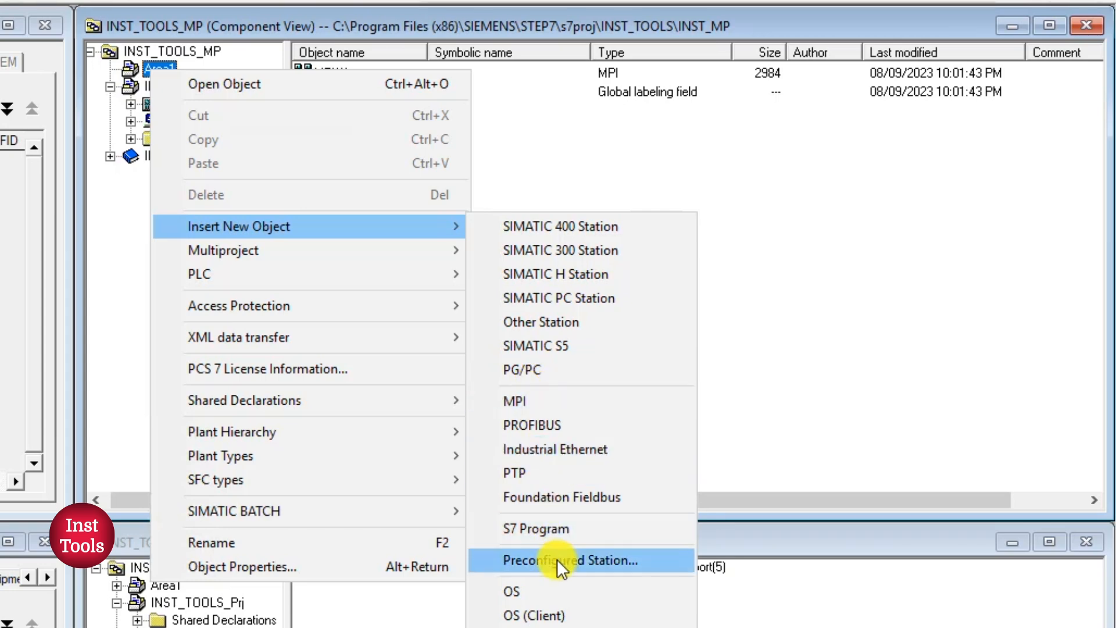
left_click(563, 560)
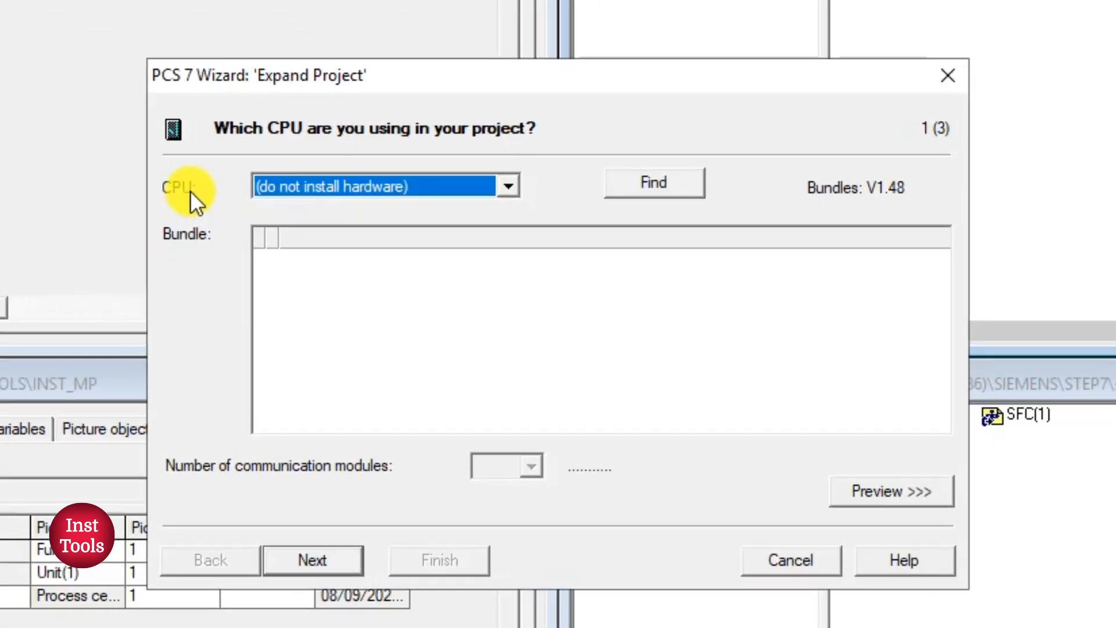
Choose the AS410-Single (1H) CPU with 0 communication modules and finish the wizard.
left_click(507, 186)
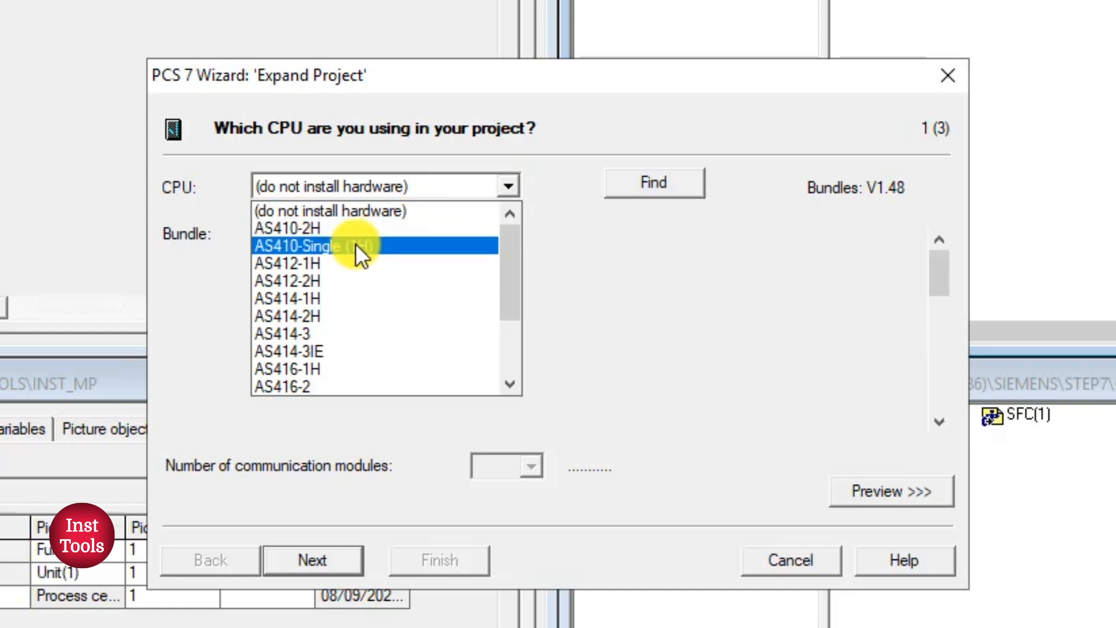
left_click(530, 466)
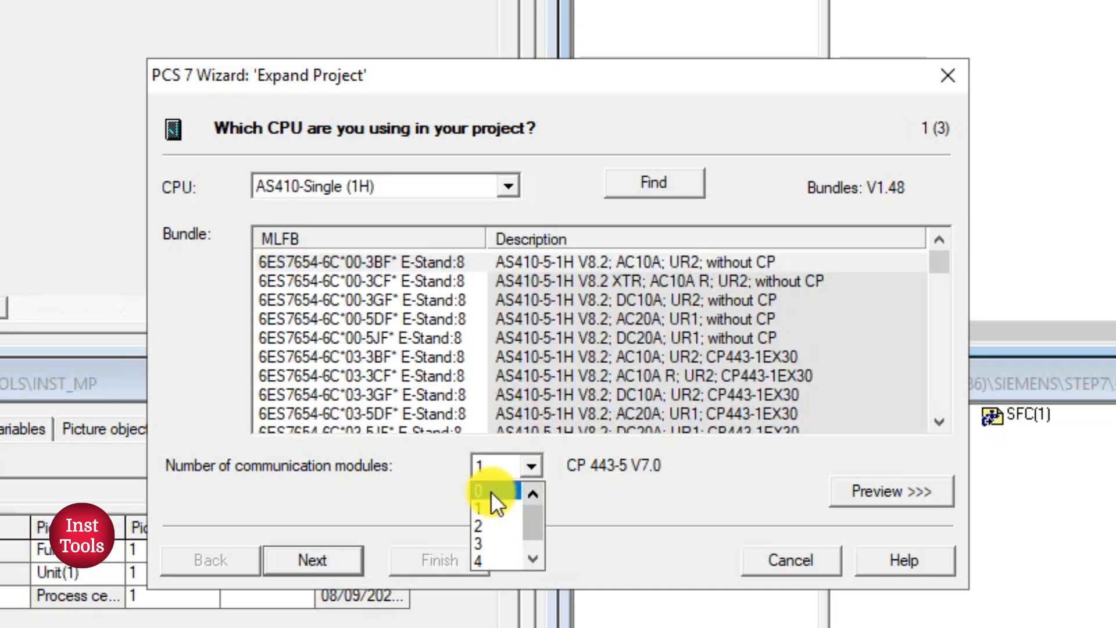
left_click(476, 491)
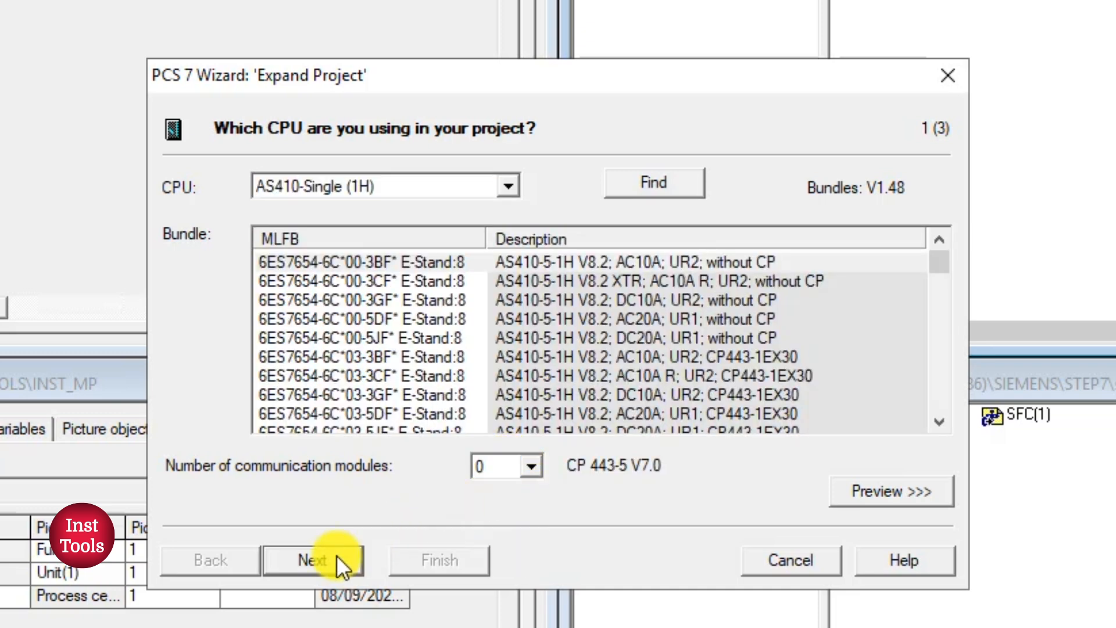
left_click(311, 559)
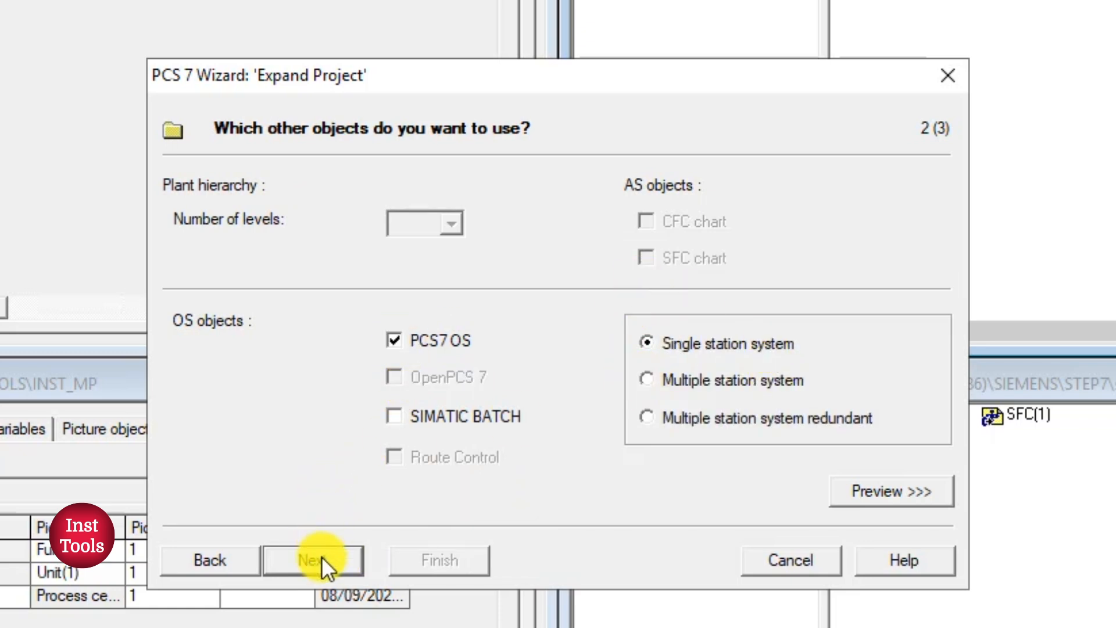
left_click(313, 560)
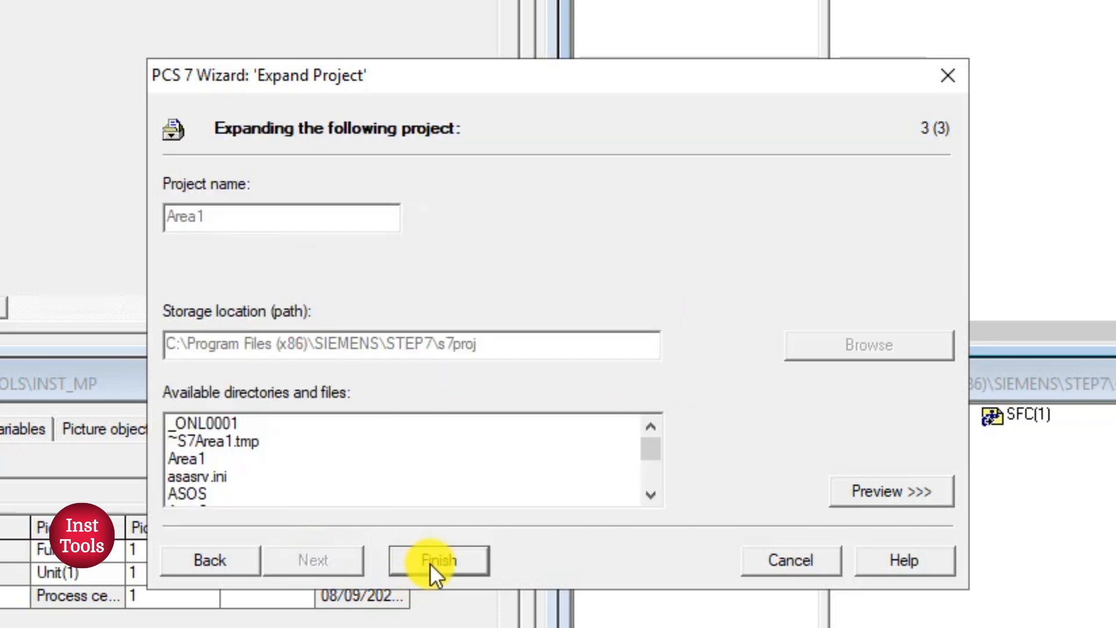
left_click(437, 560)
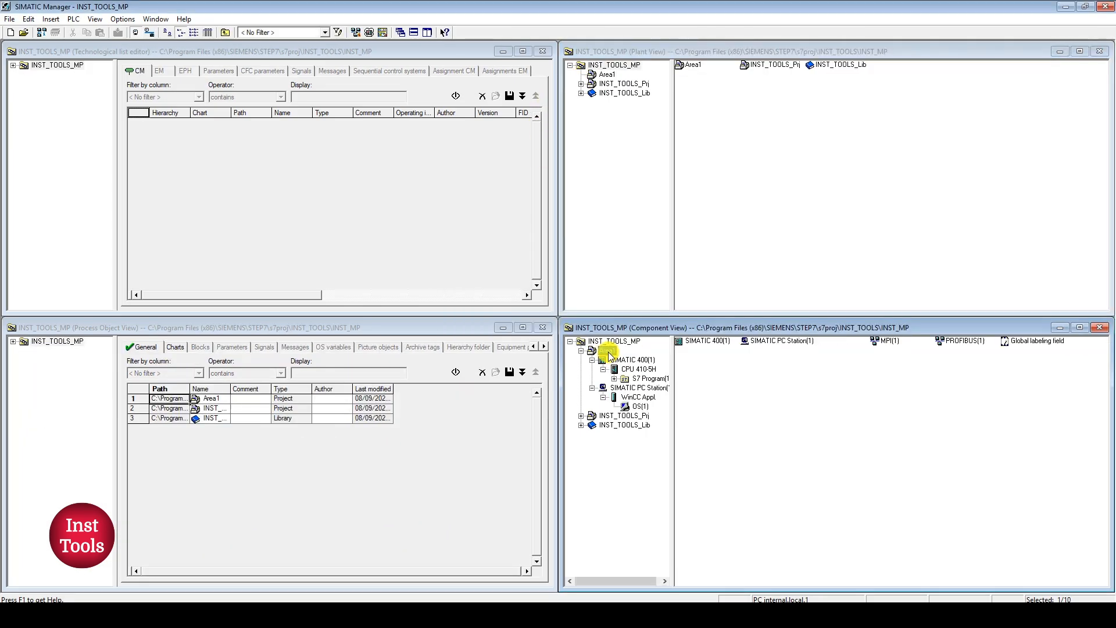
Close the Technological List Editor window and select Area1 in the project tree.
left_click(606, 350)
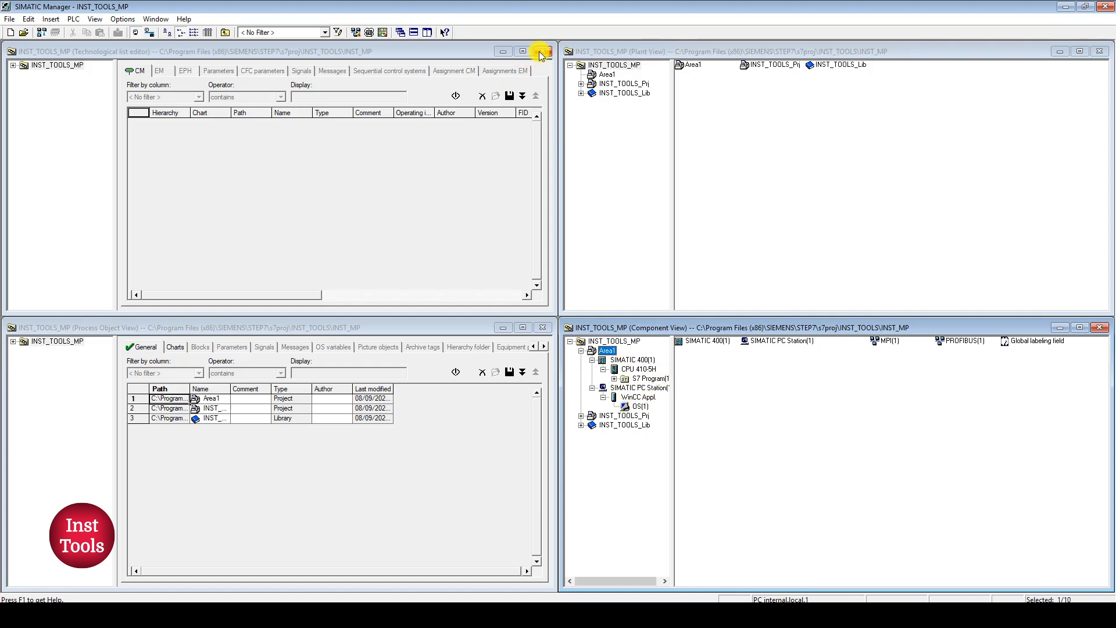
left_click(541, 51)
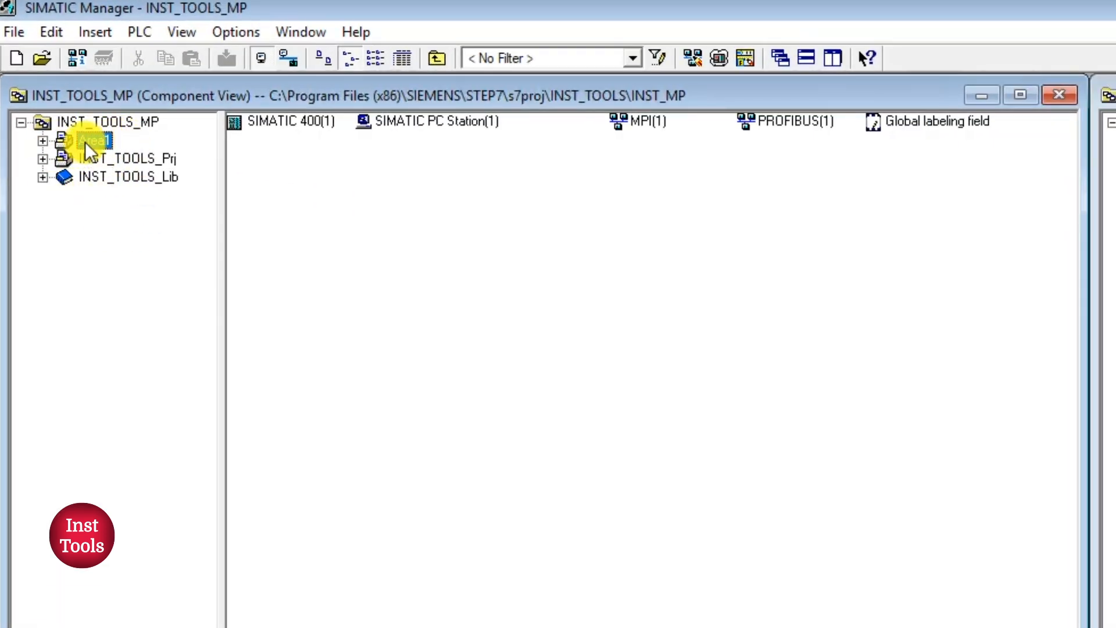
left_click(91, 140)
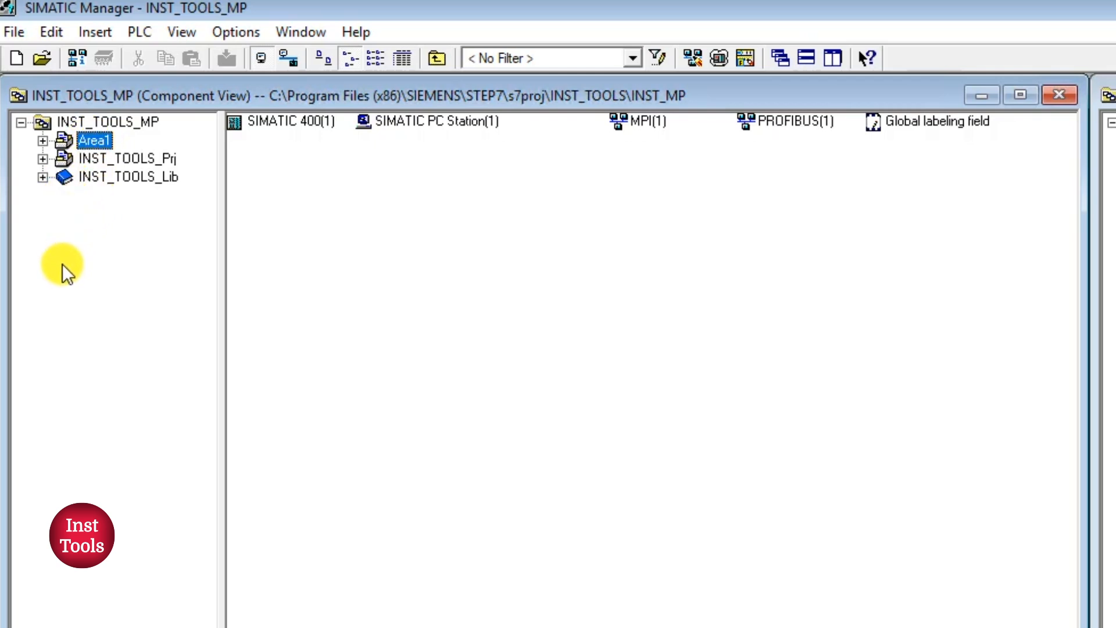
mouse_move(120, 299)
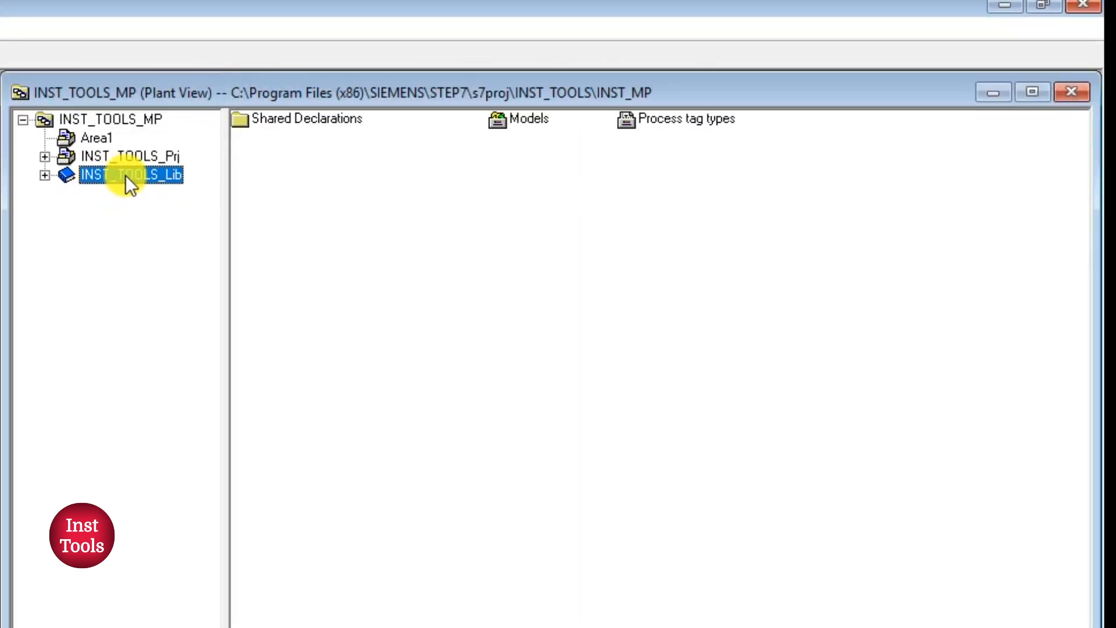
mouse_move(131, 175)
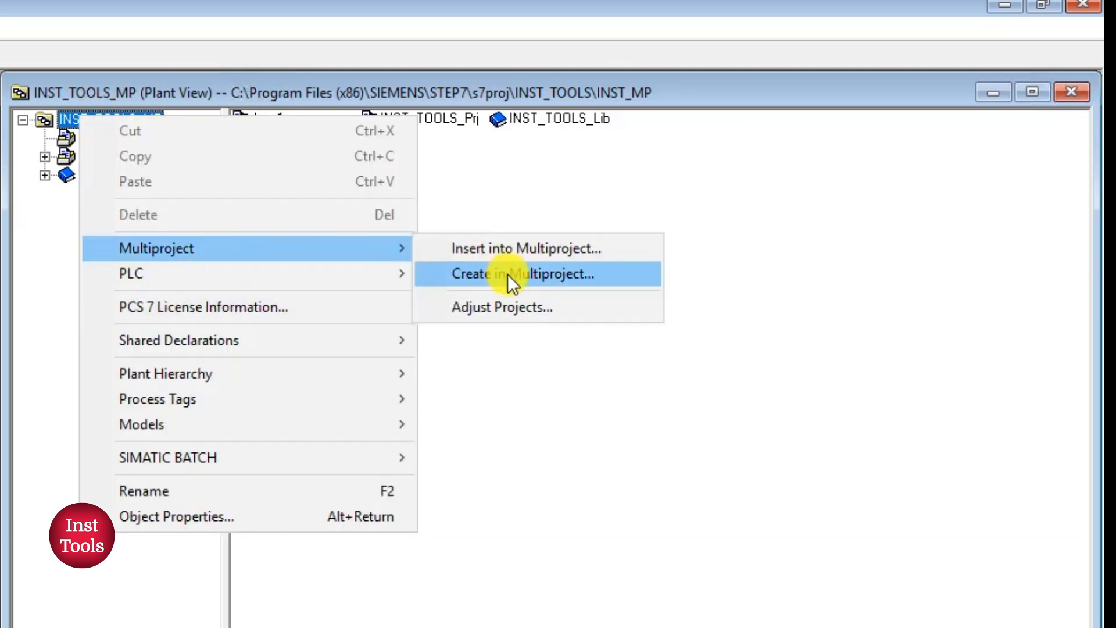
Create a library named 'area library' in INST_TOOLS_MP, then select it and Area1.
left_click(522, 273)
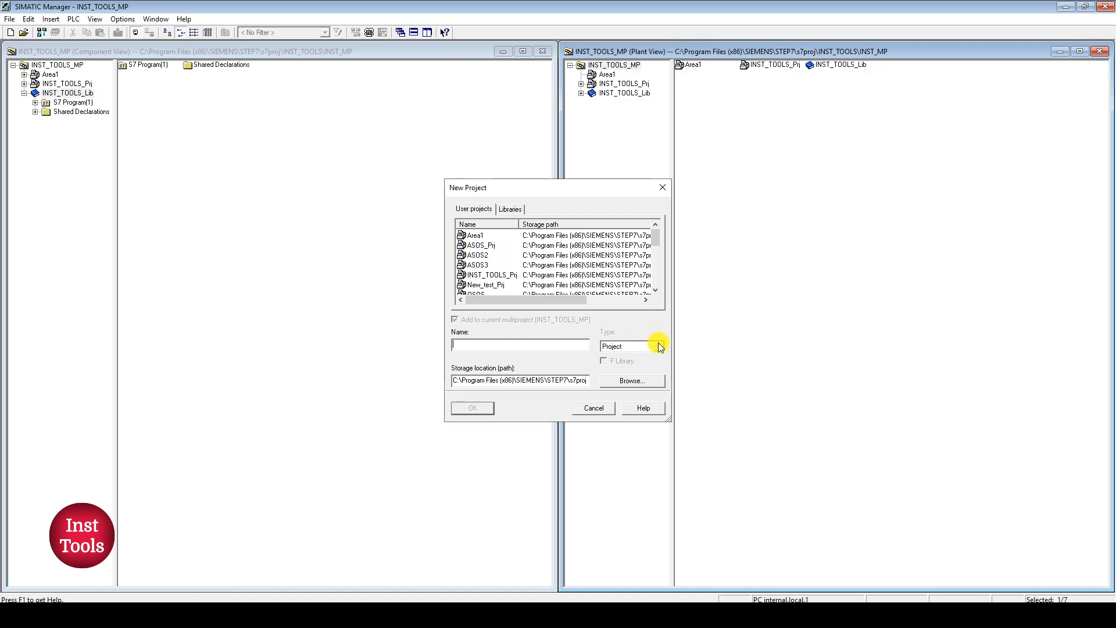
left_click(646, 346)
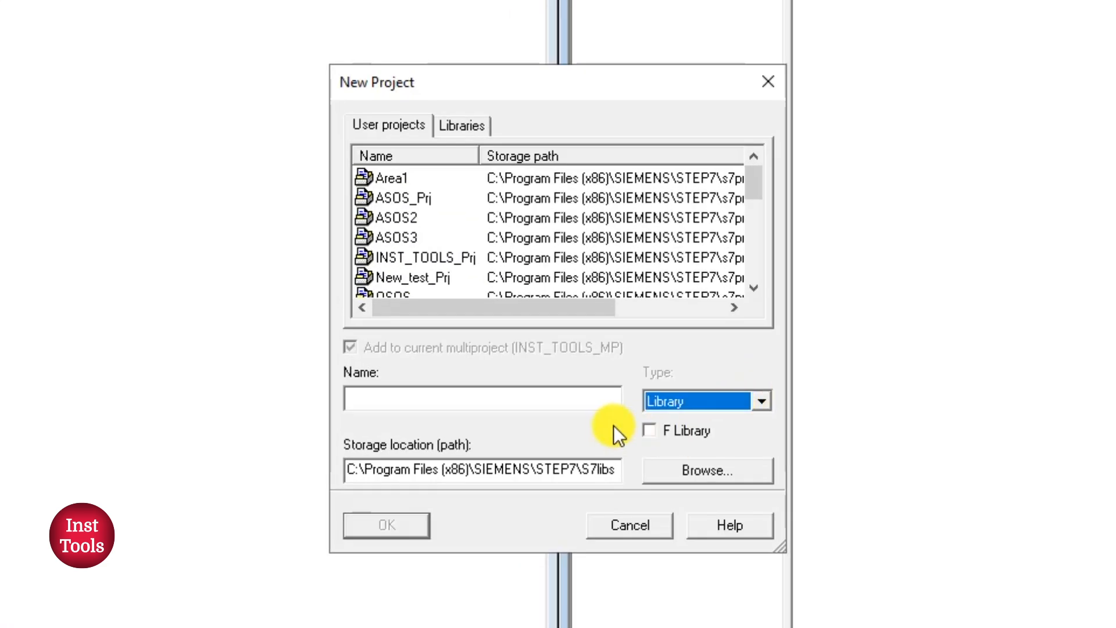
type("area libra")
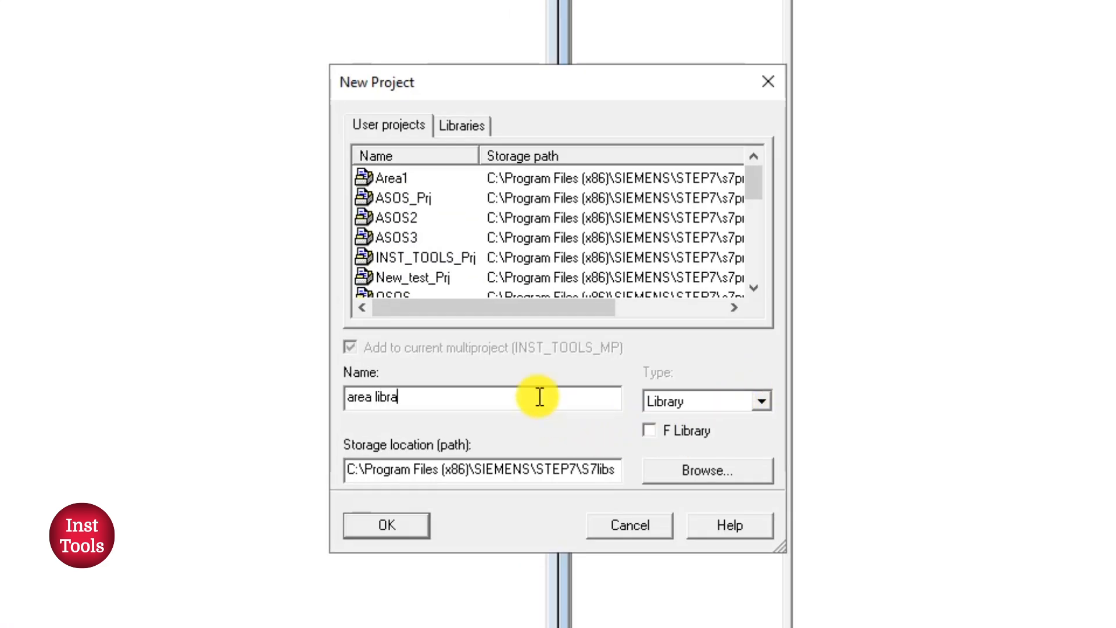
left_click(386, 525)
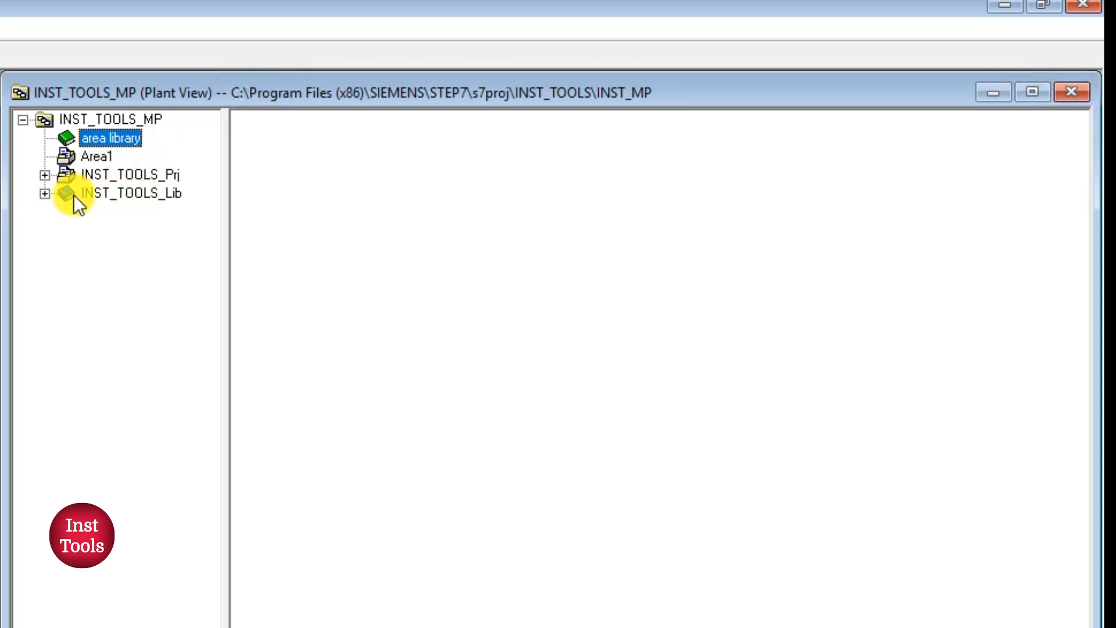
mouse_move(136, 132)
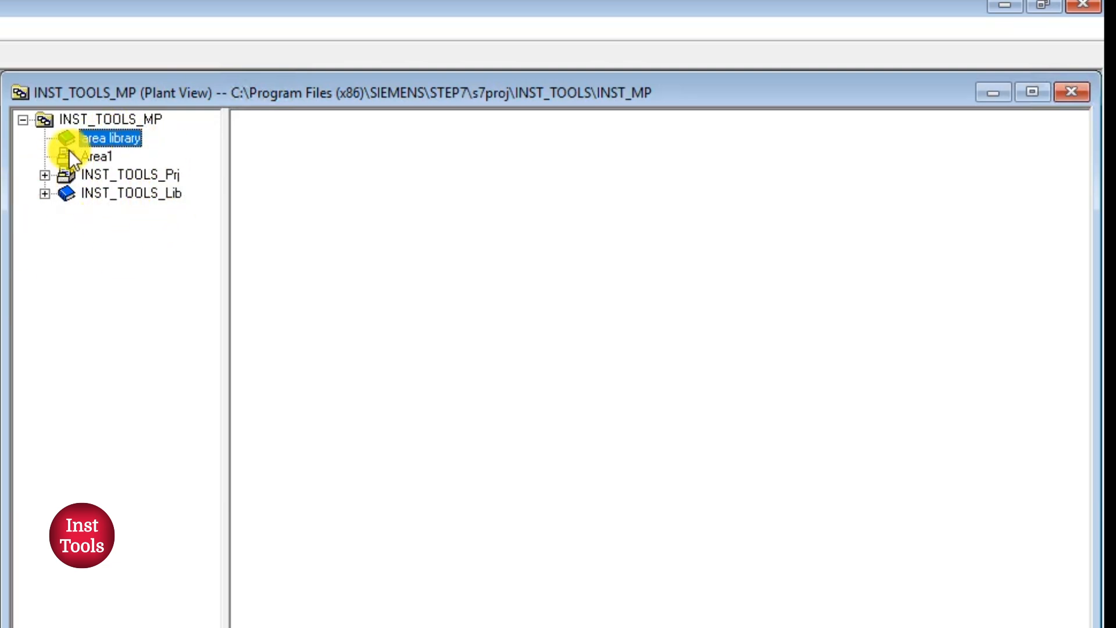
left_click(100, 155)
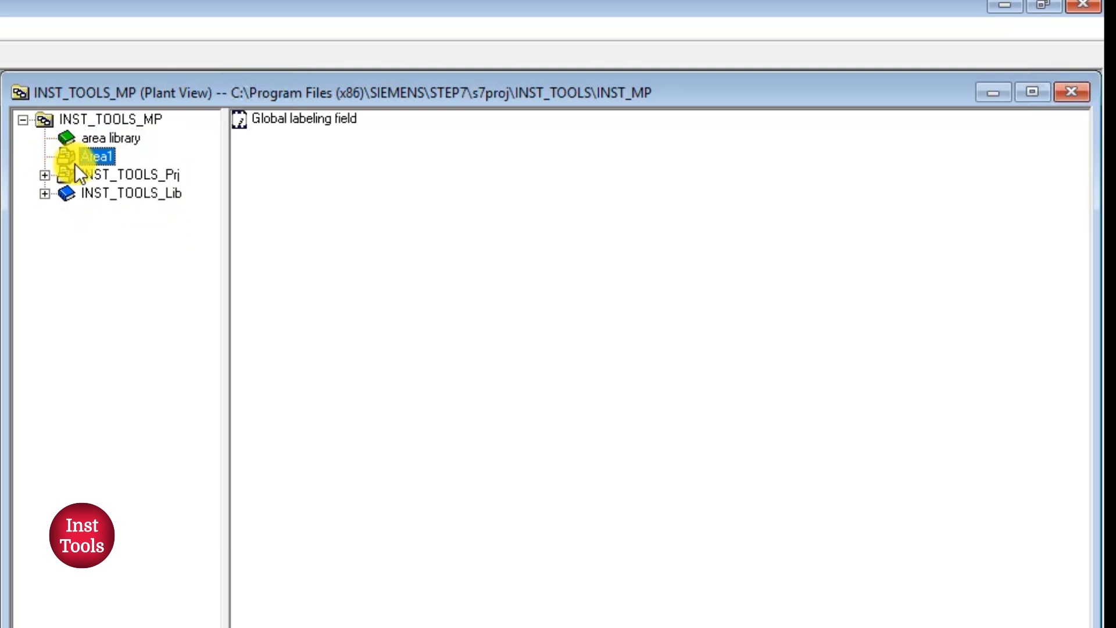
left_click(44, 174)
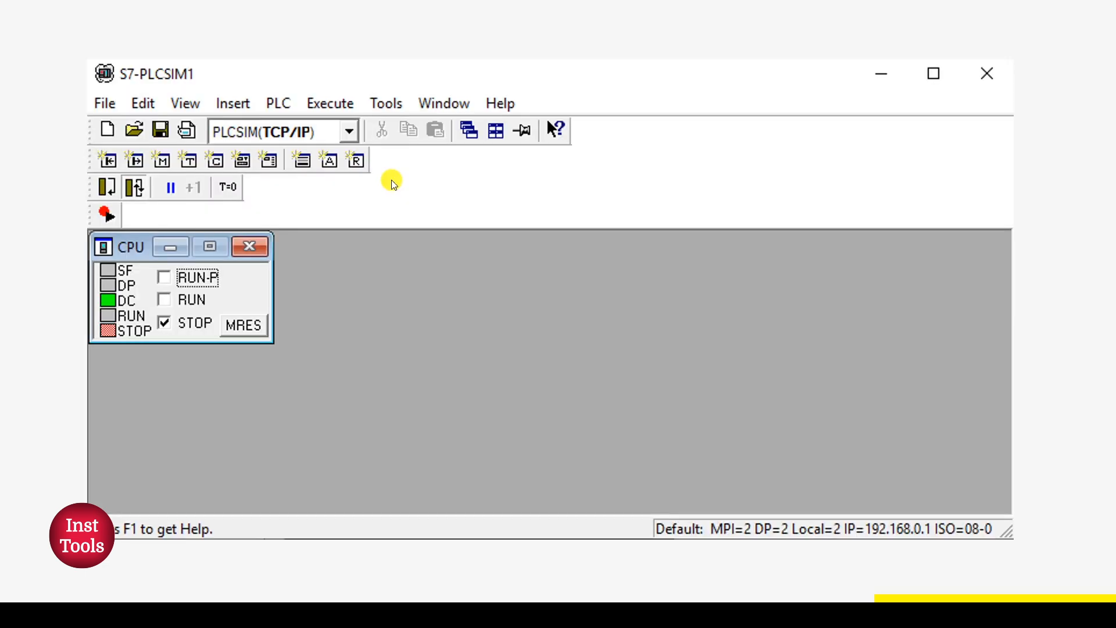
mouse_move(539, 285)
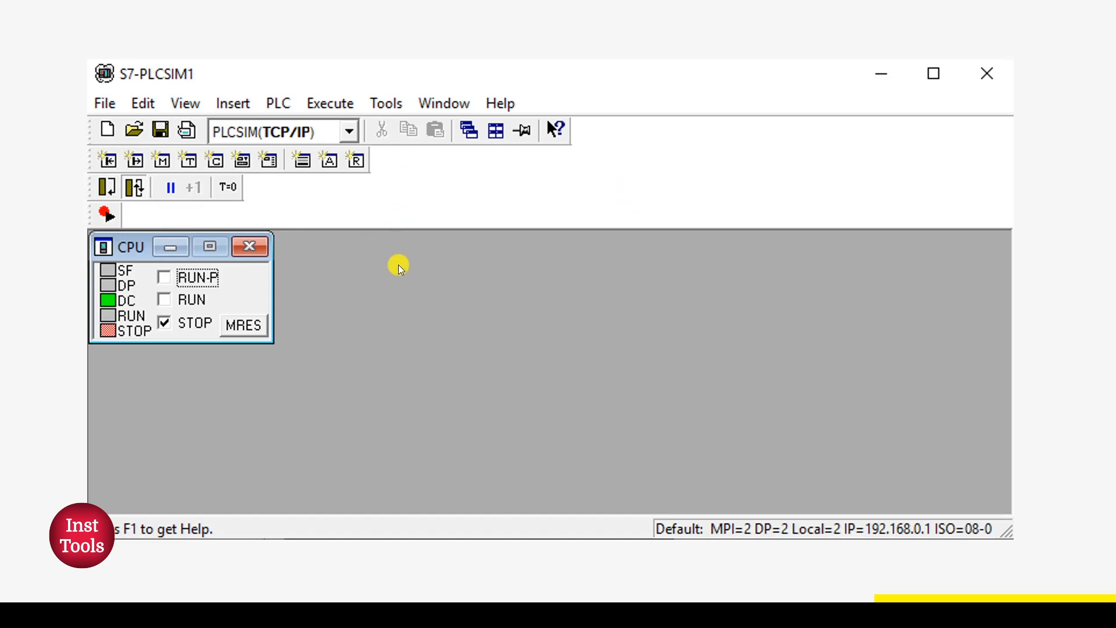
mouse_move(204, 228)
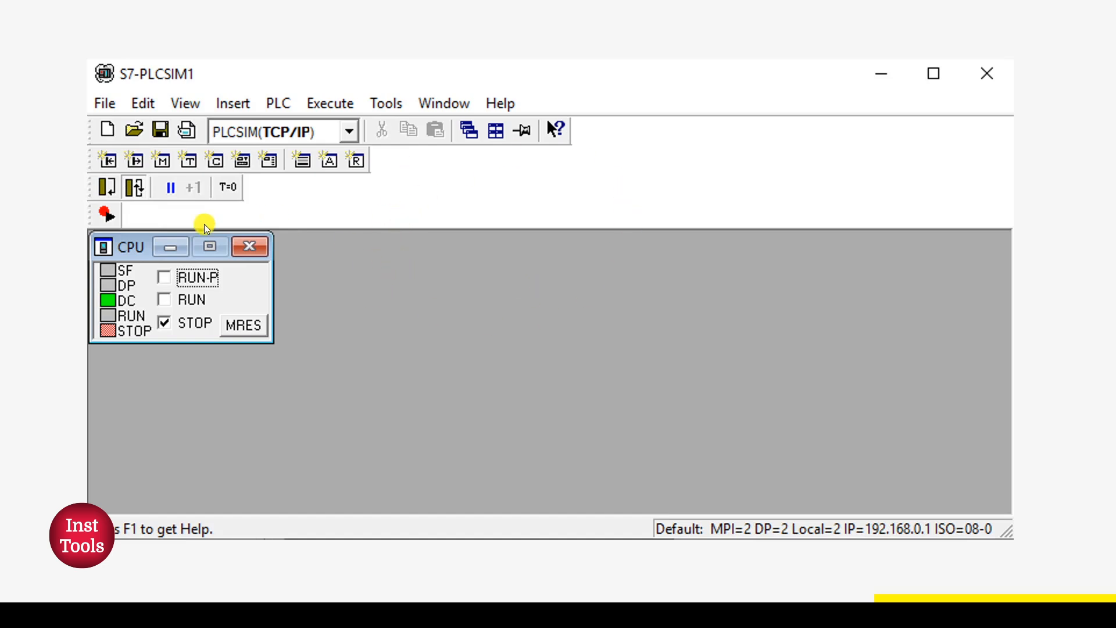
mouse_move(148, 269)
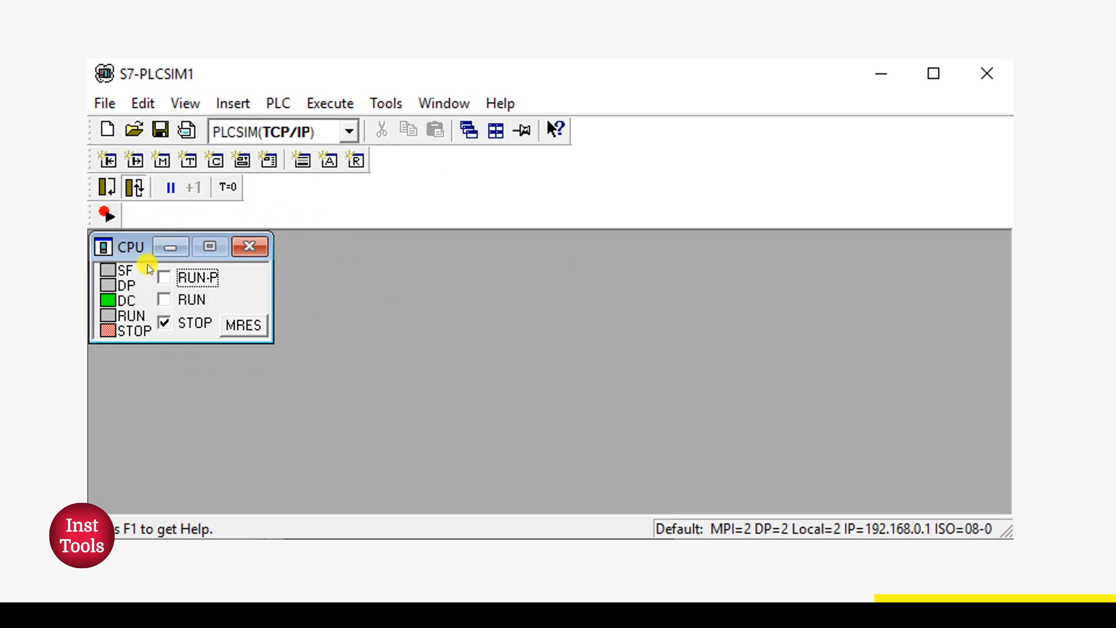
mouse_move(346, 270)
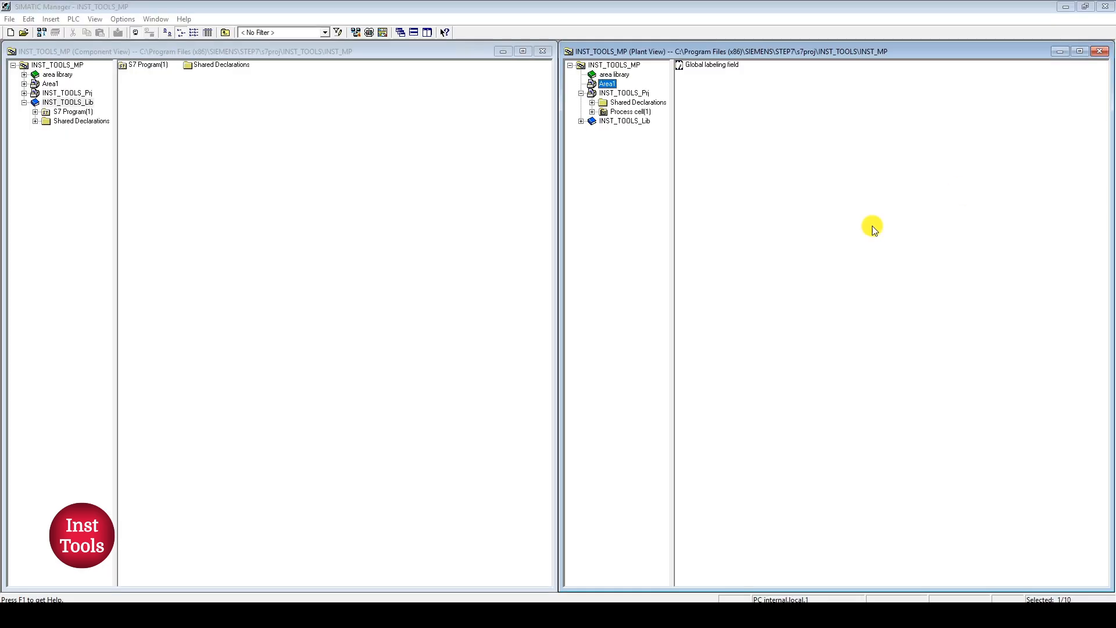
mouse_move(648, 329)
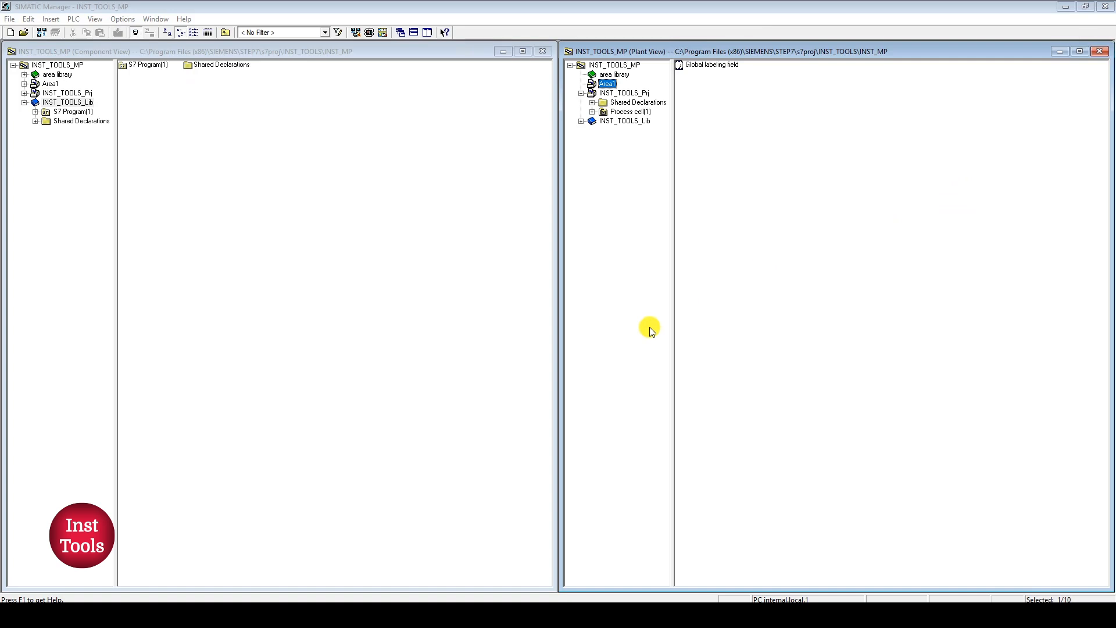
mouse_move(475, 285)
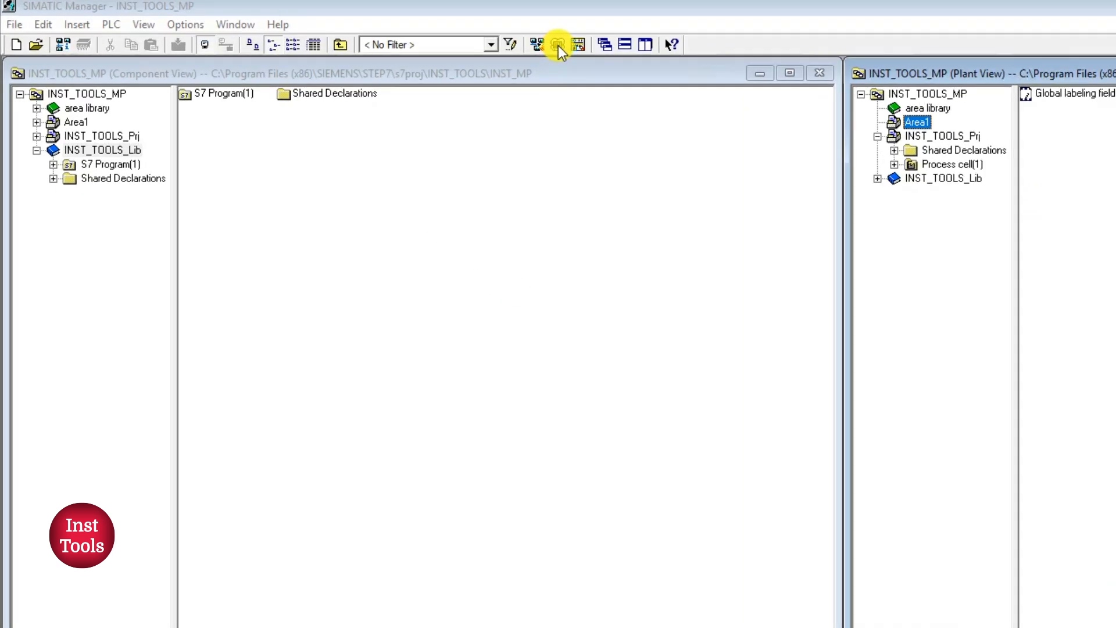
Launch S7-PLCSIM from the Simulate Modules toolbar button.
left_click(558, 45)
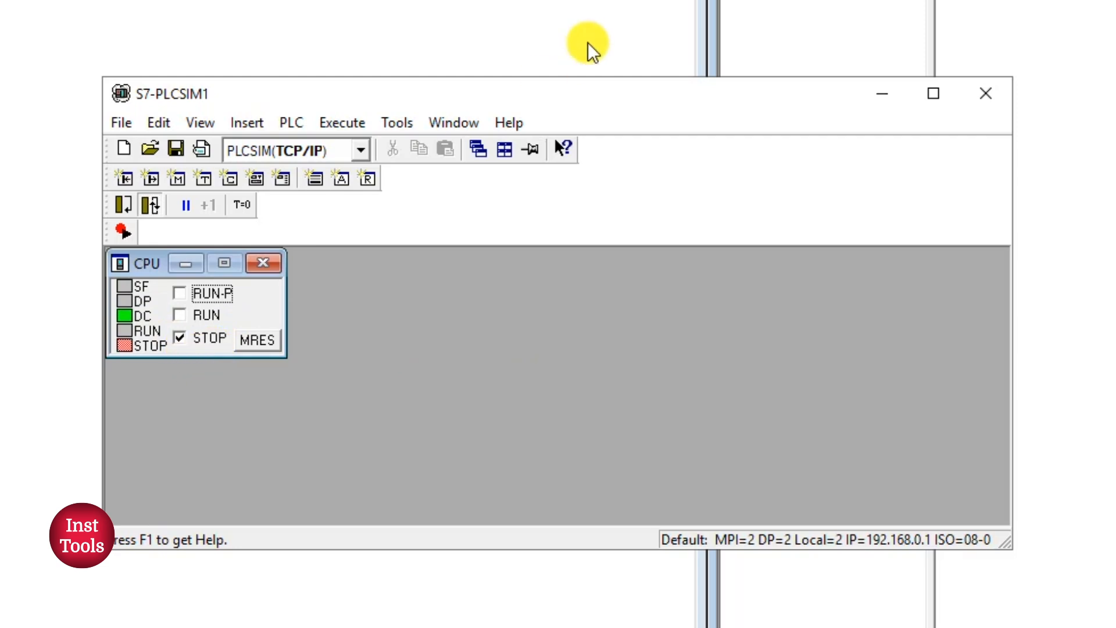
mouse_move(427, 378)
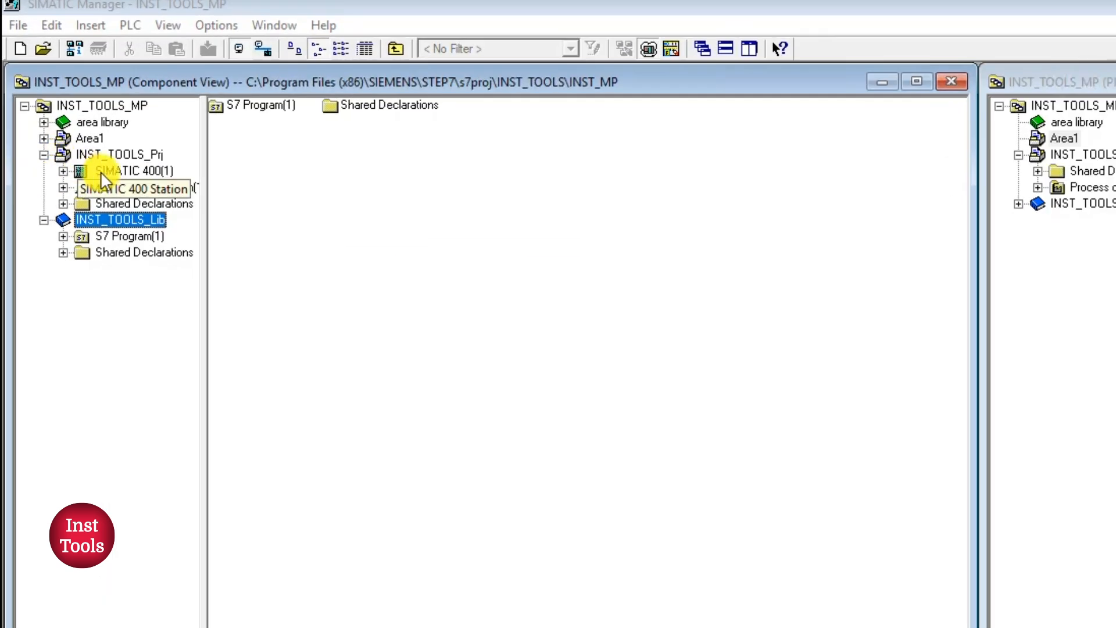
Select SIMATIC 400(1), review the inconsistent-configuration compile details, and dismiss the messages.
left_click(134, 171)
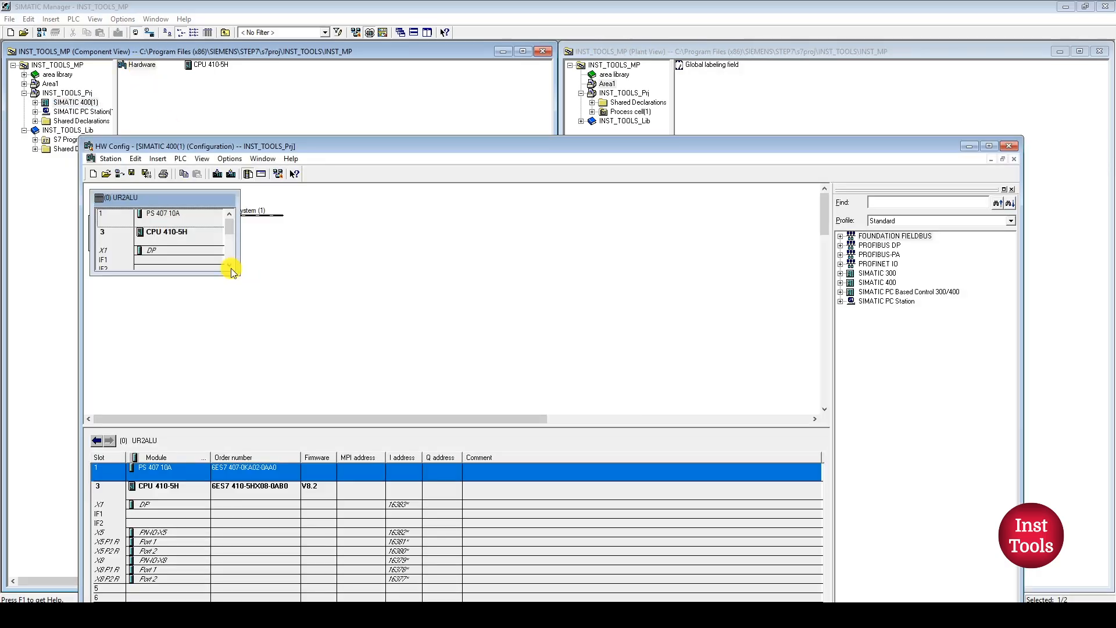
mouse_move(174, 235)
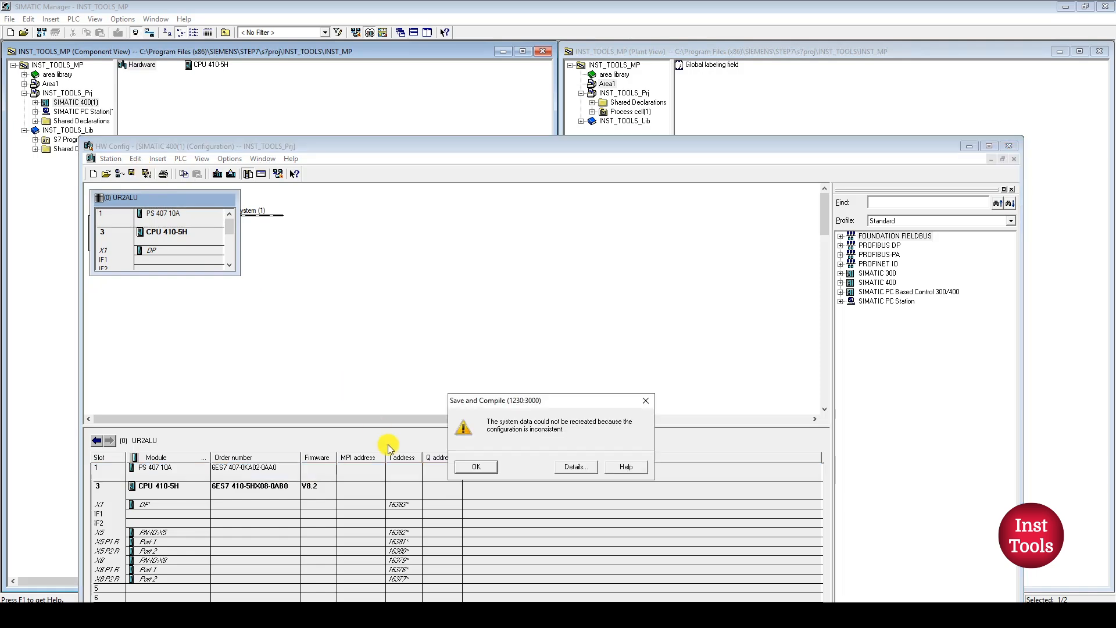
mouse_move(537, 426)
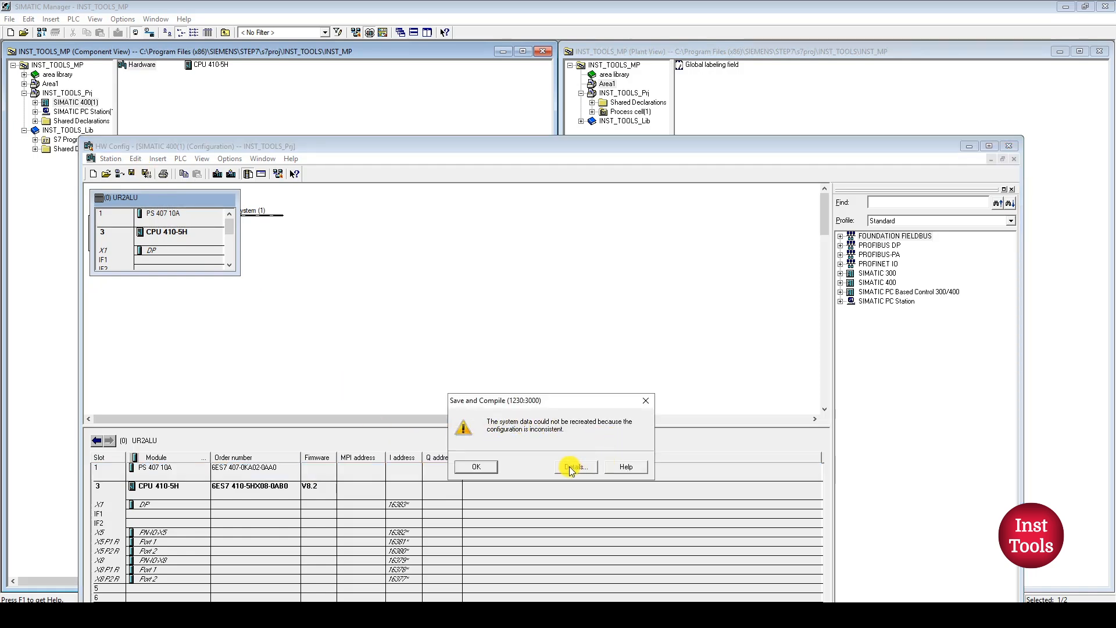
left_click(573, 466)
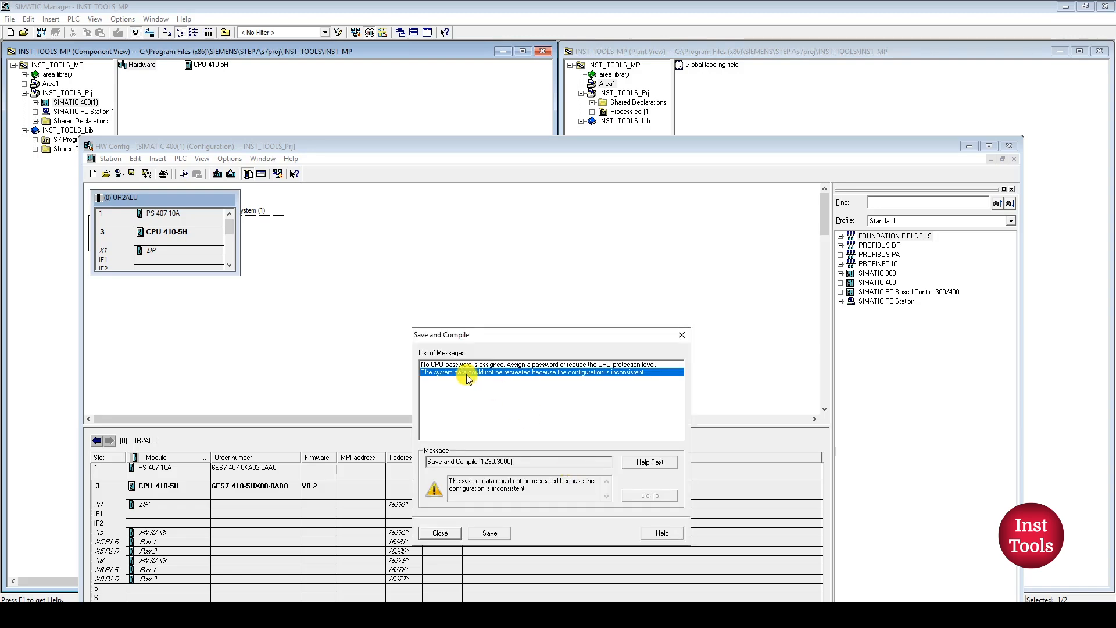
left_click(439, 533)
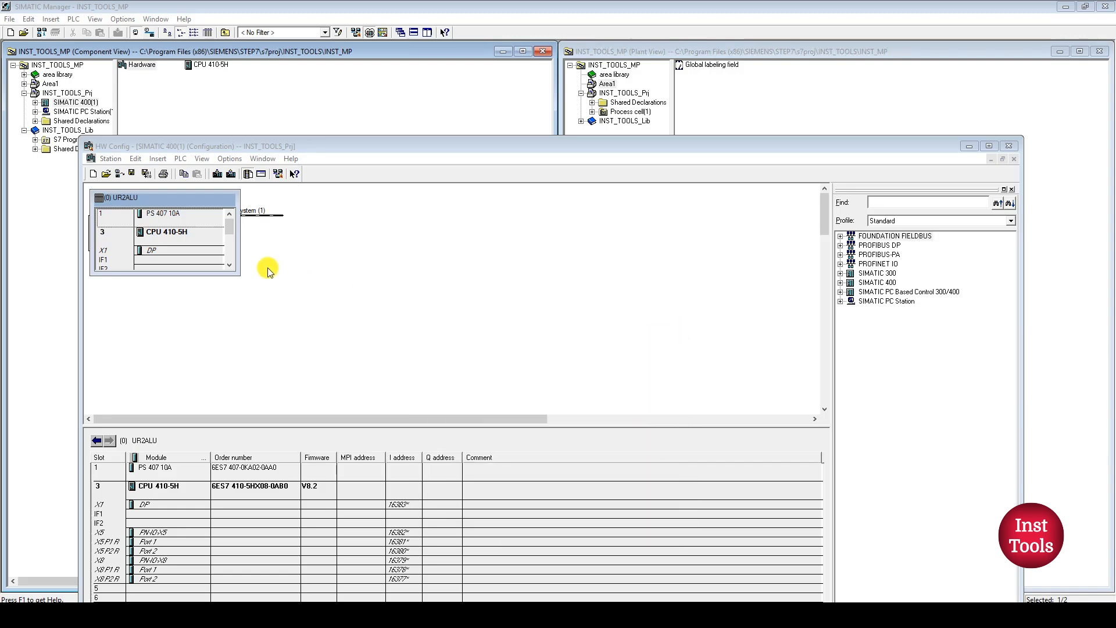
Check the CPU 410-5H protection settings, then download the station to PLCSIM in STOP mode.
double_click(163, 231)
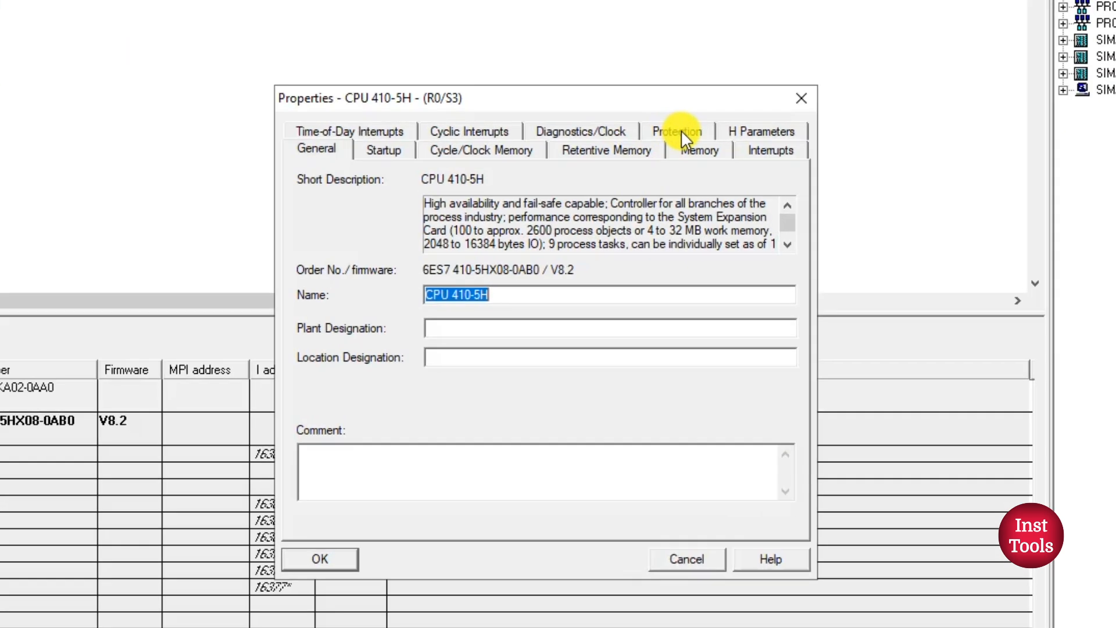
left_click(676, 131)
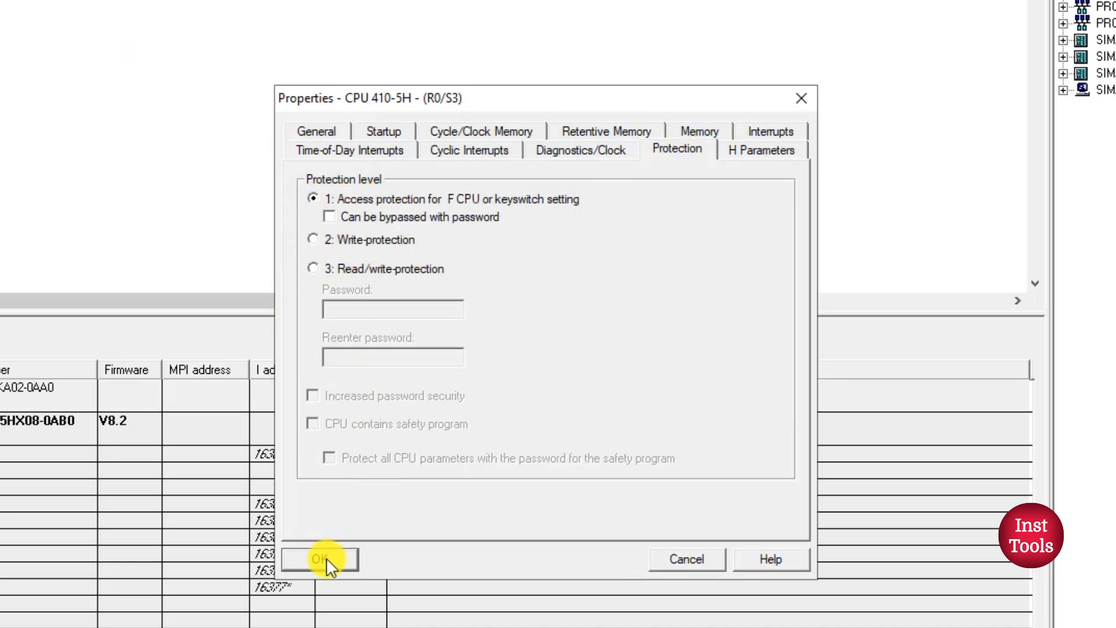
left_click(319, 558)
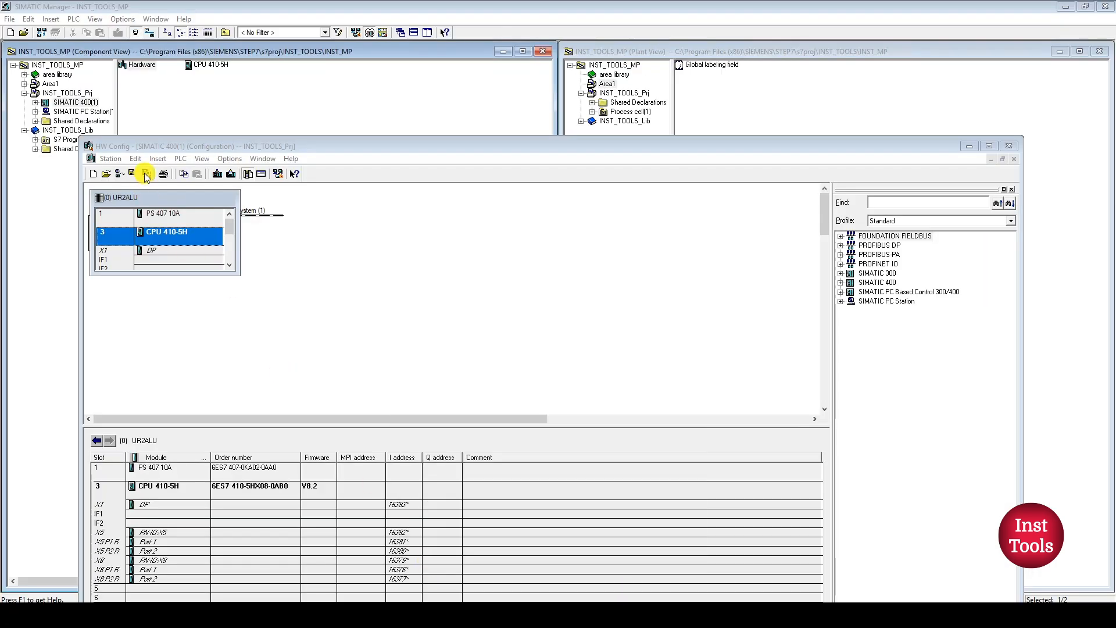
left_click(145, 174)
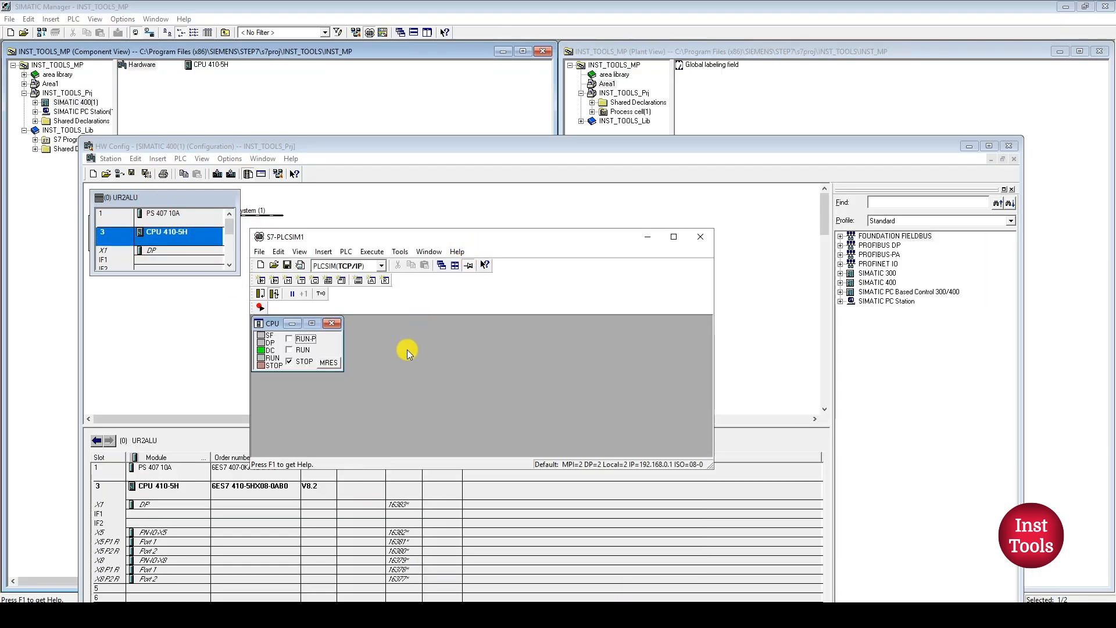
mouse_move(442, 415)
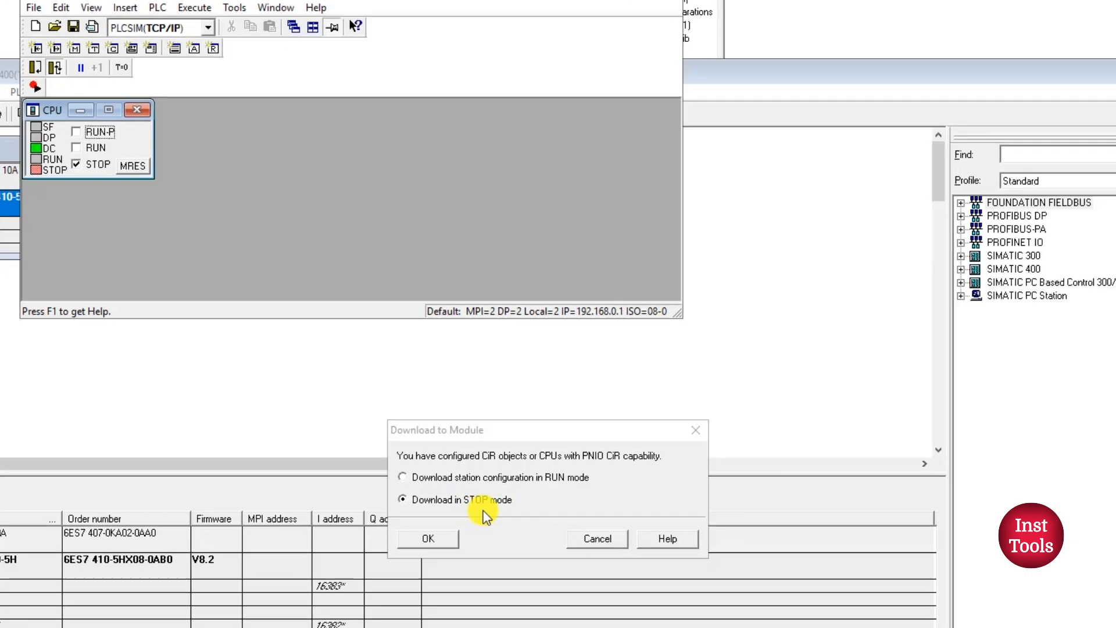
left_click(427, 538)
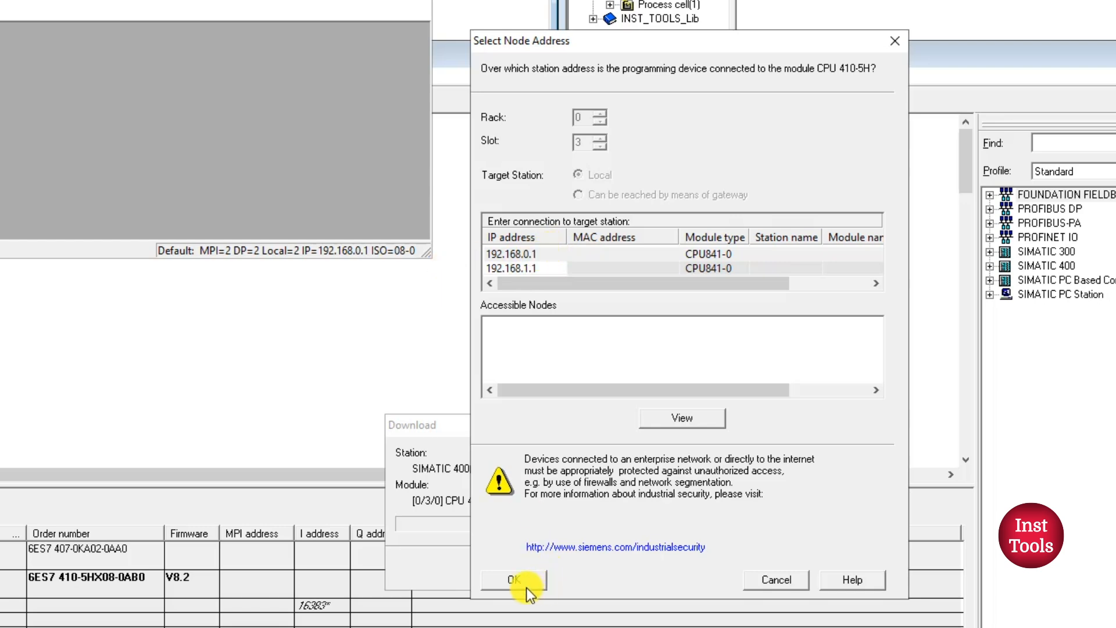
left_click(514, 580)
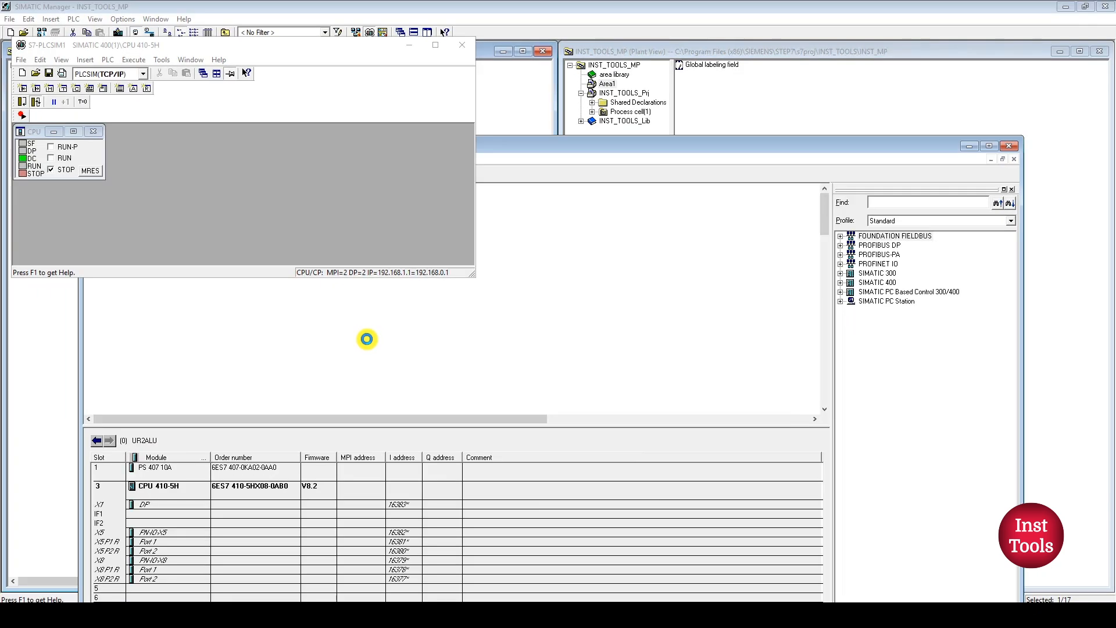
mouse_move(338, 388)
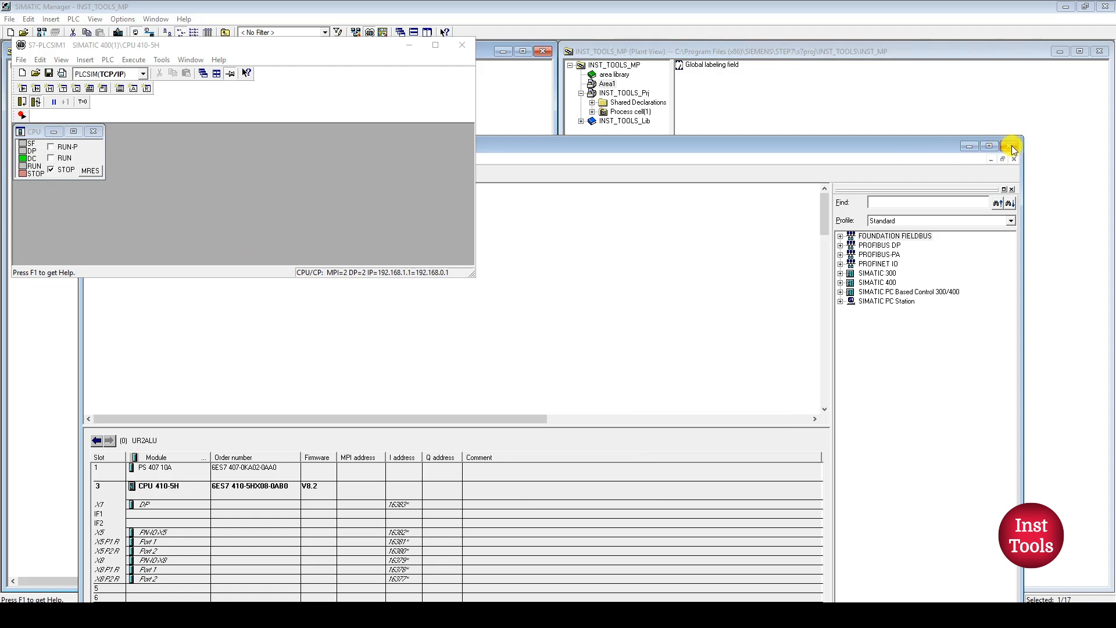
Close HW Config and open the CFC(1) chart under Function(1).
left_click(1011, 146)
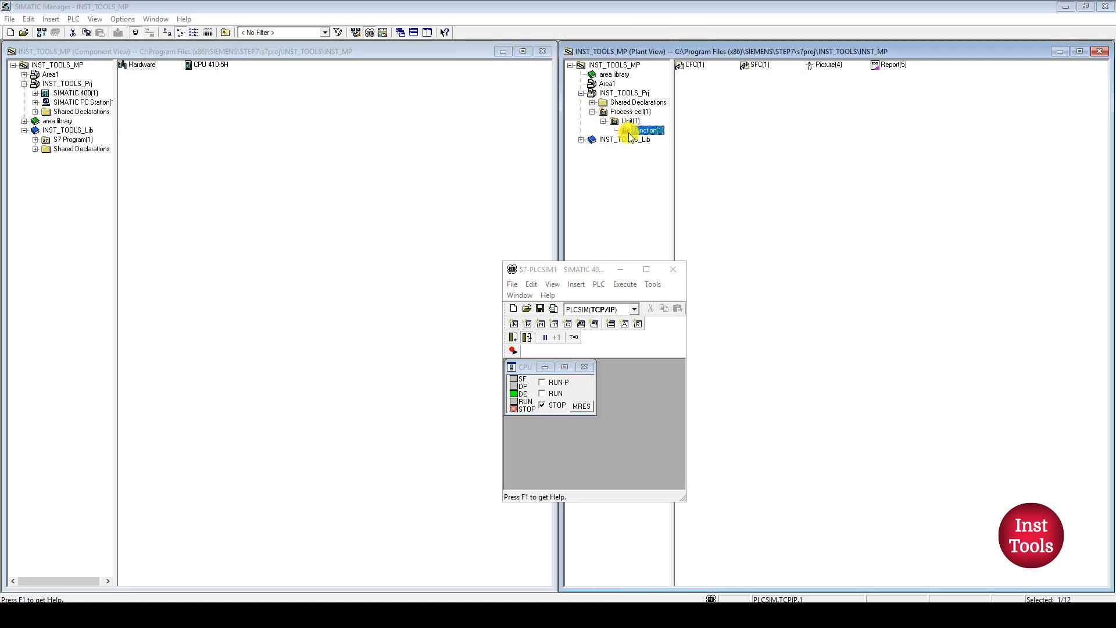
left_click(1058, 50)
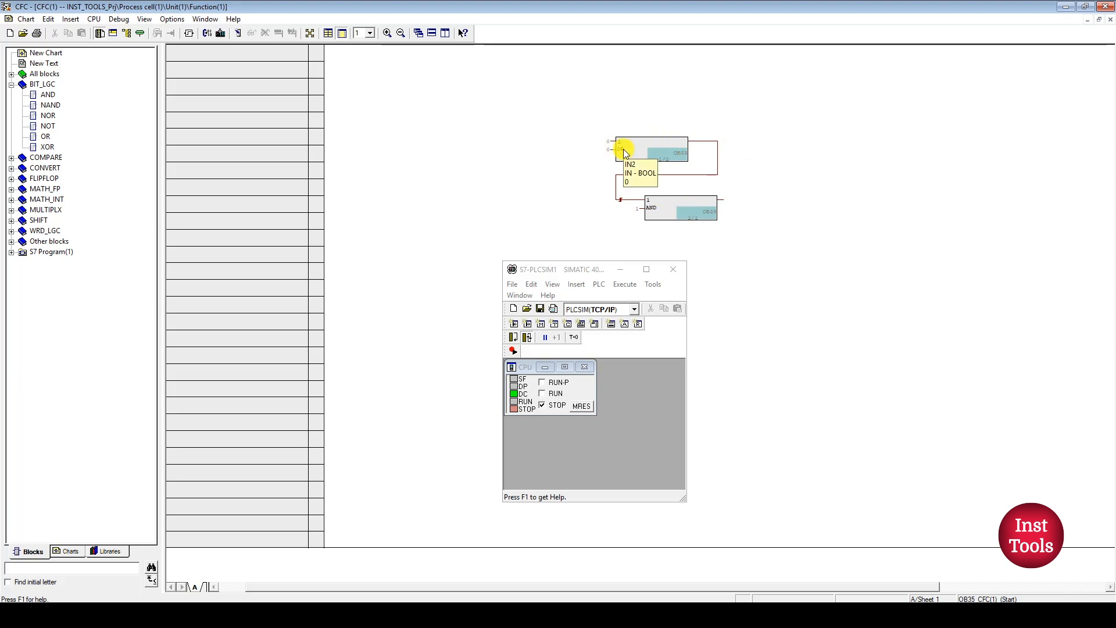
mouse_move(837, 93)
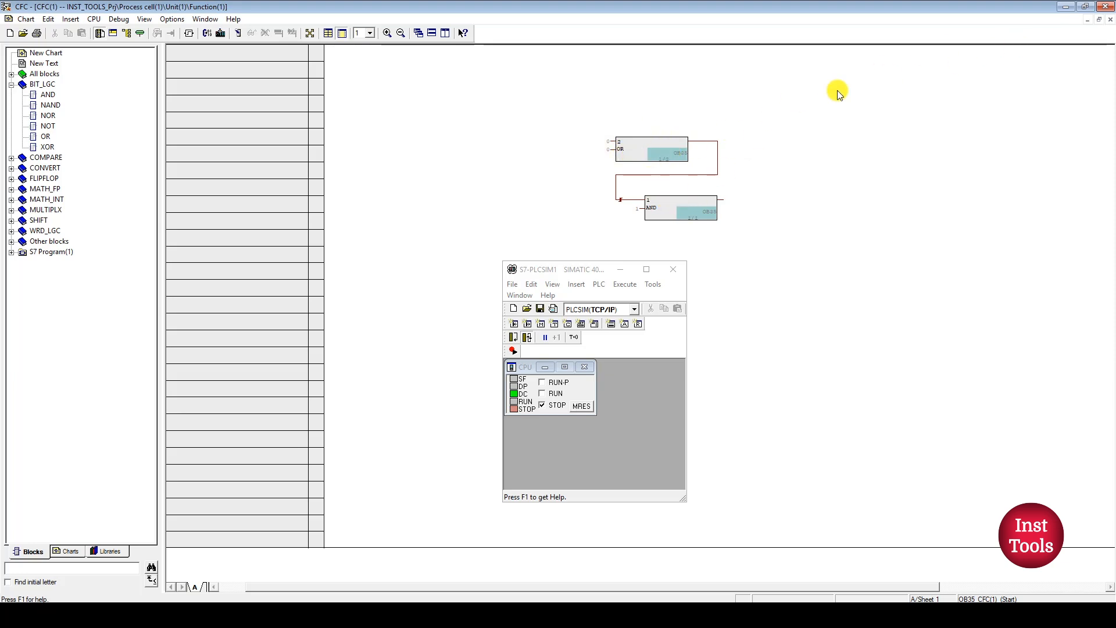
mouse_move(653, 208)
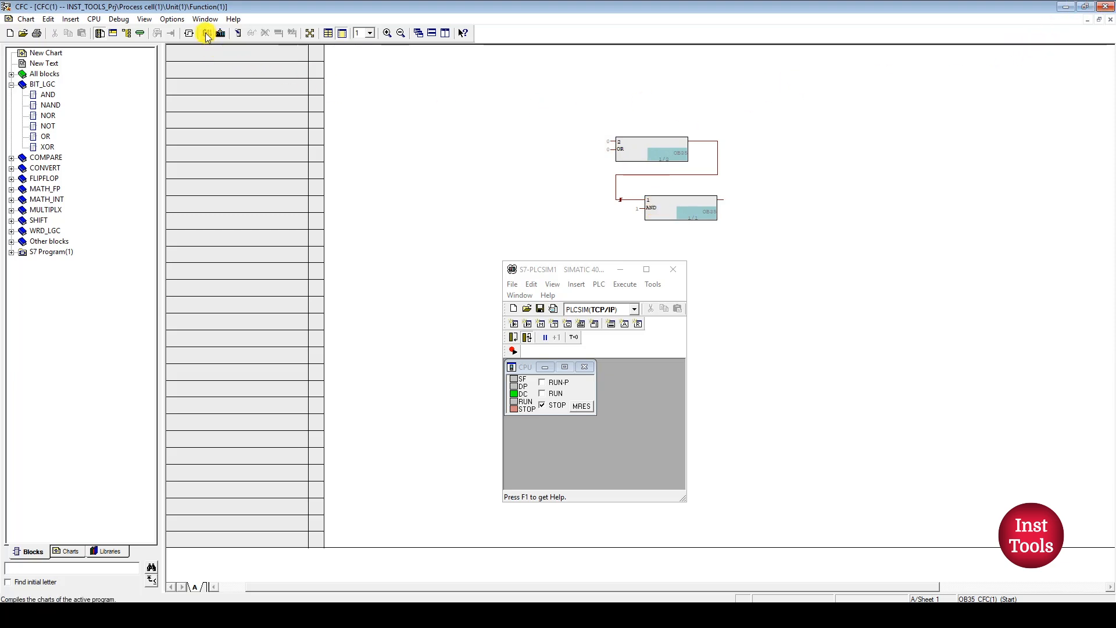
Compile the entire program for CPU 410-5H, yielding 0 errors and 1 warning.
left_click(205, 32)
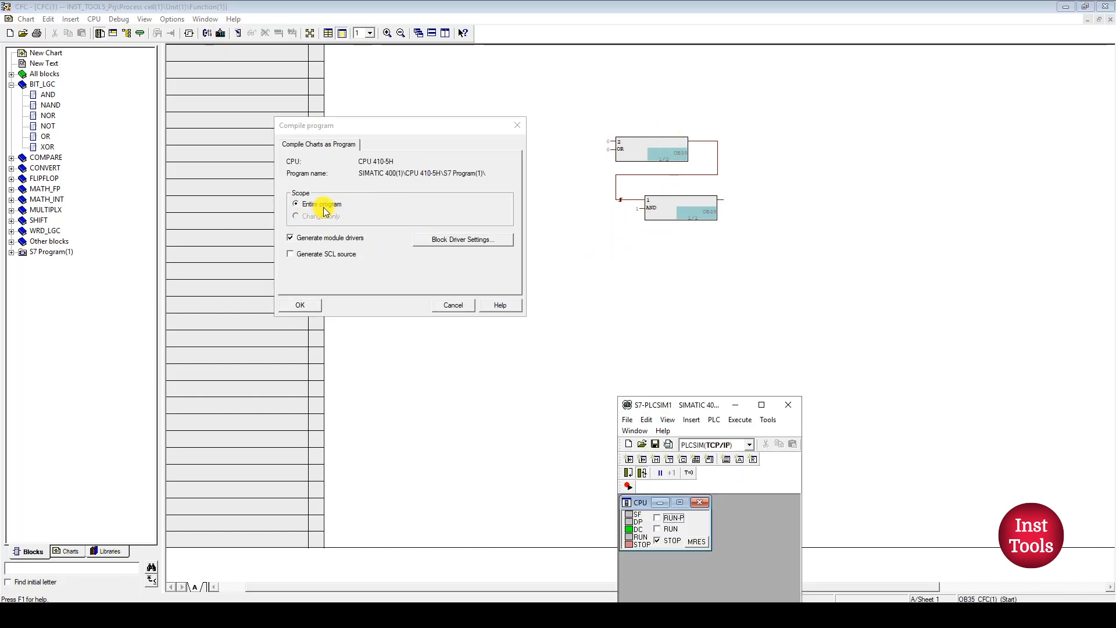
left_click(299, 305)
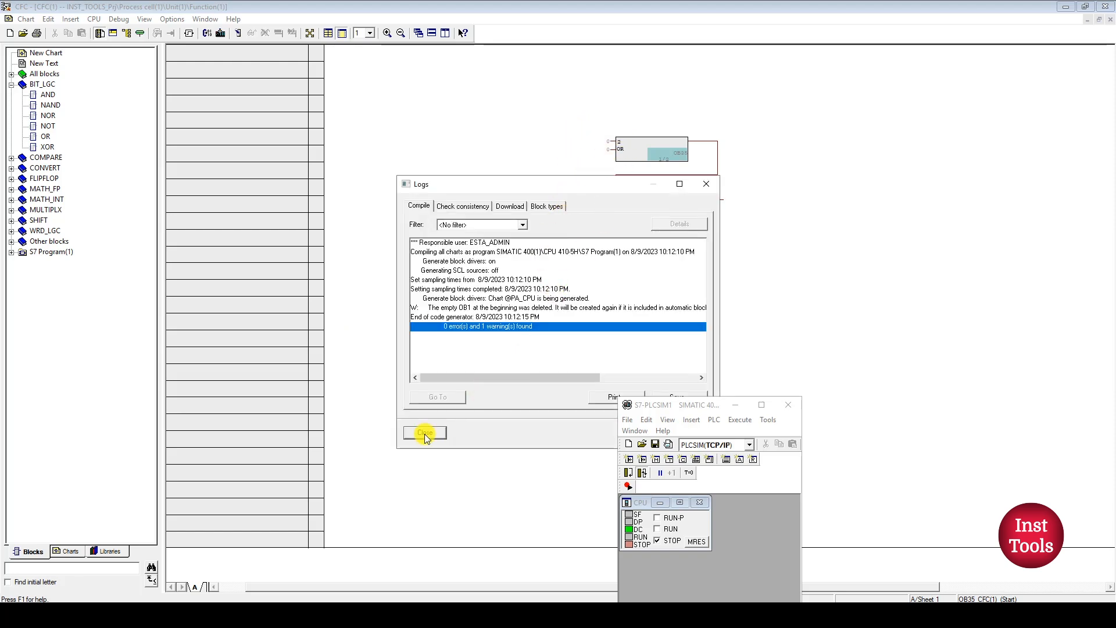
Download the entire compiled program to CPU 410-5H, logging 0 errors and 0 warnings.
left_click(424, 433)
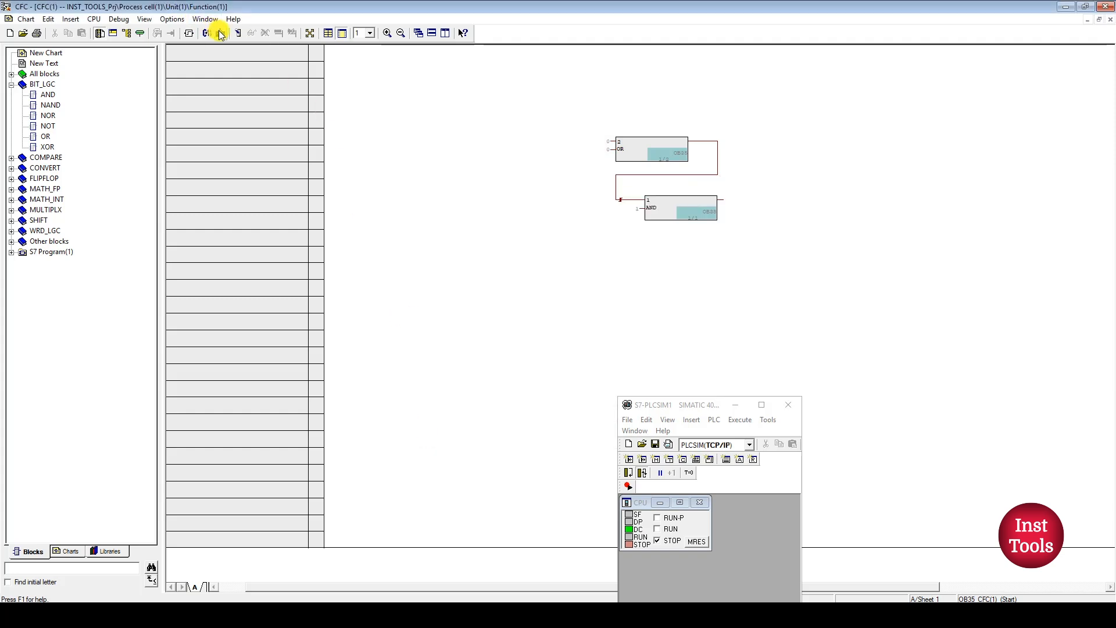
left_click(217, 32)
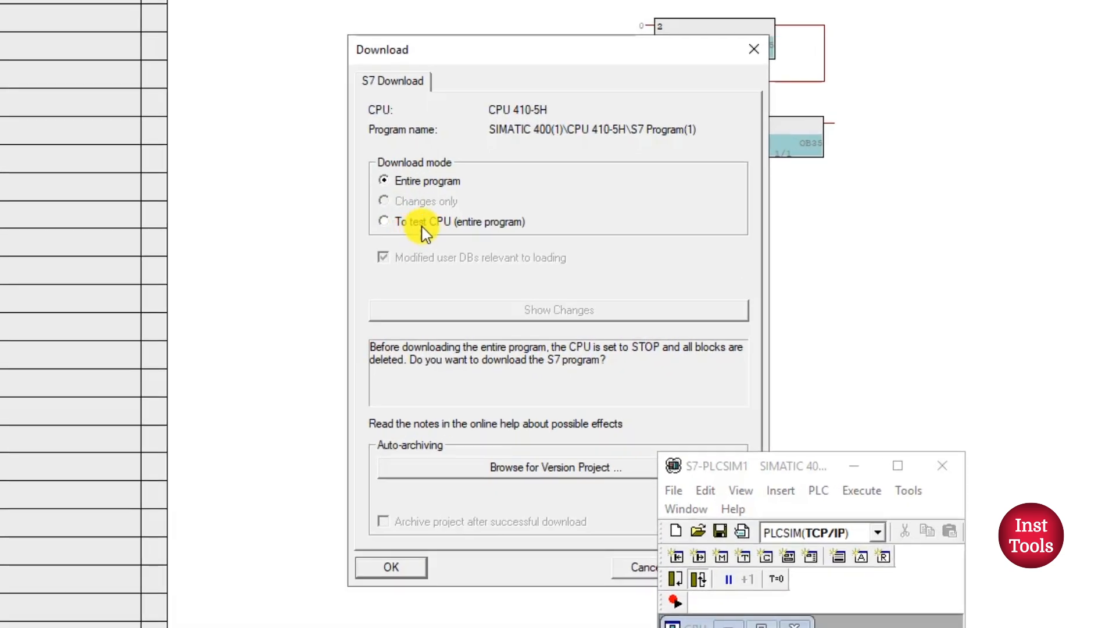
mouse_move(446, 516)
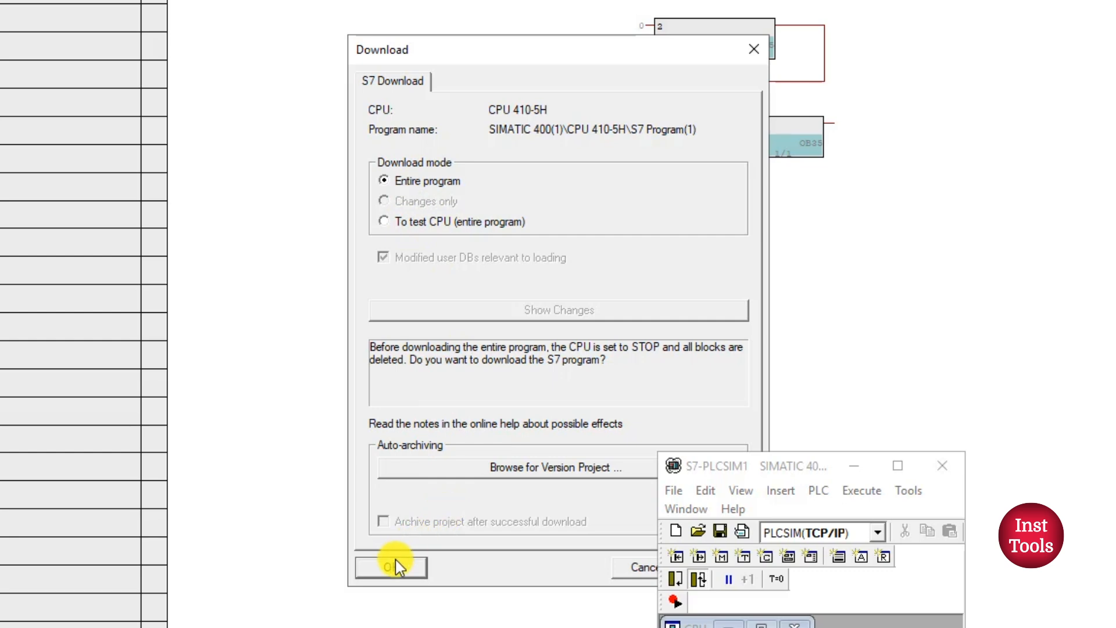
left_click(390, 567)
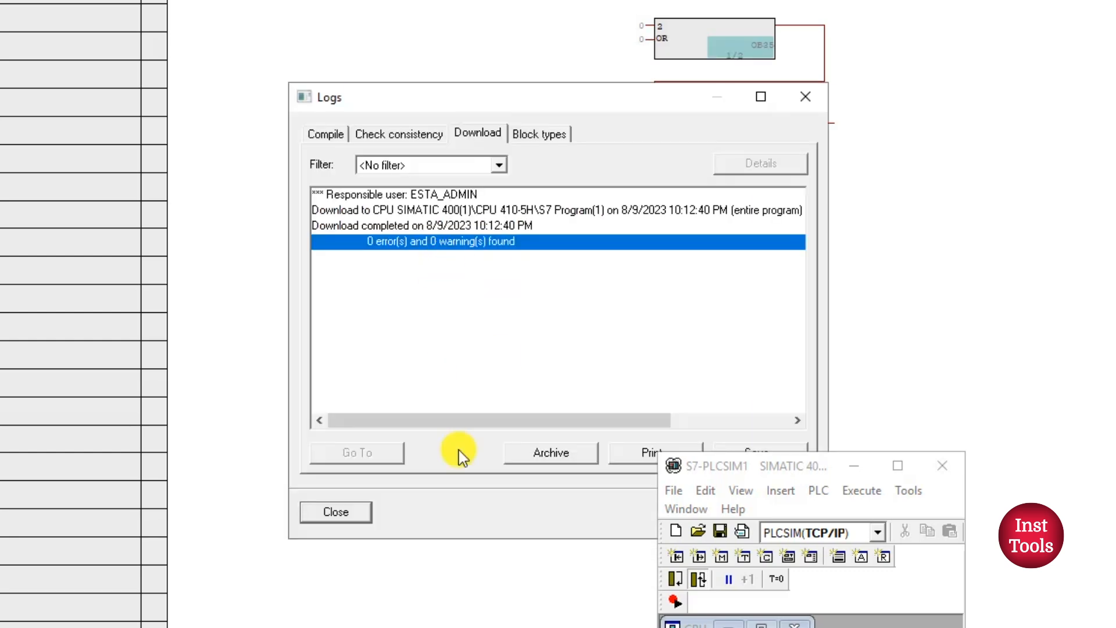
left_click(336, 510)
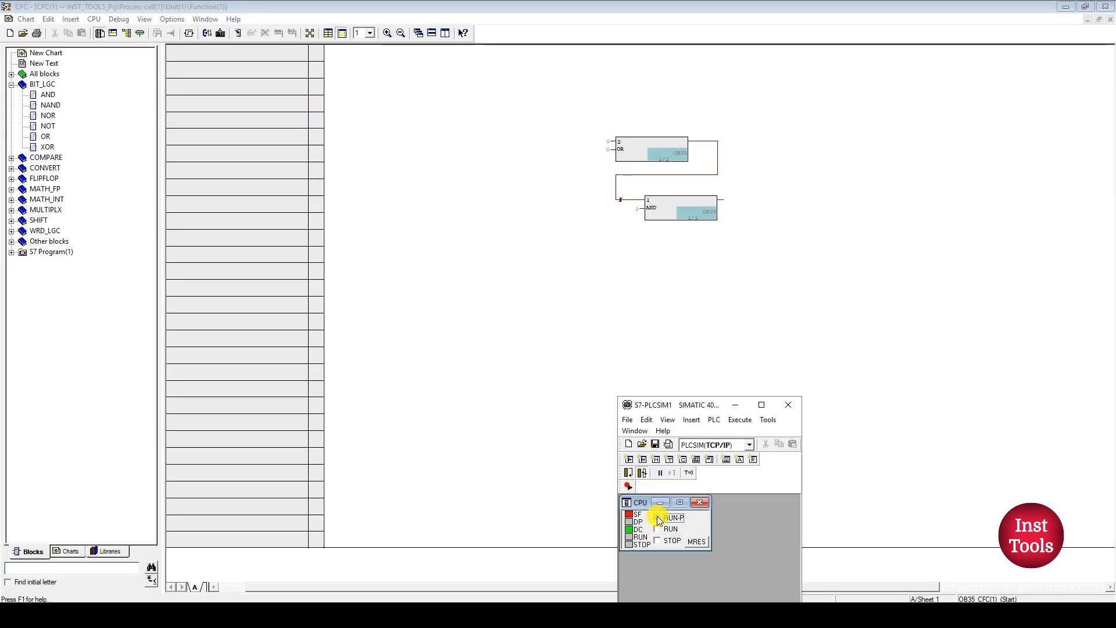
Set the PLCSIM CPU to run, redownload with read-back from the CPU program, and restart it.
left_click(657, 517)
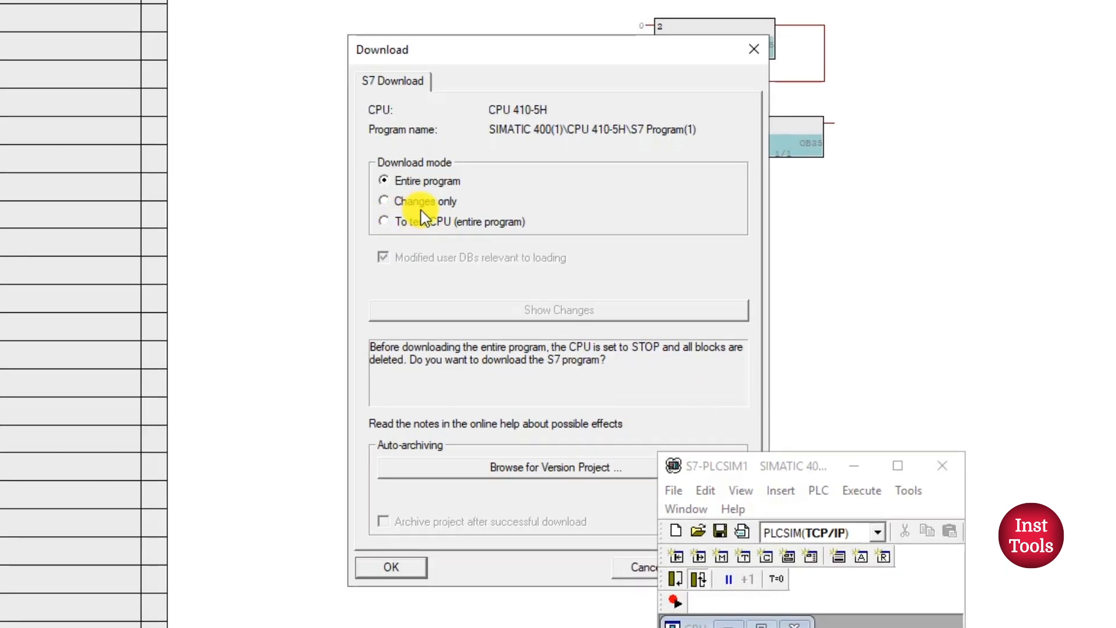
mouse_move(426, 174)
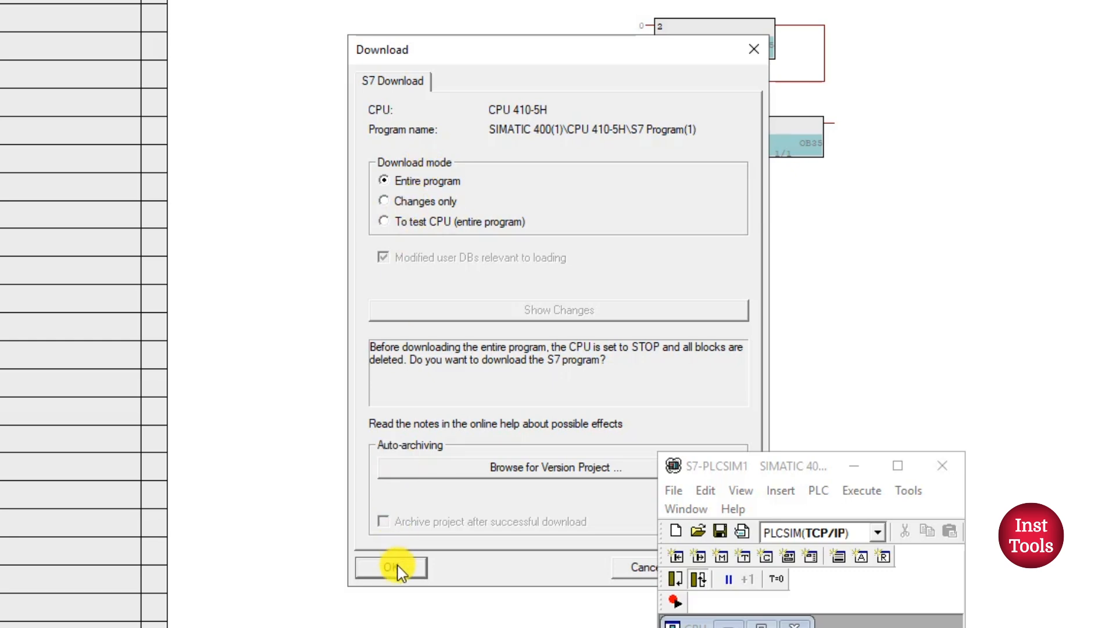
left_click(391, 567)
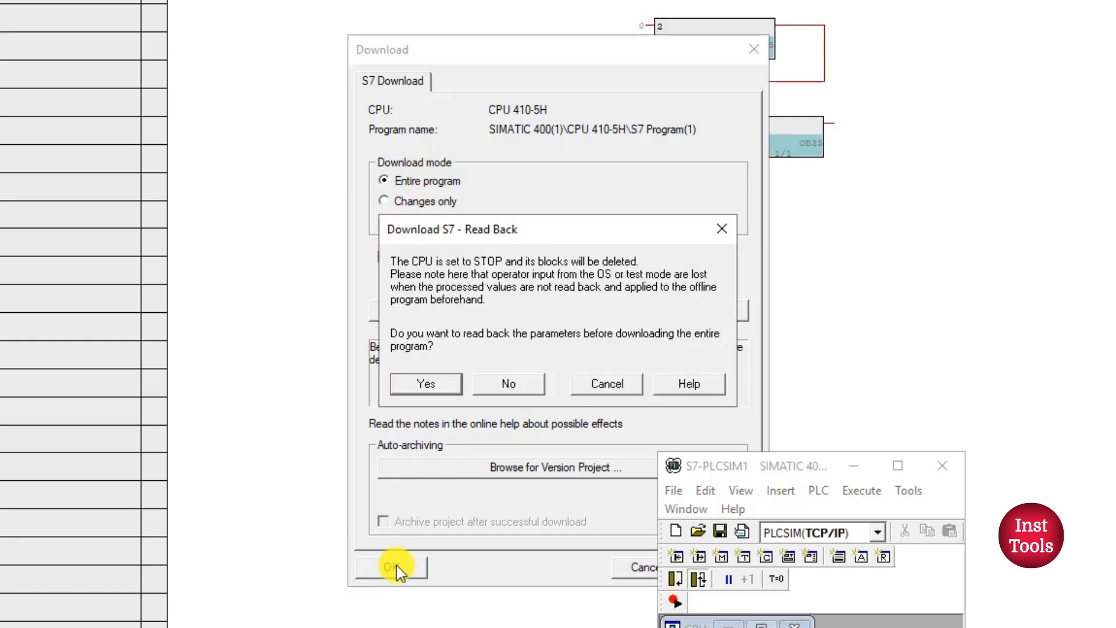
mouse_move(494, 273)
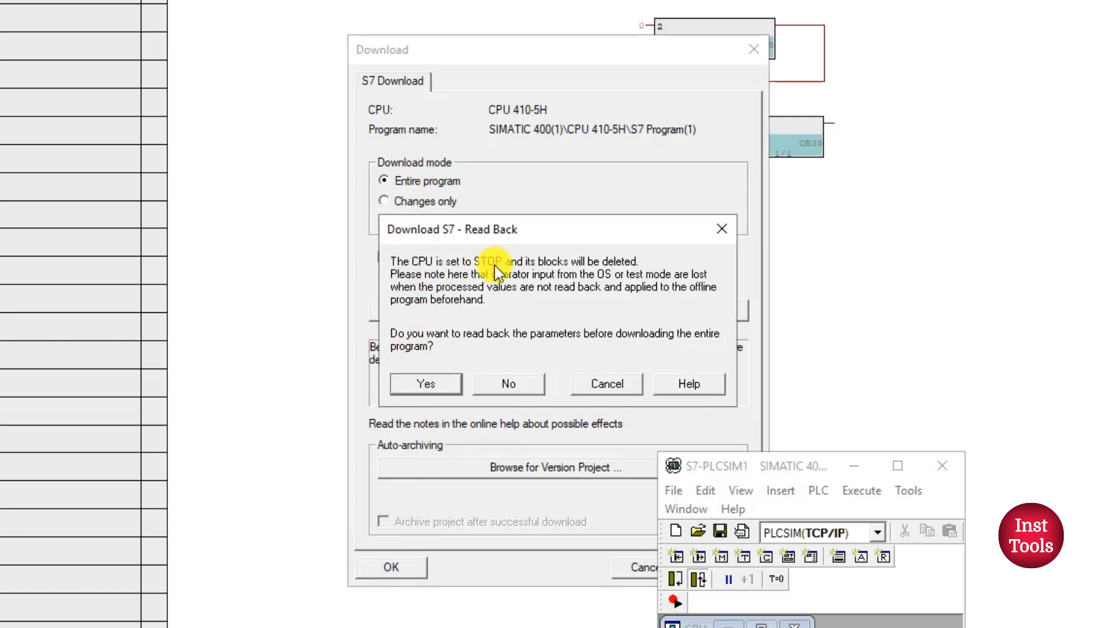
left_click(425, 384)
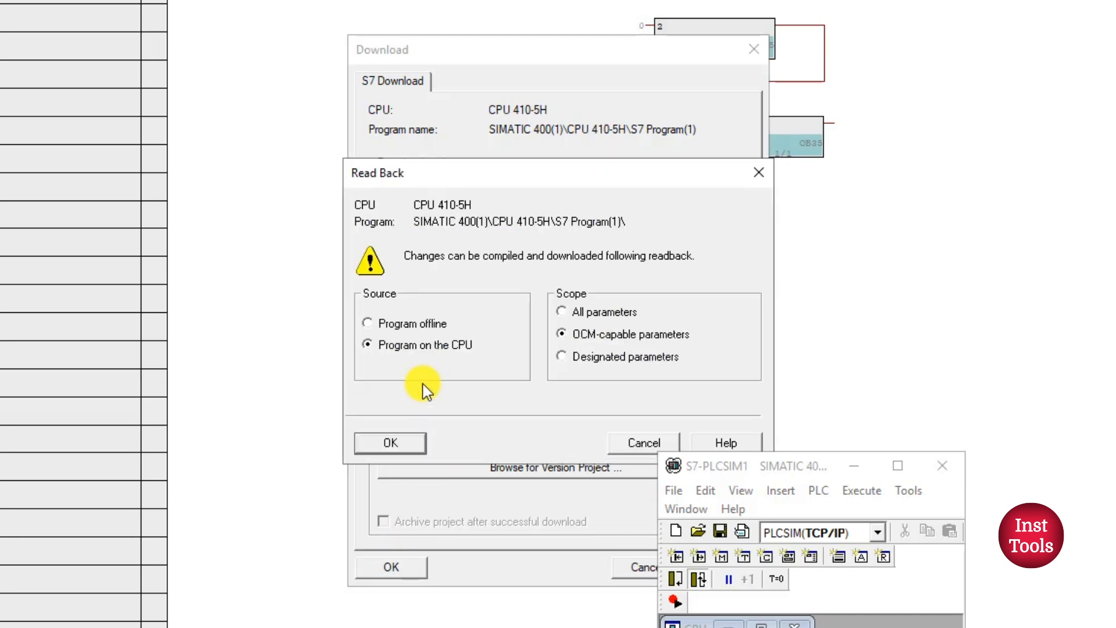
left_click(389, 442)
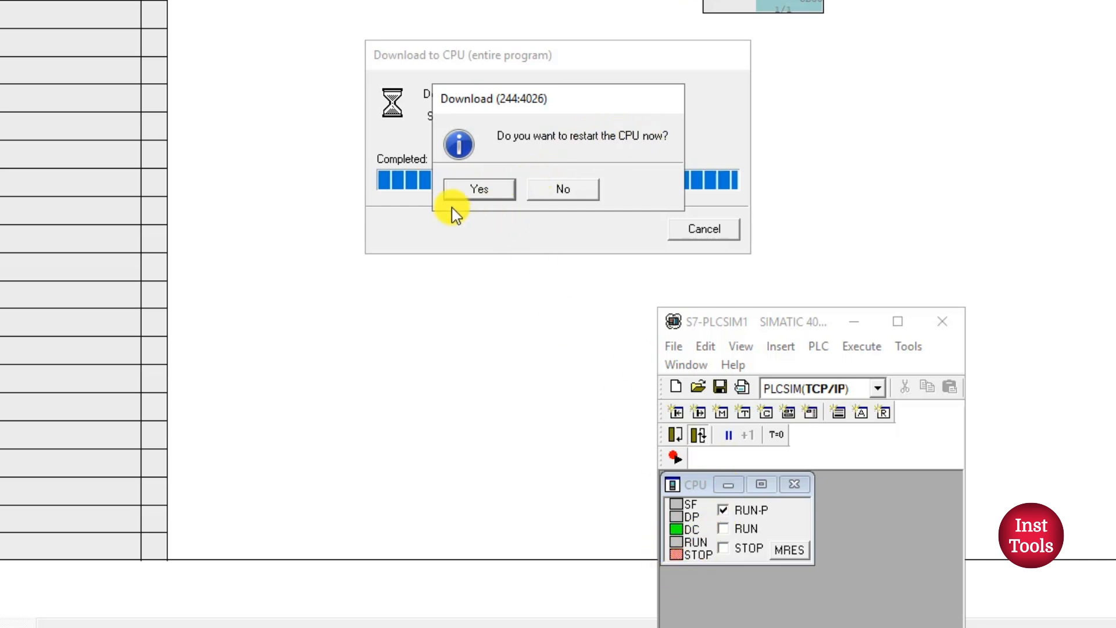
left_click(478, 189)
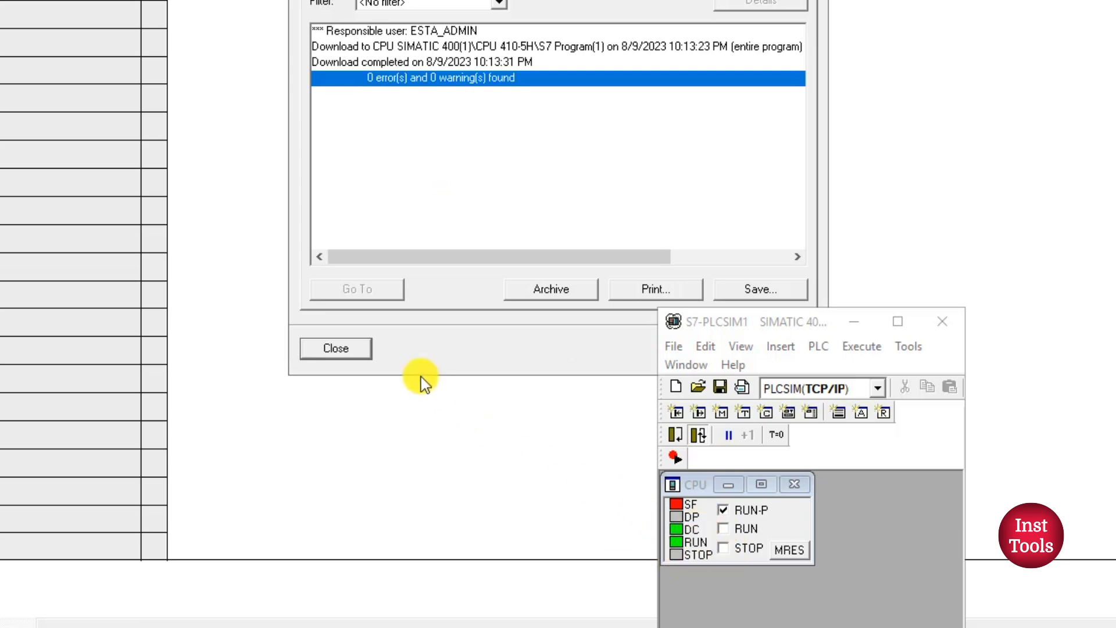
left_click(335, 348)
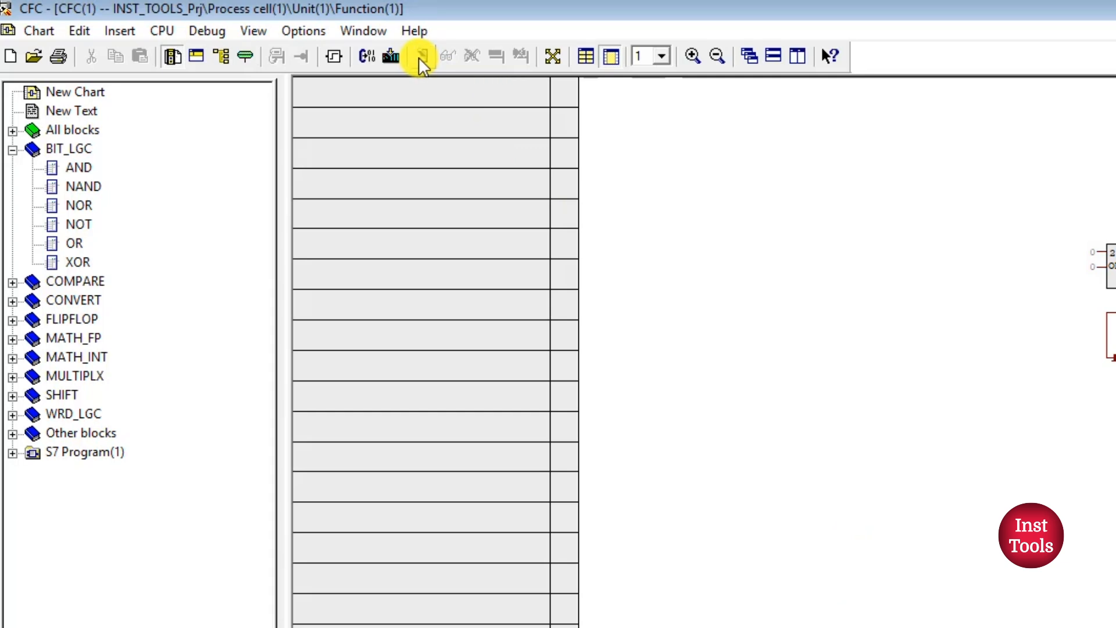
Switch the CFC chart online into test mode to show live block values.
left_click(421, 56)
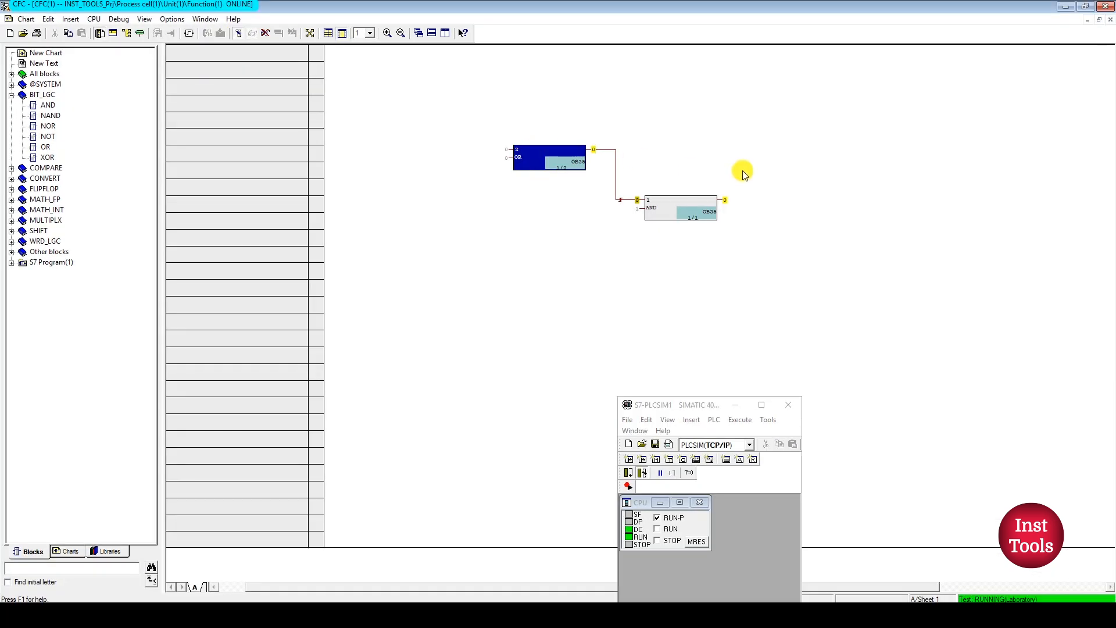
mouse_move(641, 251)
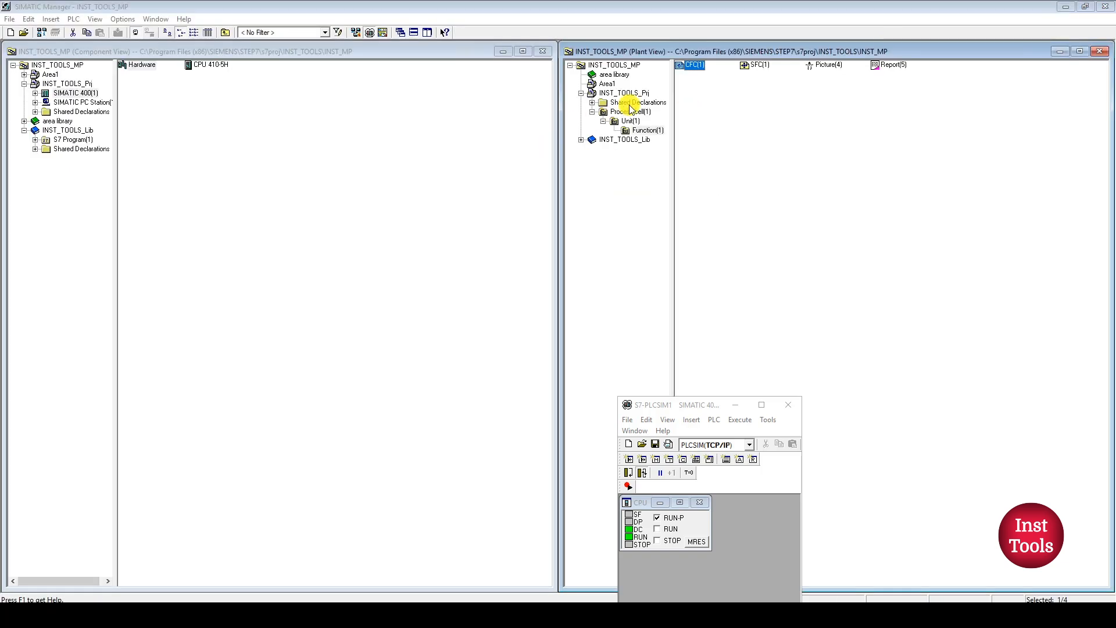
Tick Support forcing in the Charts folder's advanced properties, acknowledging the full-compilation notice.
right_click(642, 130)
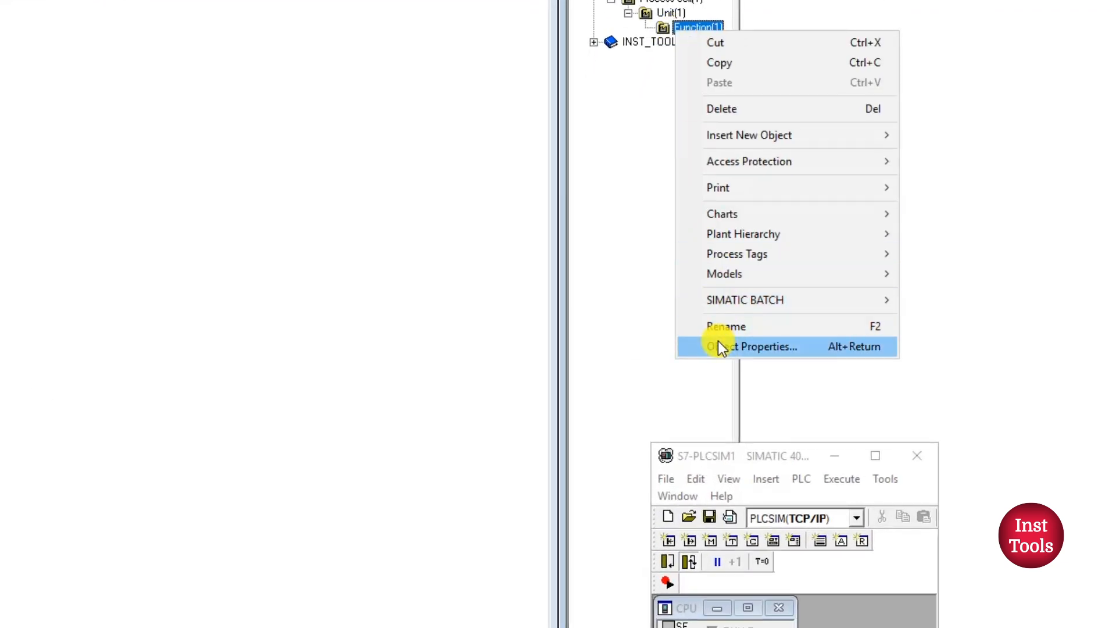
left_click(751, 346)
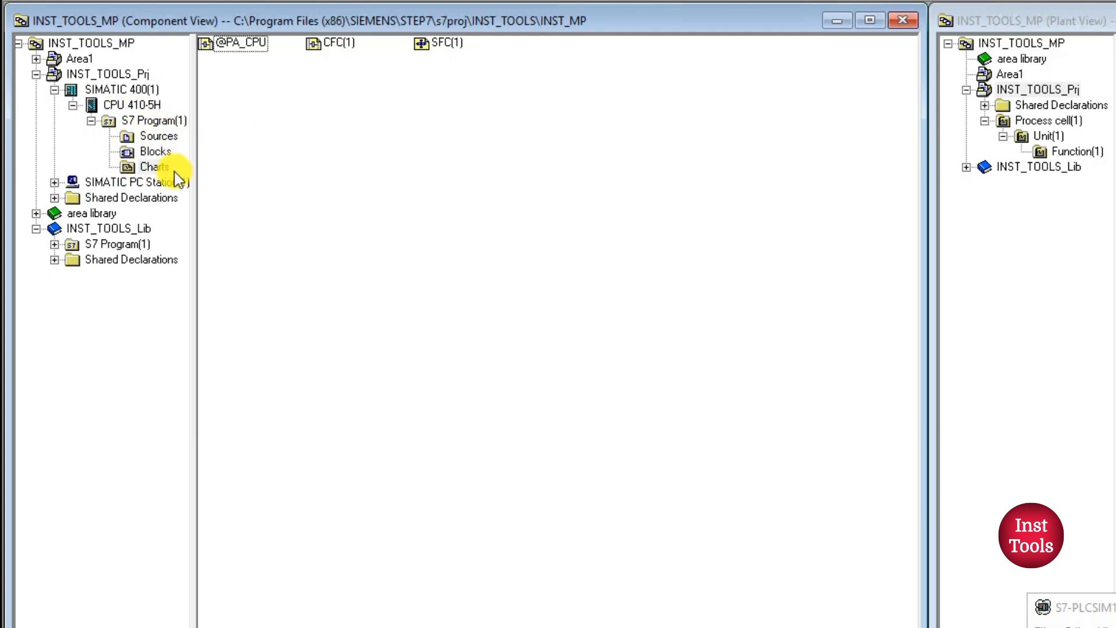
right_click(154, 167)
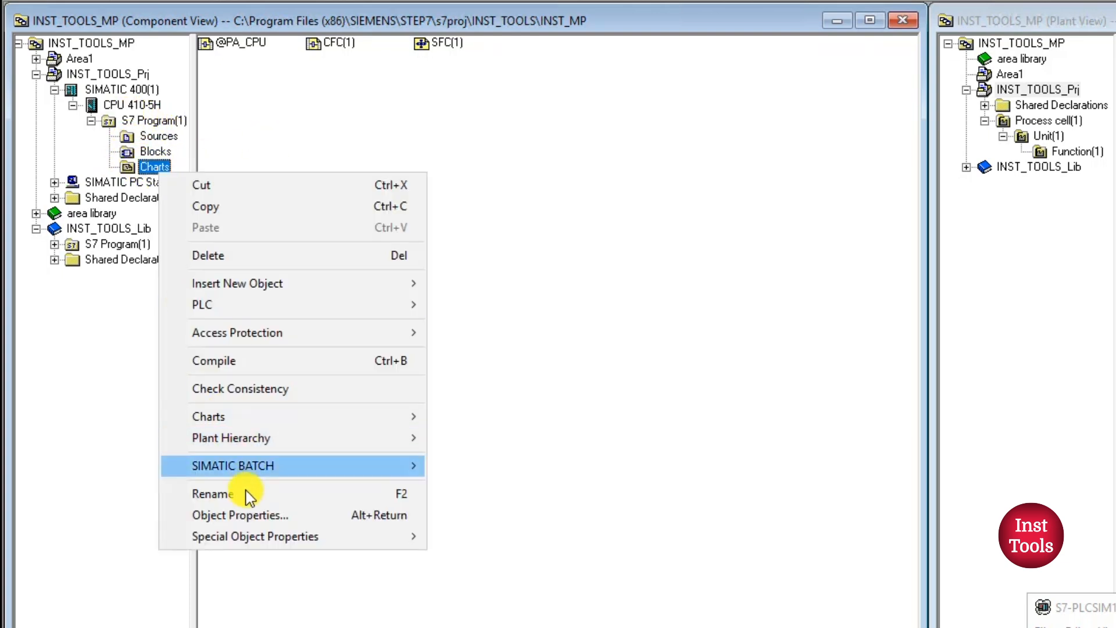
left_click(240, 514)
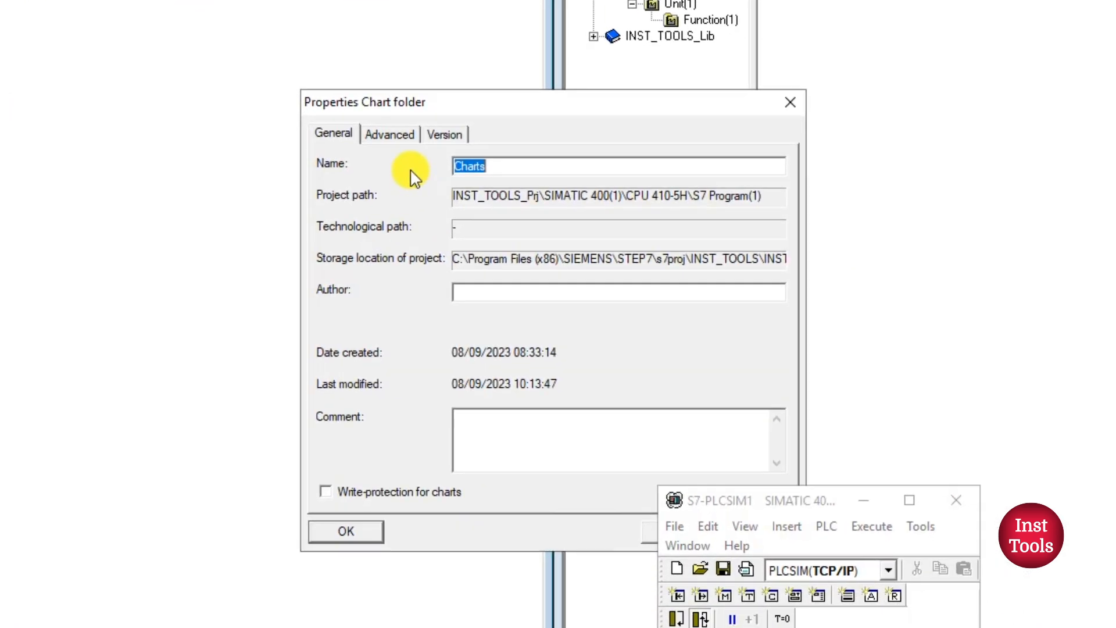
left_click(390, 133)
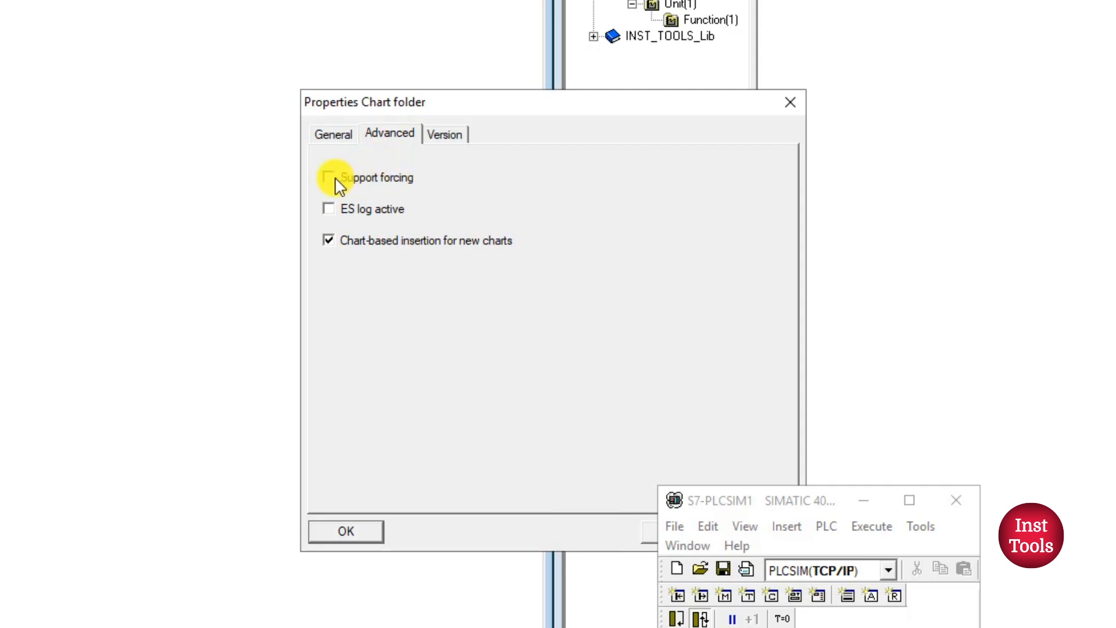
left_click(327, 178)
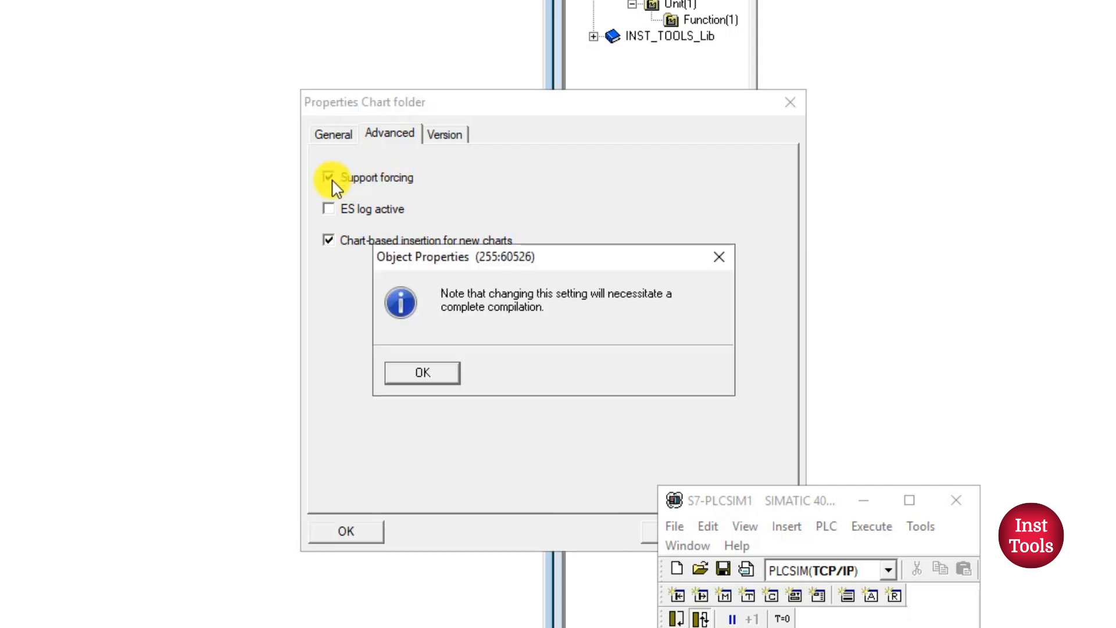
left_click(421, 372)
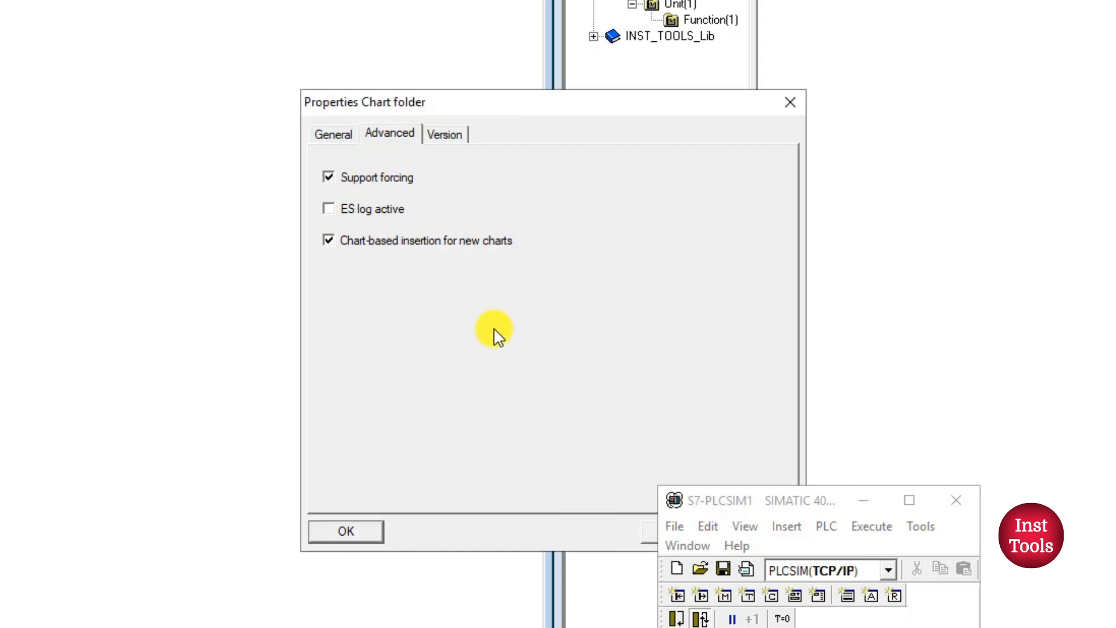
mouse_move(441, 197)
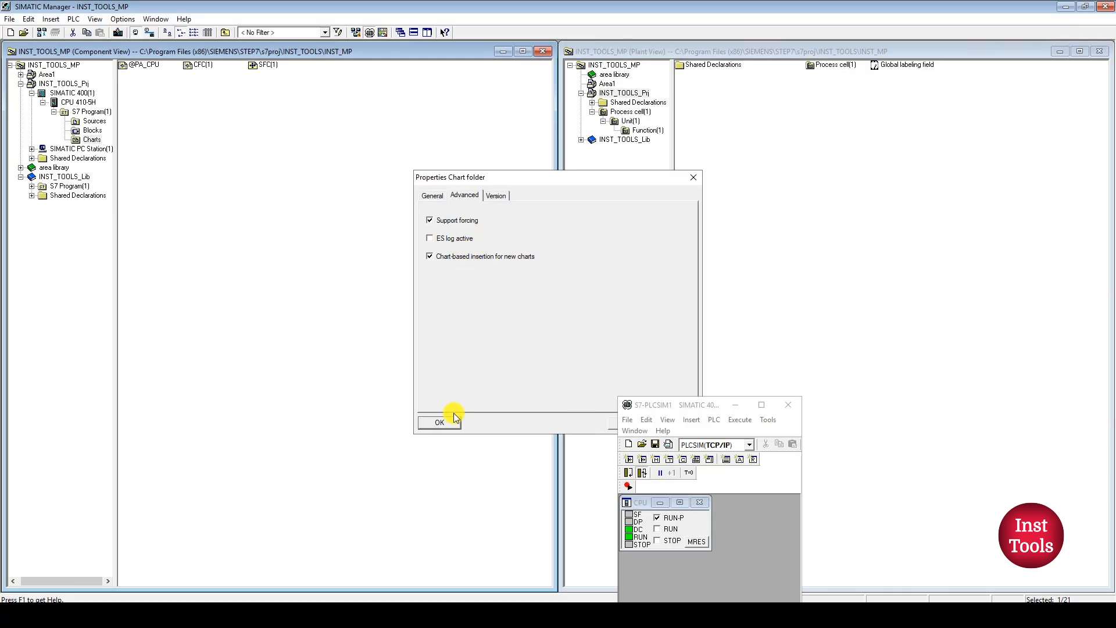
left_click(439, 422)
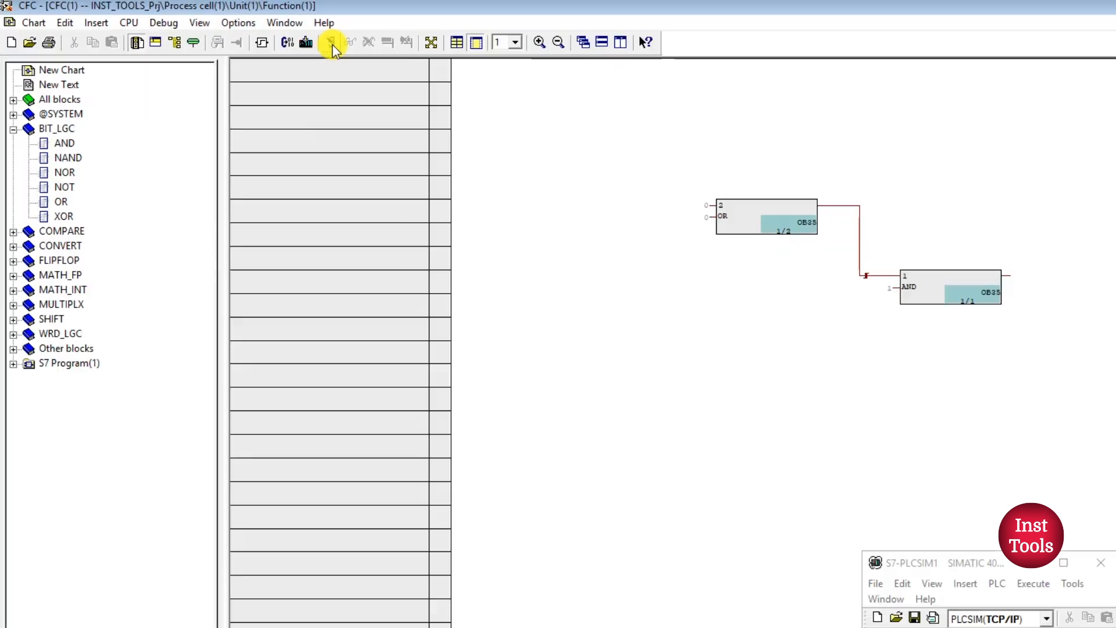
left_click(330, 42)
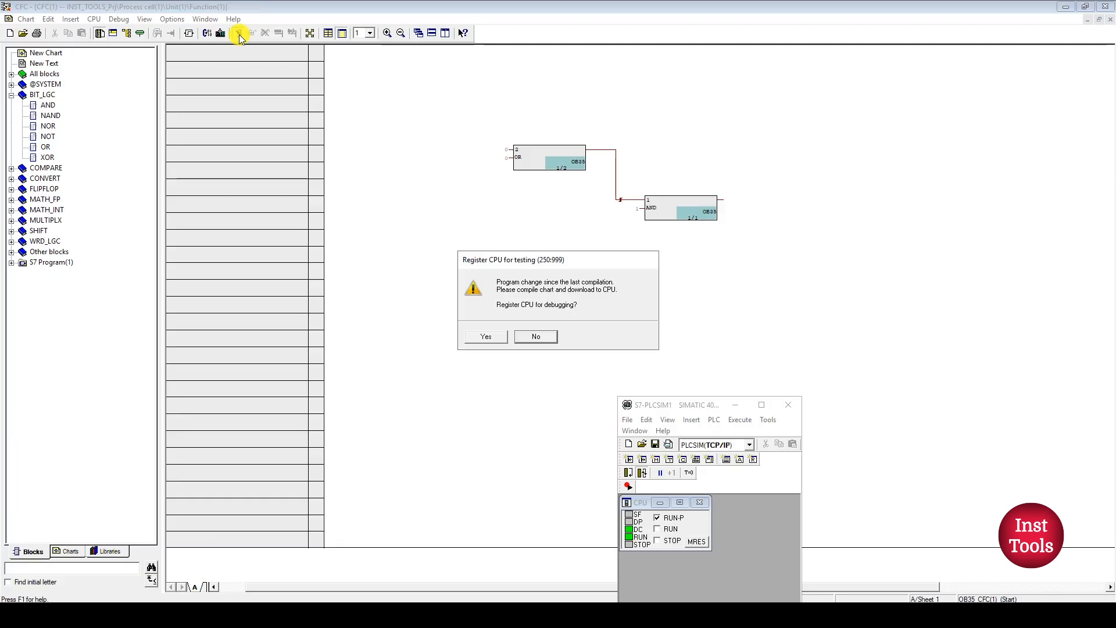
left_click(485, 336)
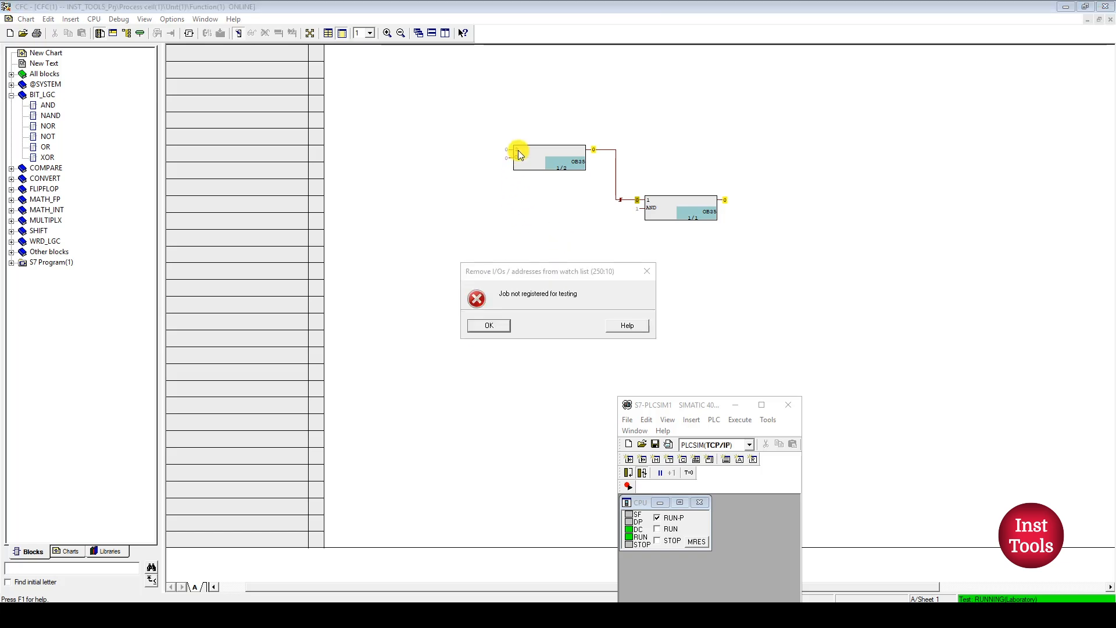
left_click(488, 326)
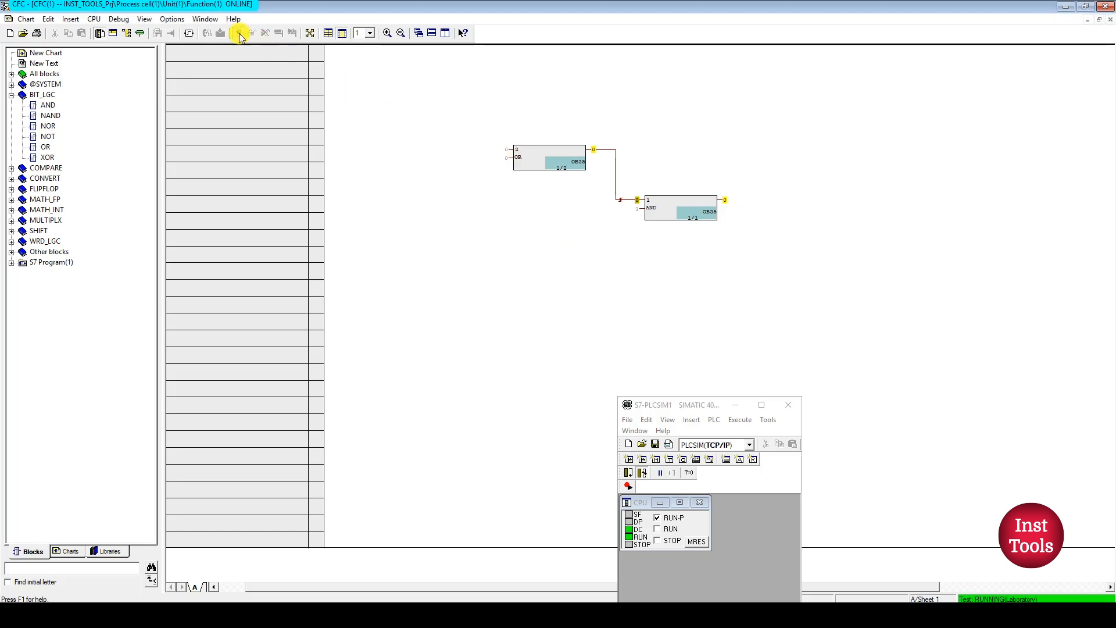
left_click(237, 34)
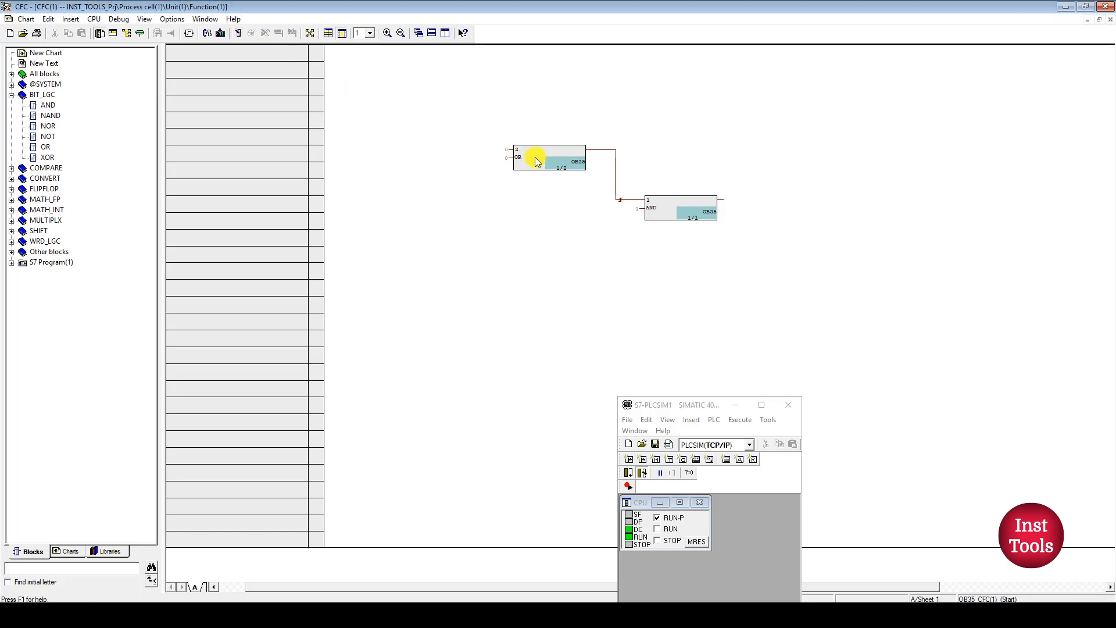
Add forcing and watching to the OR block's input IN2.
double_click(545, 156)
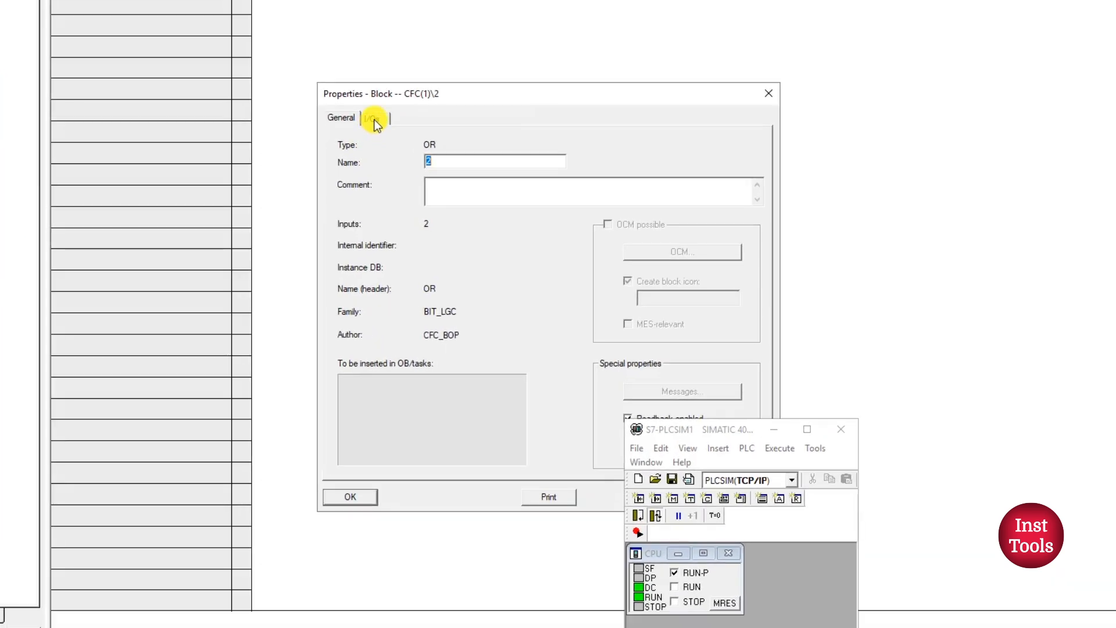
left_click(371, 118)
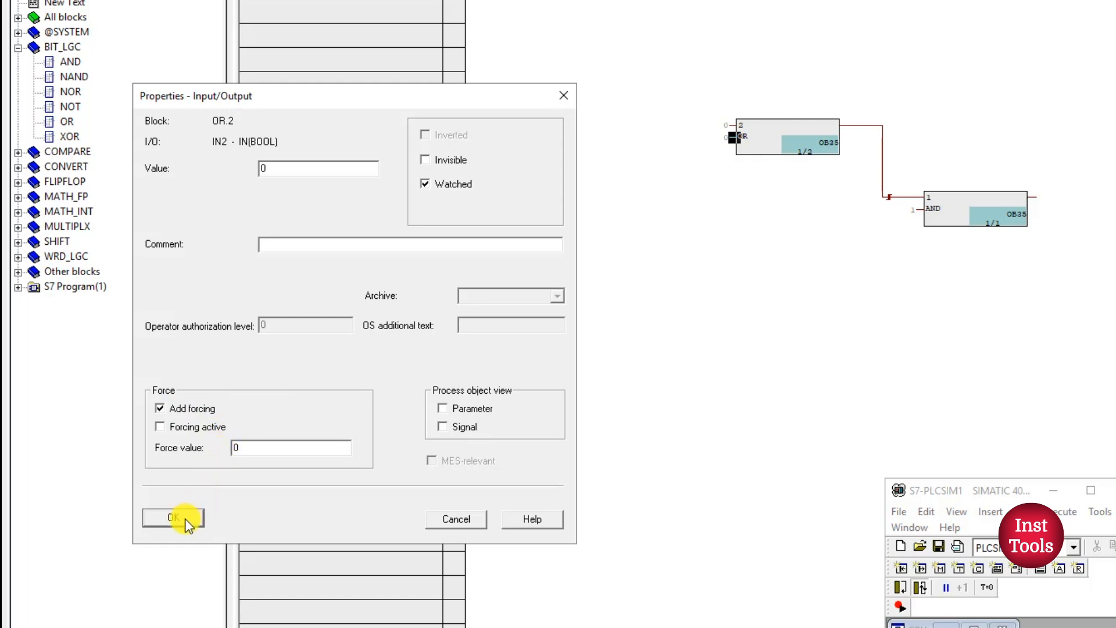
left_click(172, 517)
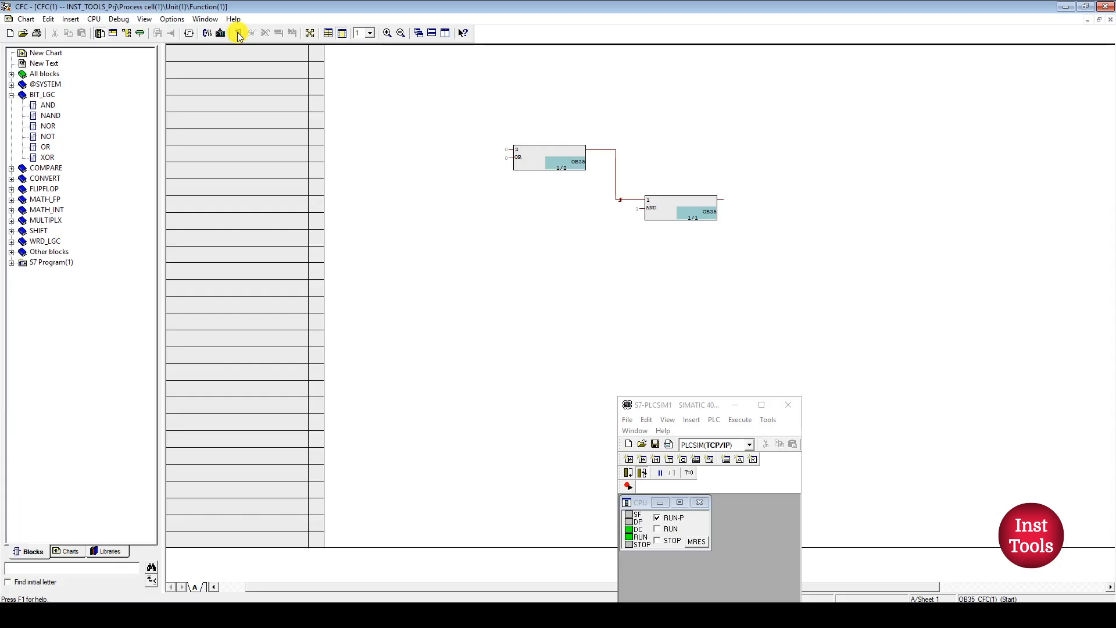
Enter test mode, register the CPU, and view IN2's online value without changing it.
left_click(237, 33)
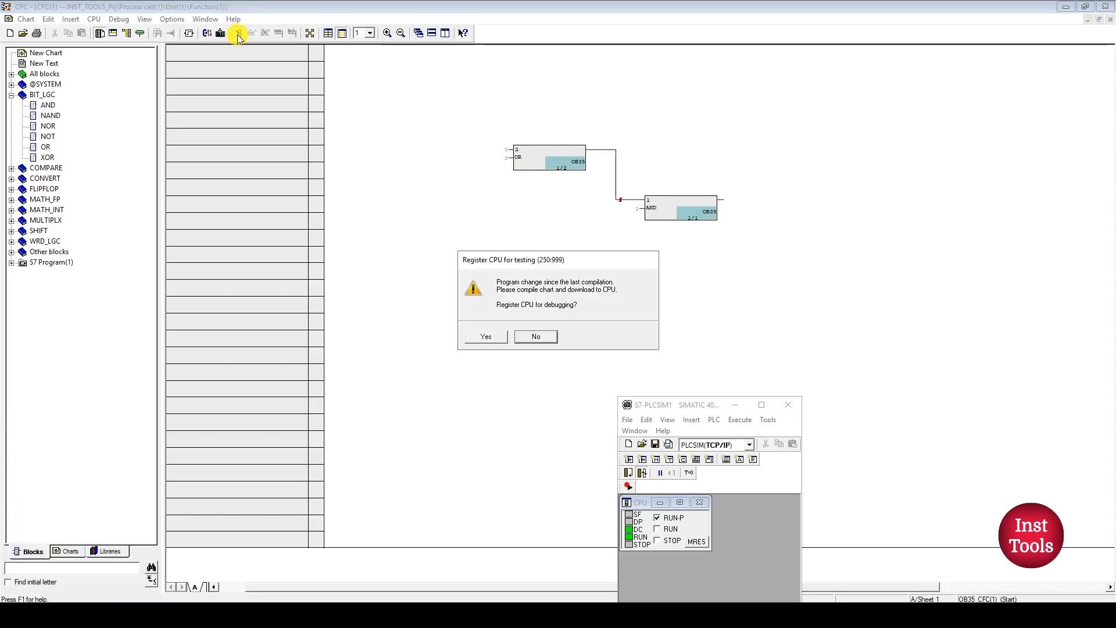
left_click(485, 336)
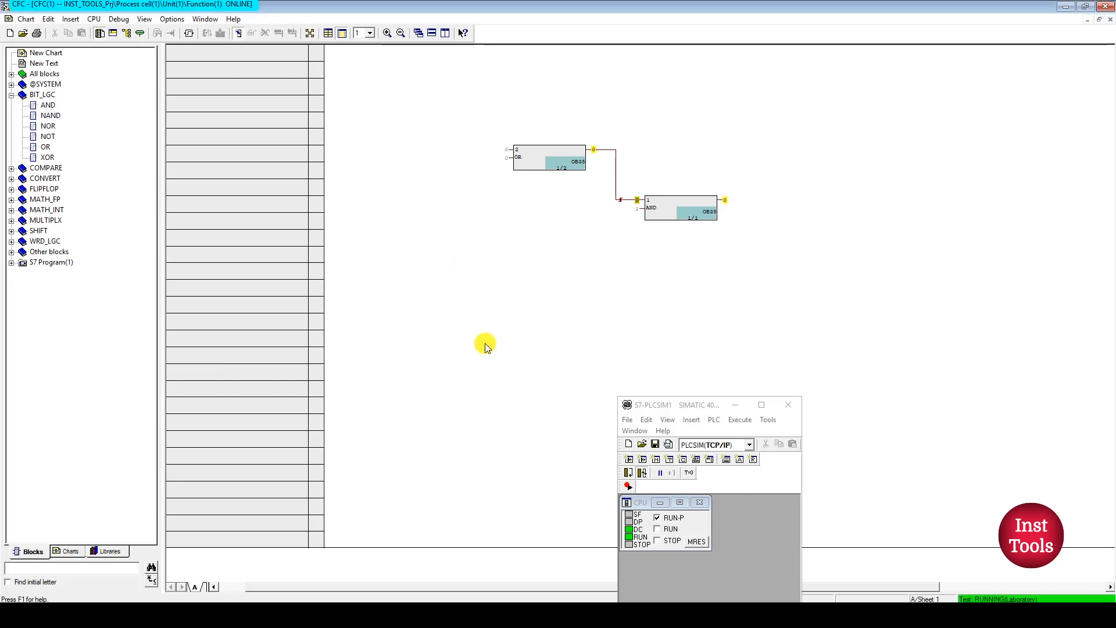
double_click(507, 158)
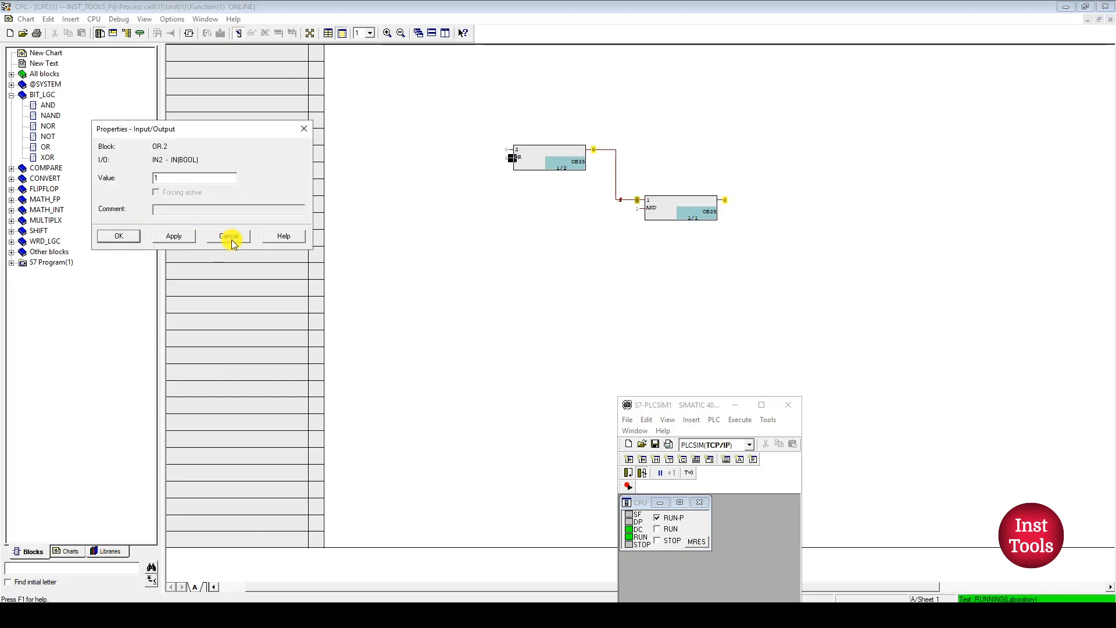
left_click(227, 235)
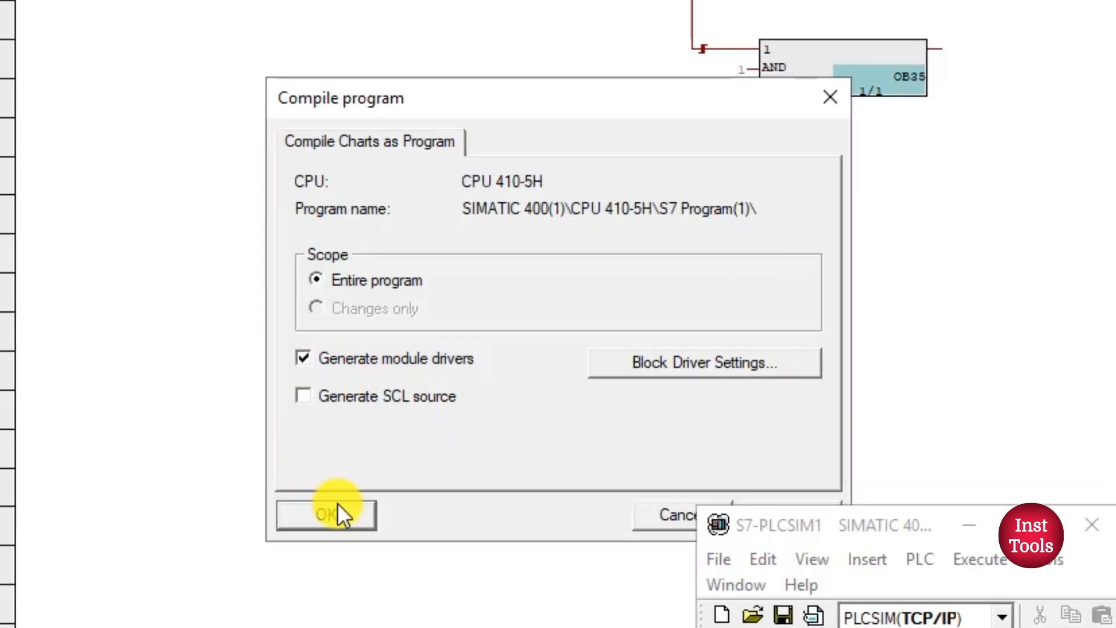
Recompile the entire program and download only the changes, with 0 errors and 0 warnings.
left_click(325, 513)
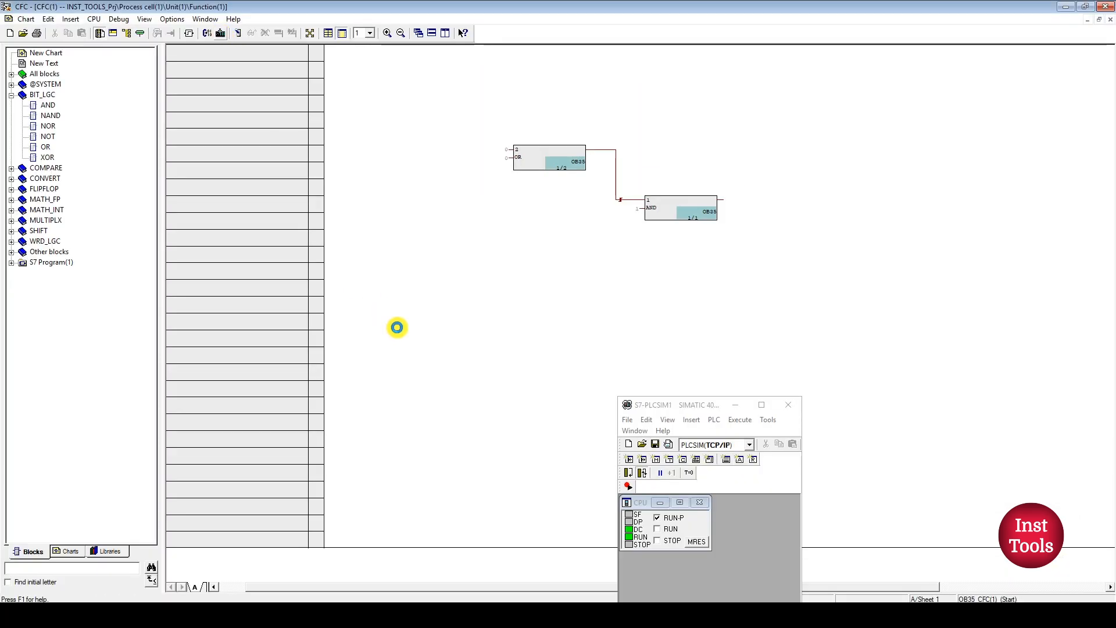
mouse_move(397, 327)
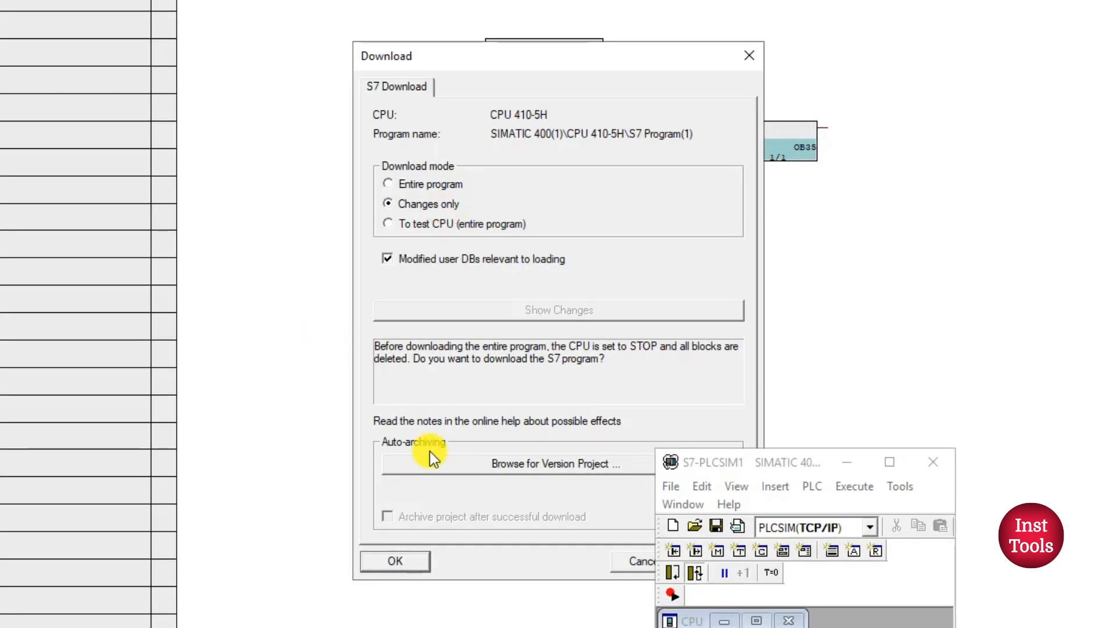
left_click(394, 561)
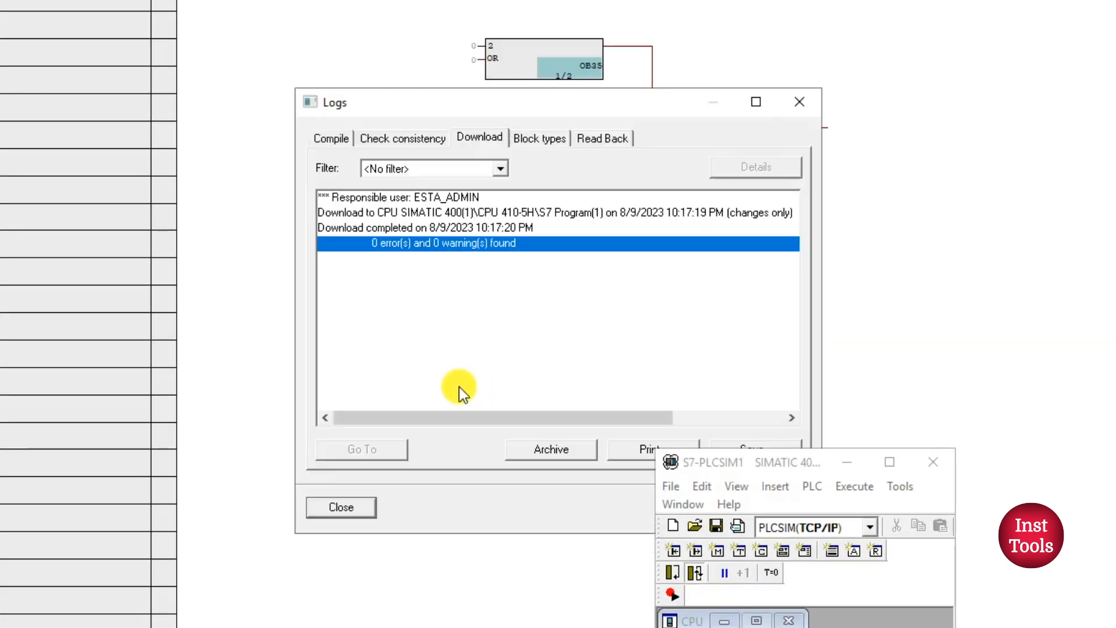
left_click(340, 507)
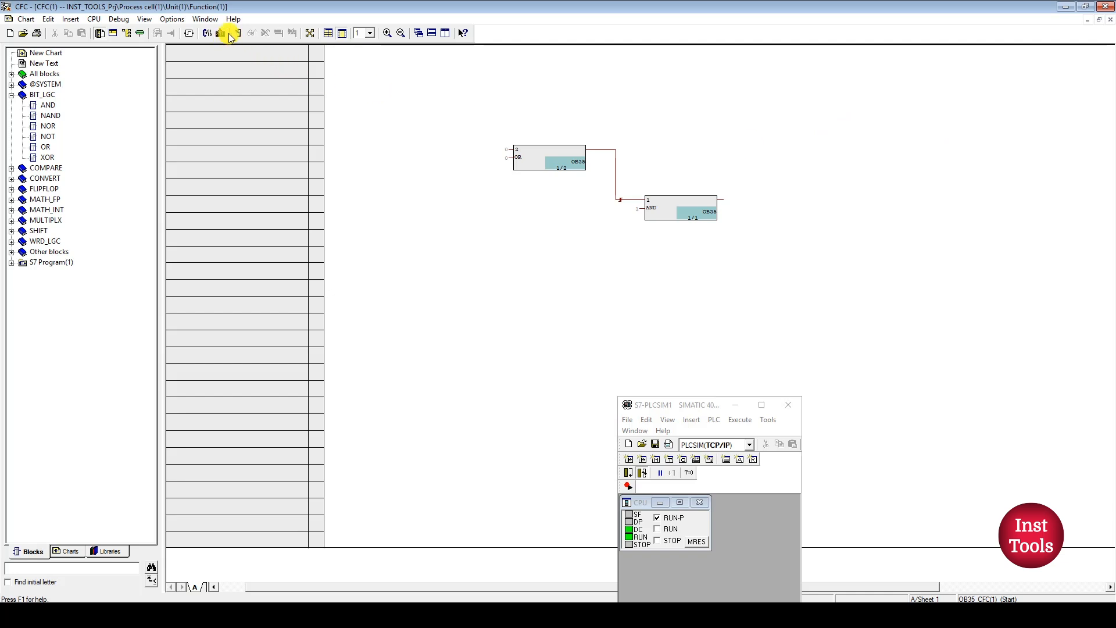
Enter test mode and force the OR block's IN2 to value 1.
left_click(222, 33)
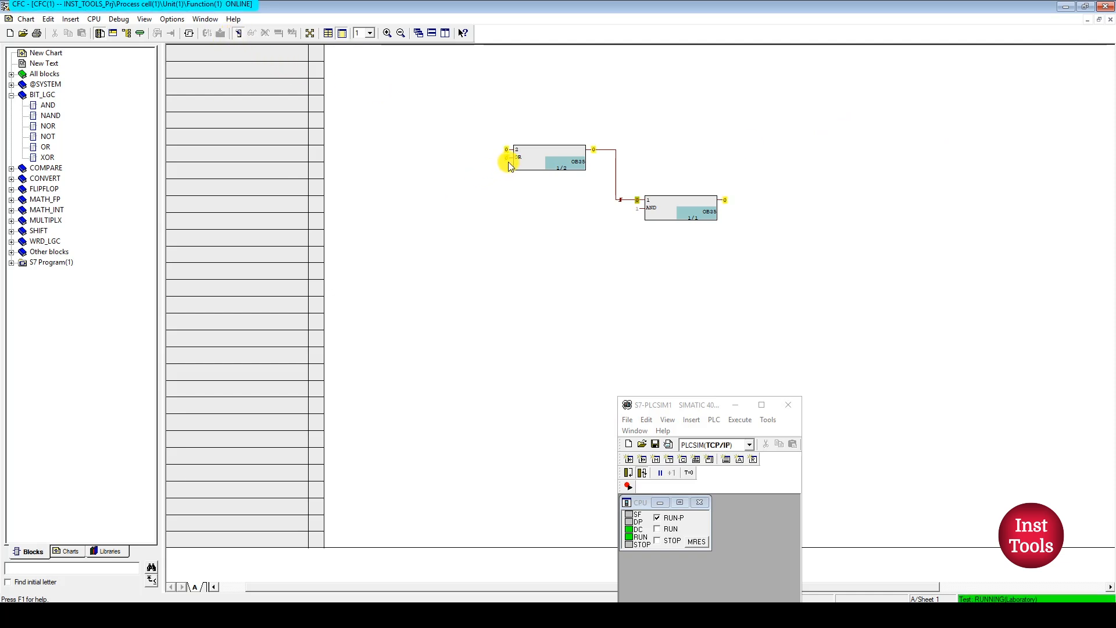
double_click(508, 155)
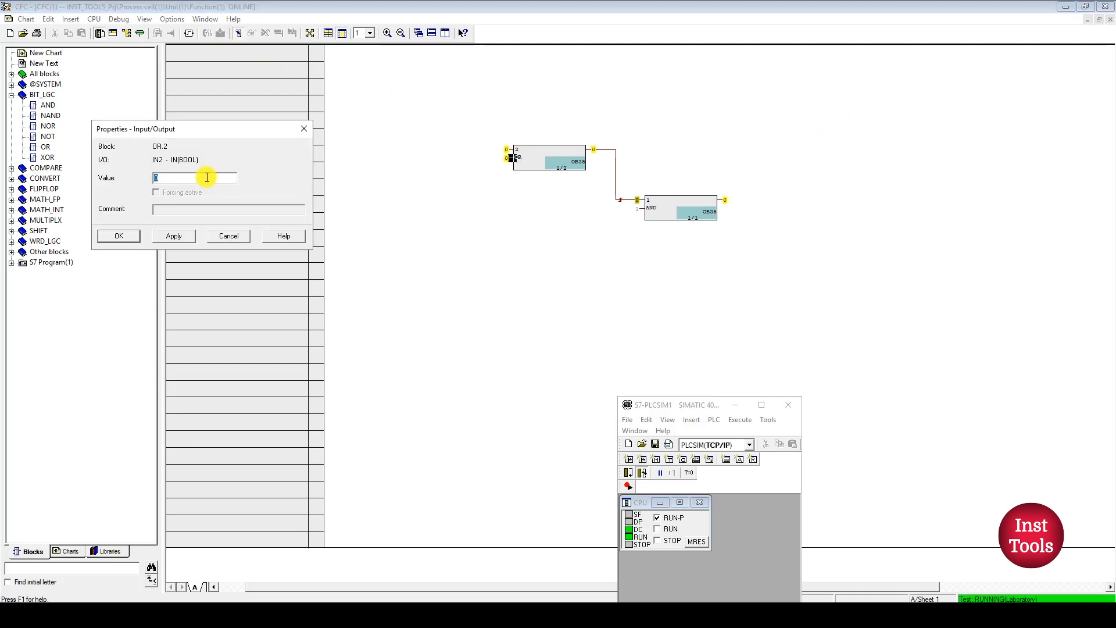
type("1")
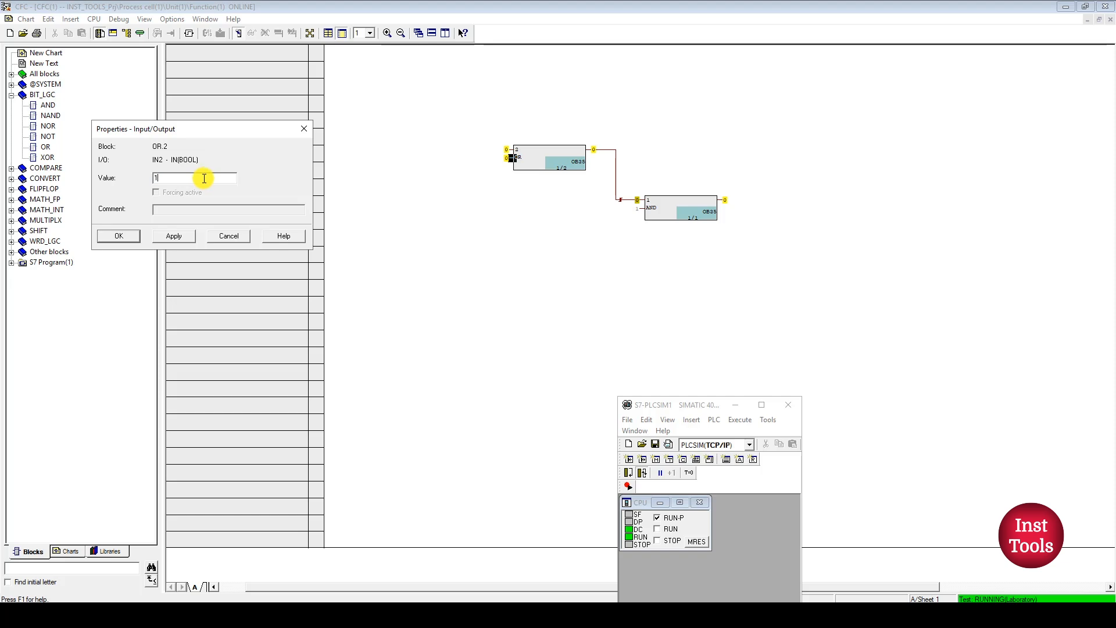
left_click(118, 236)
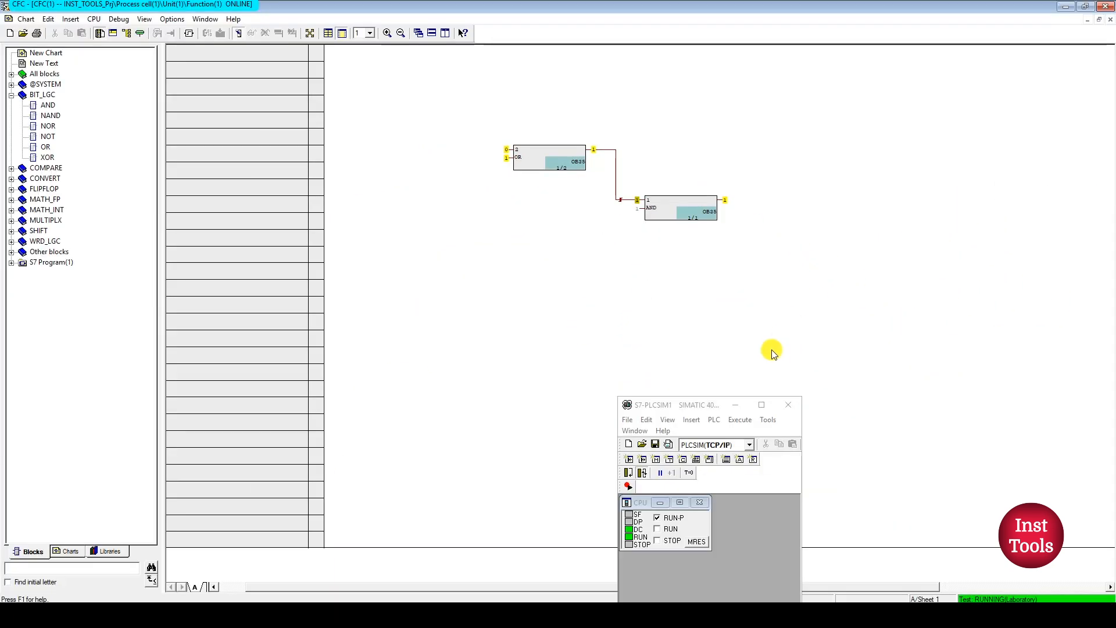
mouse_move(596, 291)
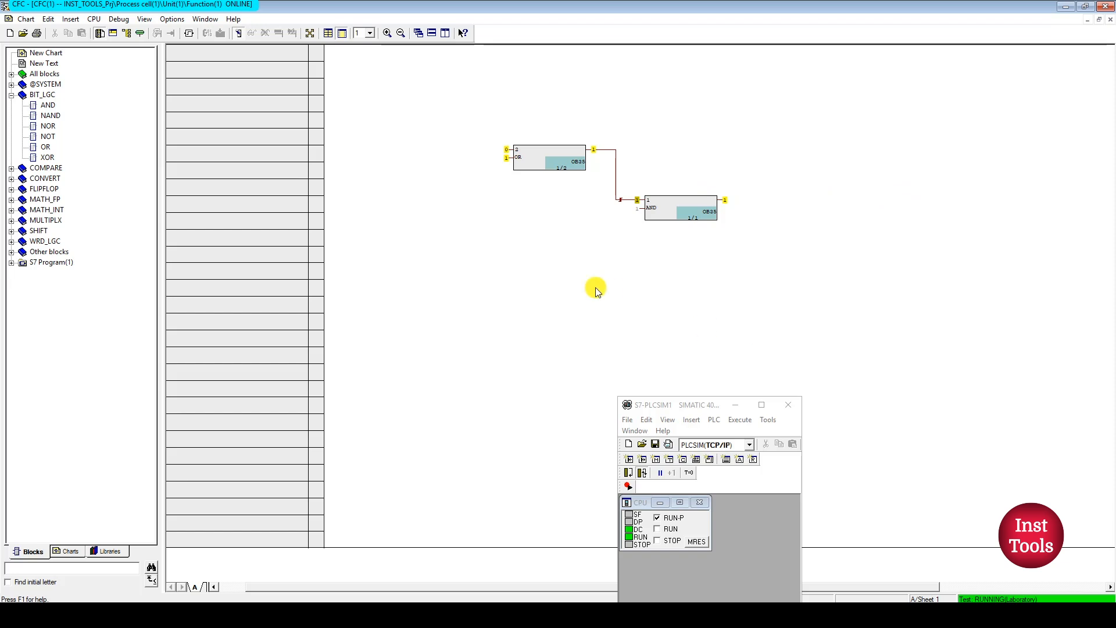